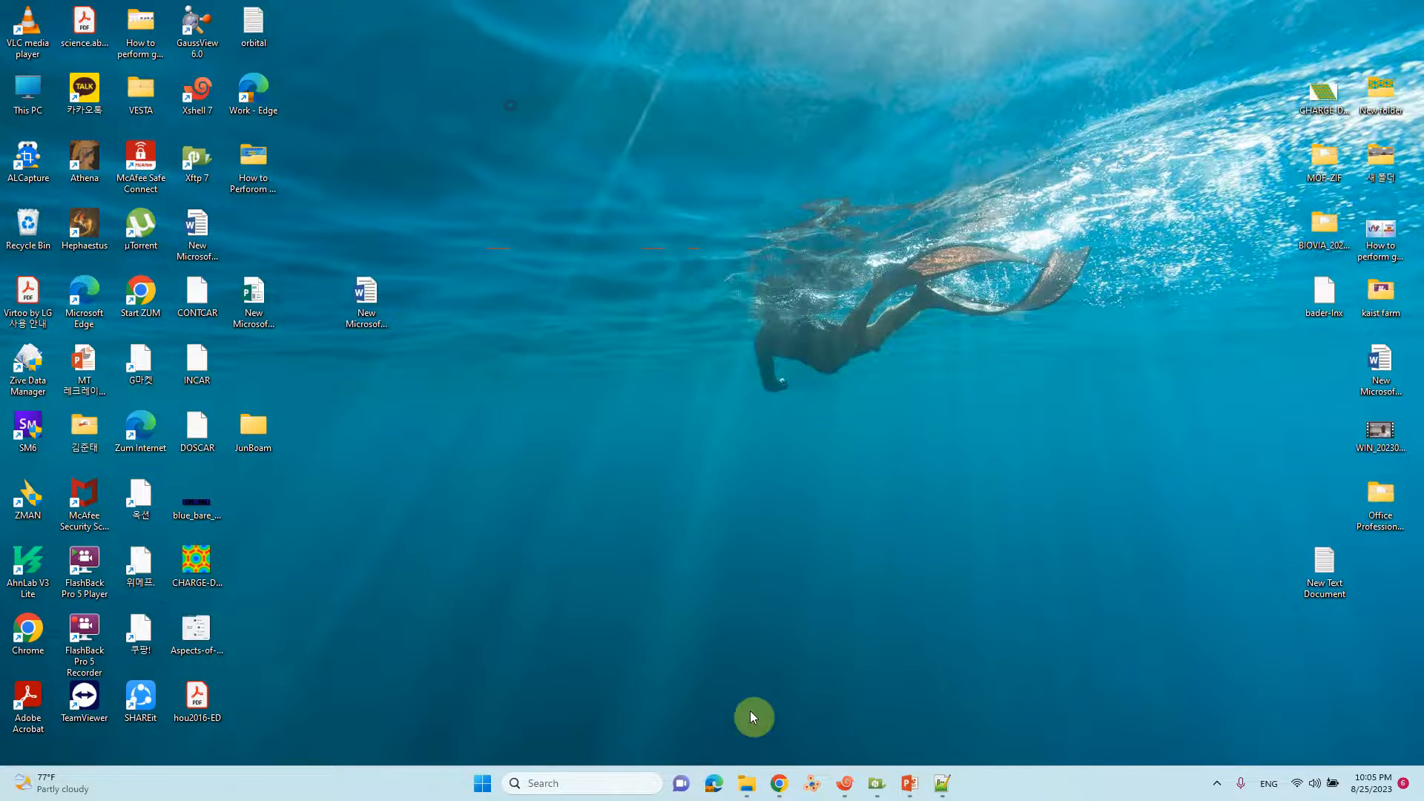
- Browse the EDD-Fe-N4-C project and list the AB-Fe-N-C folder's VASP input files
{"action": "left_click", "coordinate": [747, 783]}
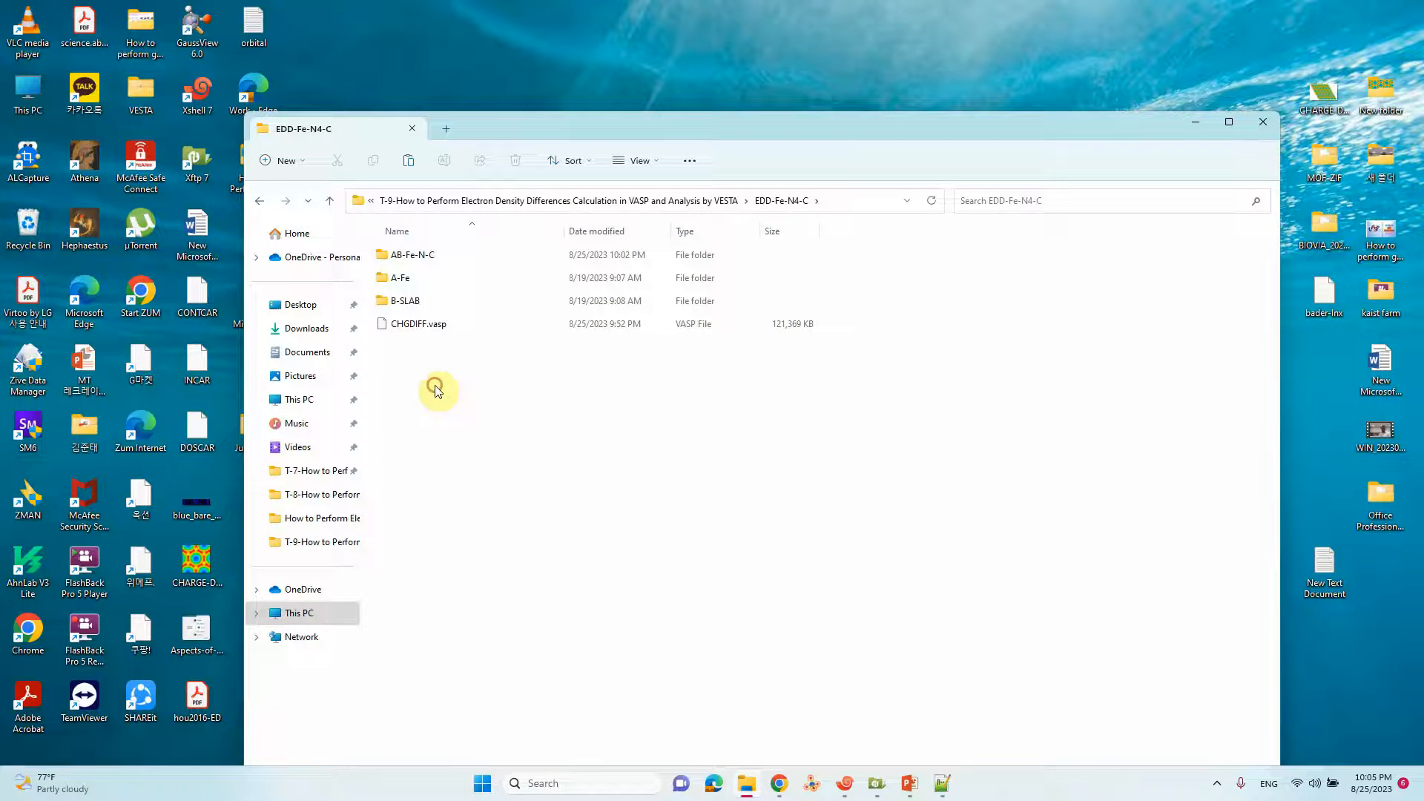
{"action": "left_click", "coordinate": [400, 278]}
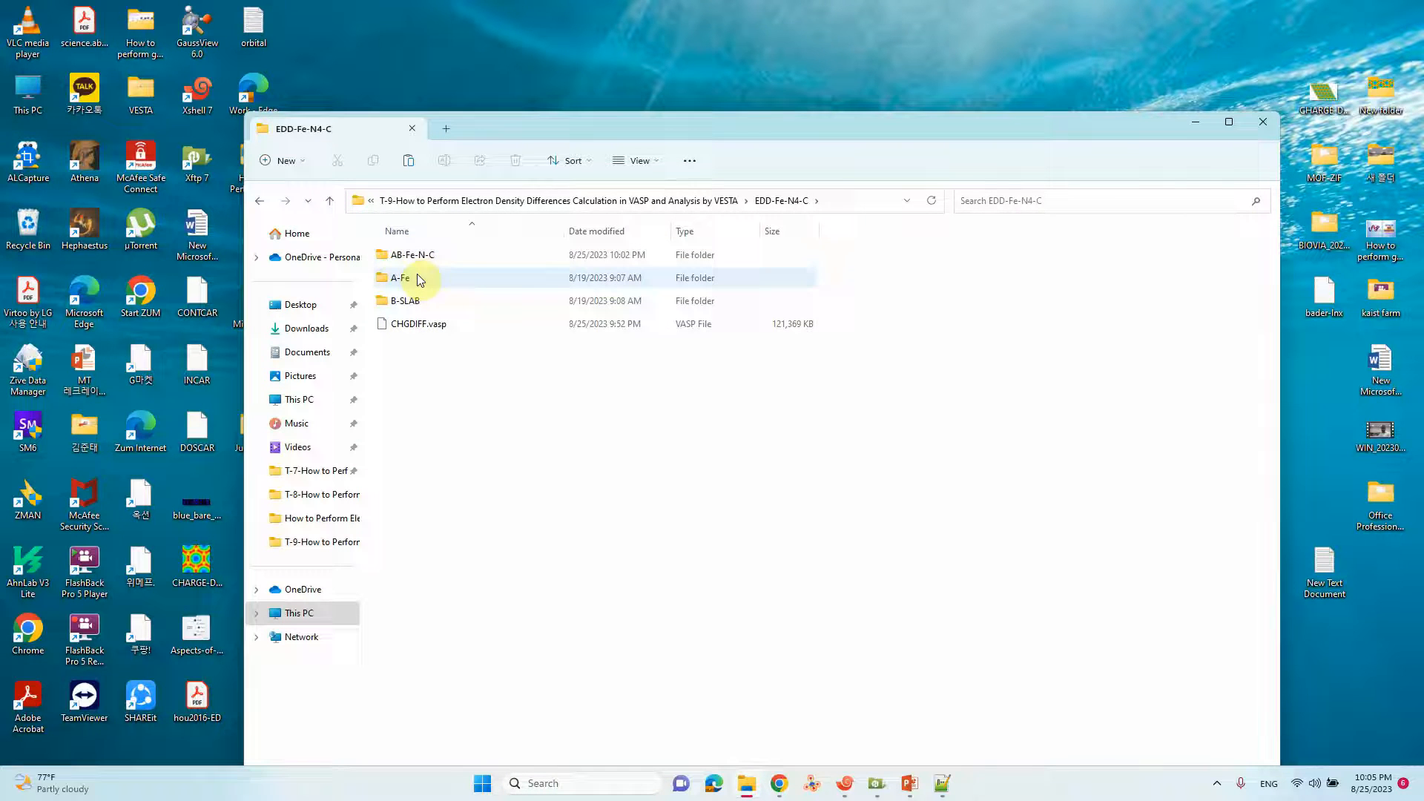
{"action": "left_click", "coordinate": [413, 254]}
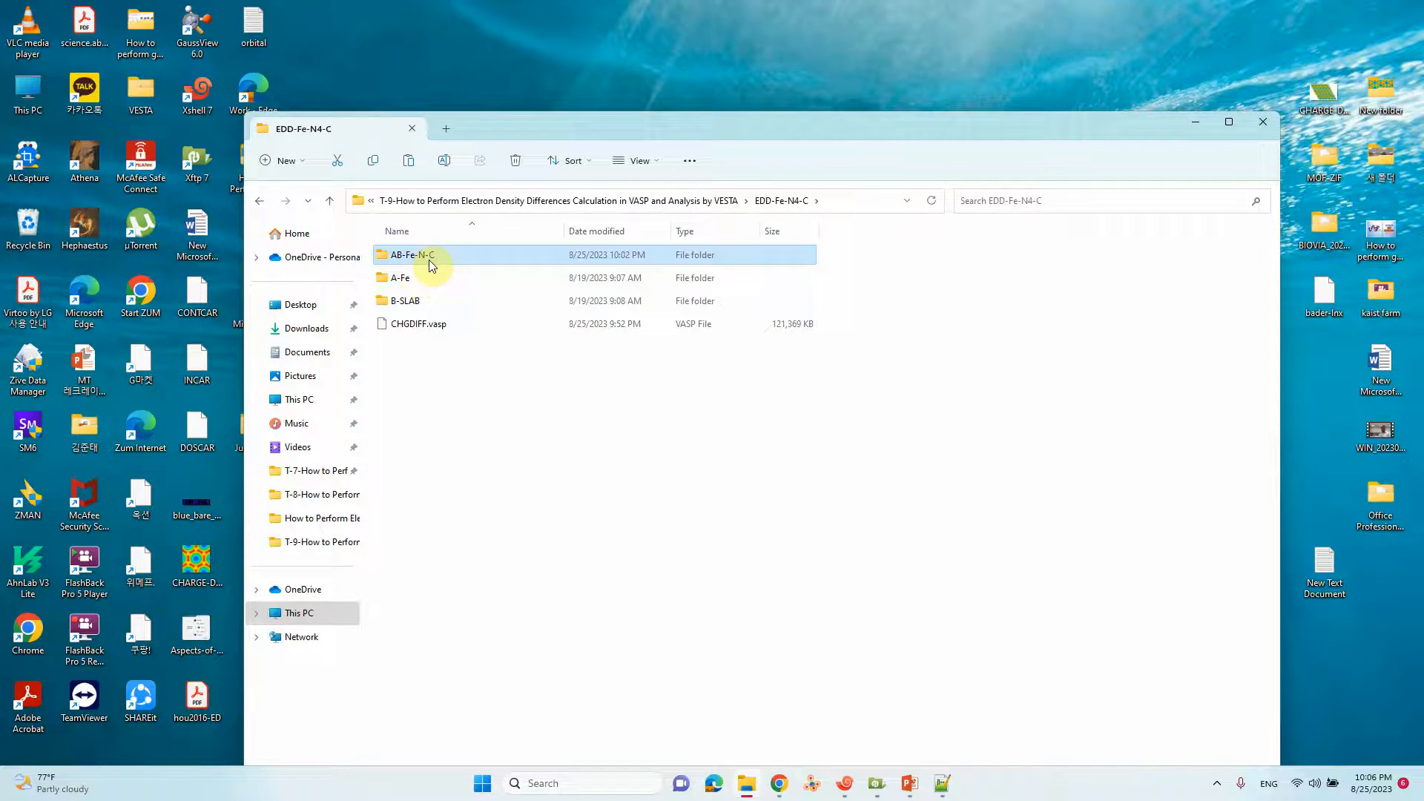
{"action": "double_click", "coordinate": [411, 254]}
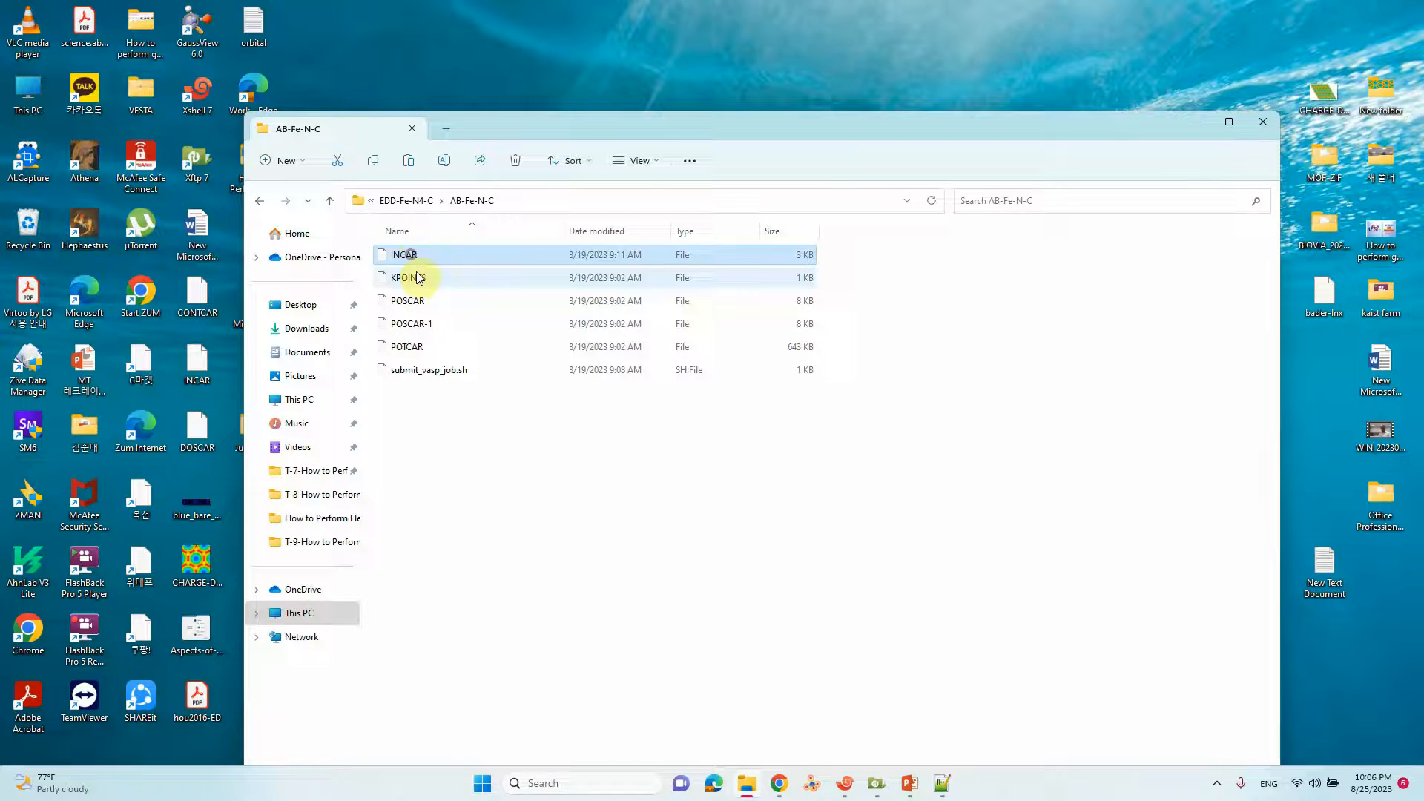
{"action": "left_click", "coordinate": [404, 254]}
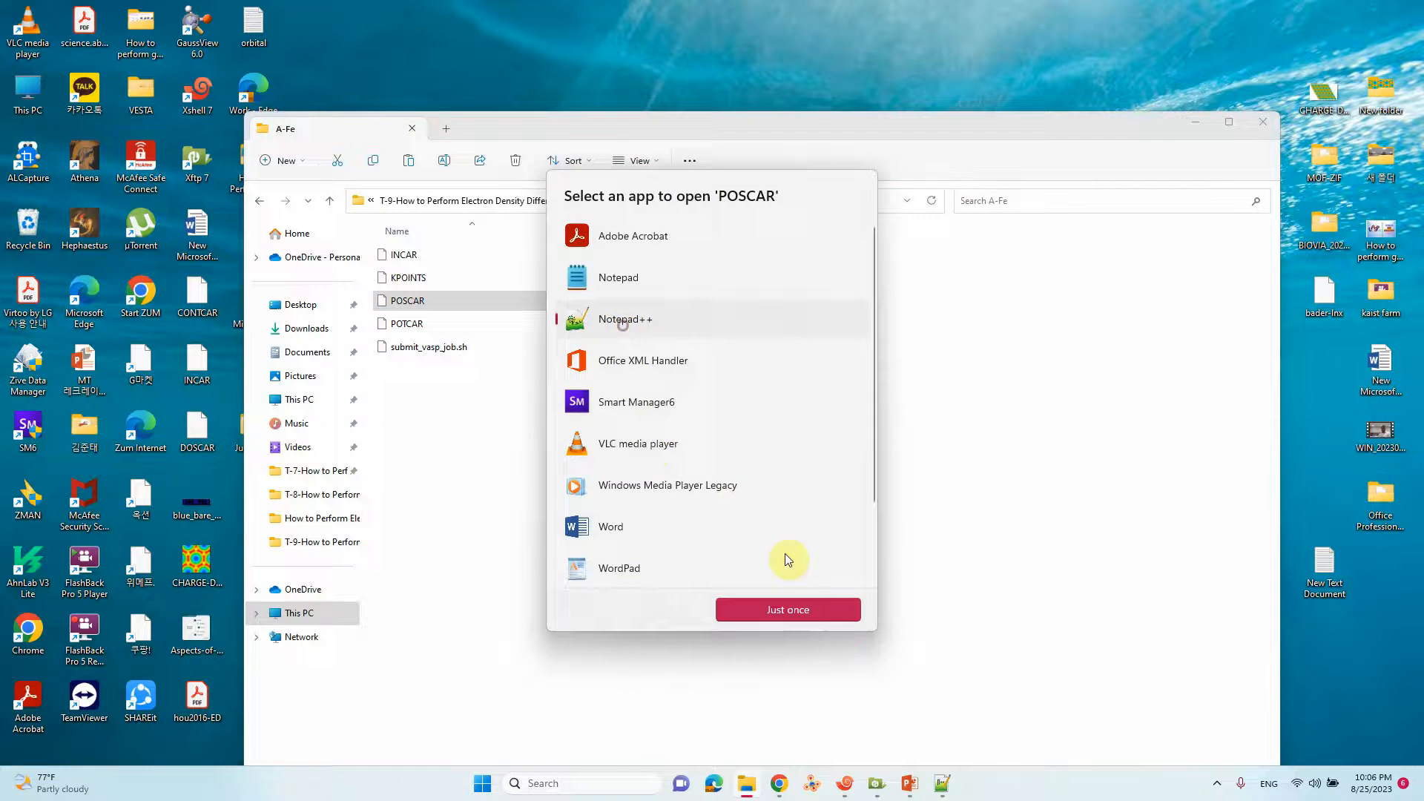
- Open the A-Fe and B-SLAB POSCAR files in Notepad++ via 'Just once'
{"action": "left_click", "coordinate": [788, 610]}
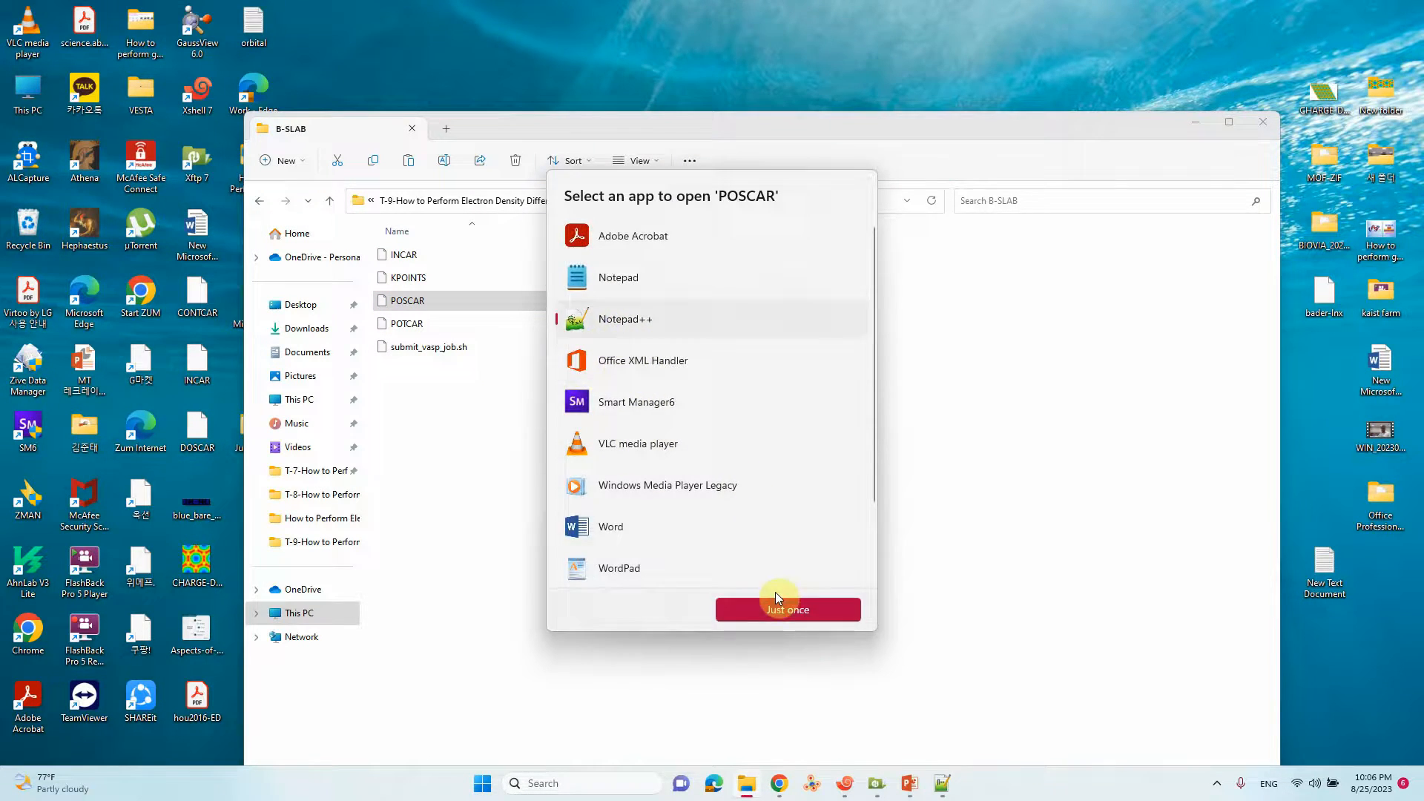
{"action": "left_click", "coordinate": [786, 610]}
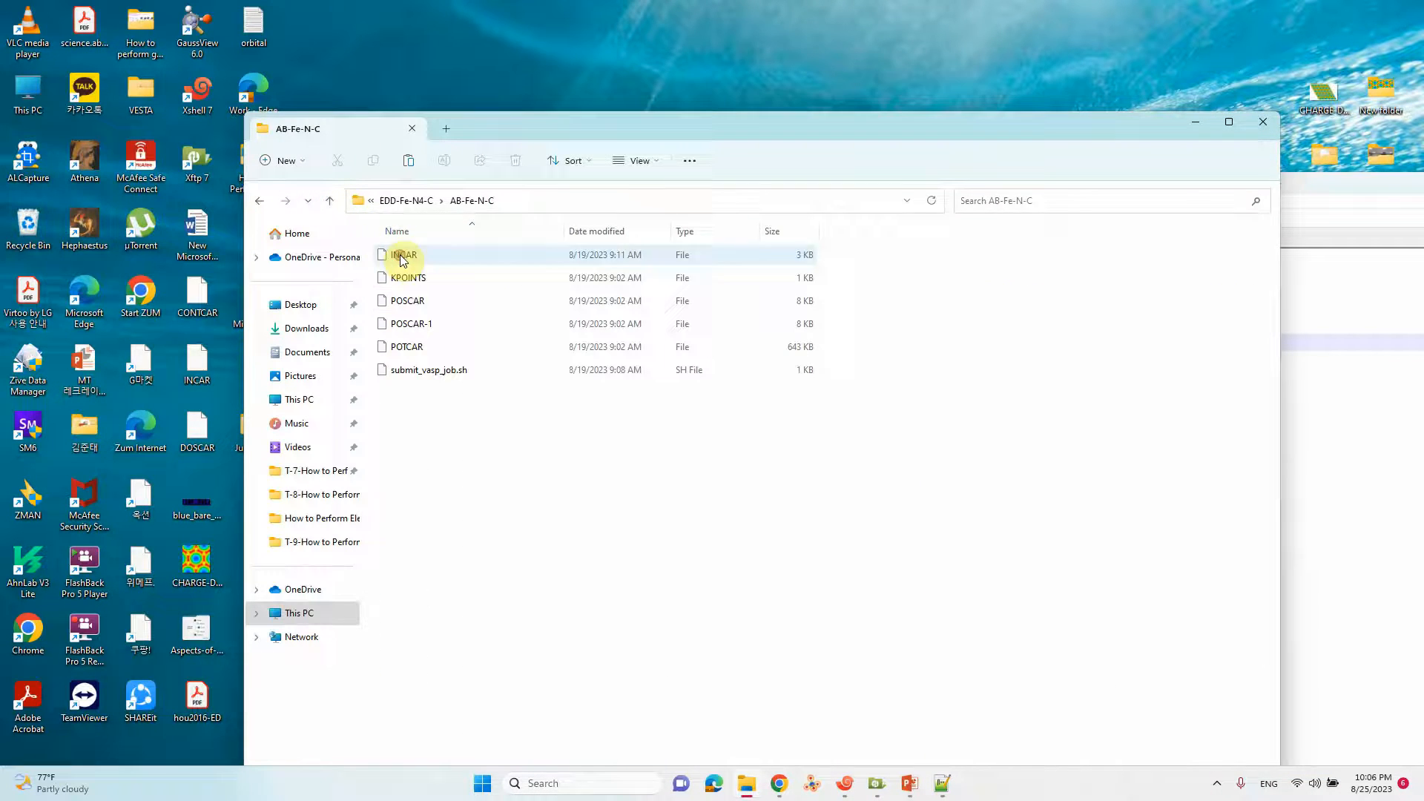
- Close all open documents in Notepad++ after loading the AB-Fe-N-C POSCAR
{"action": "double_click", "coordinate": [403, 302]}
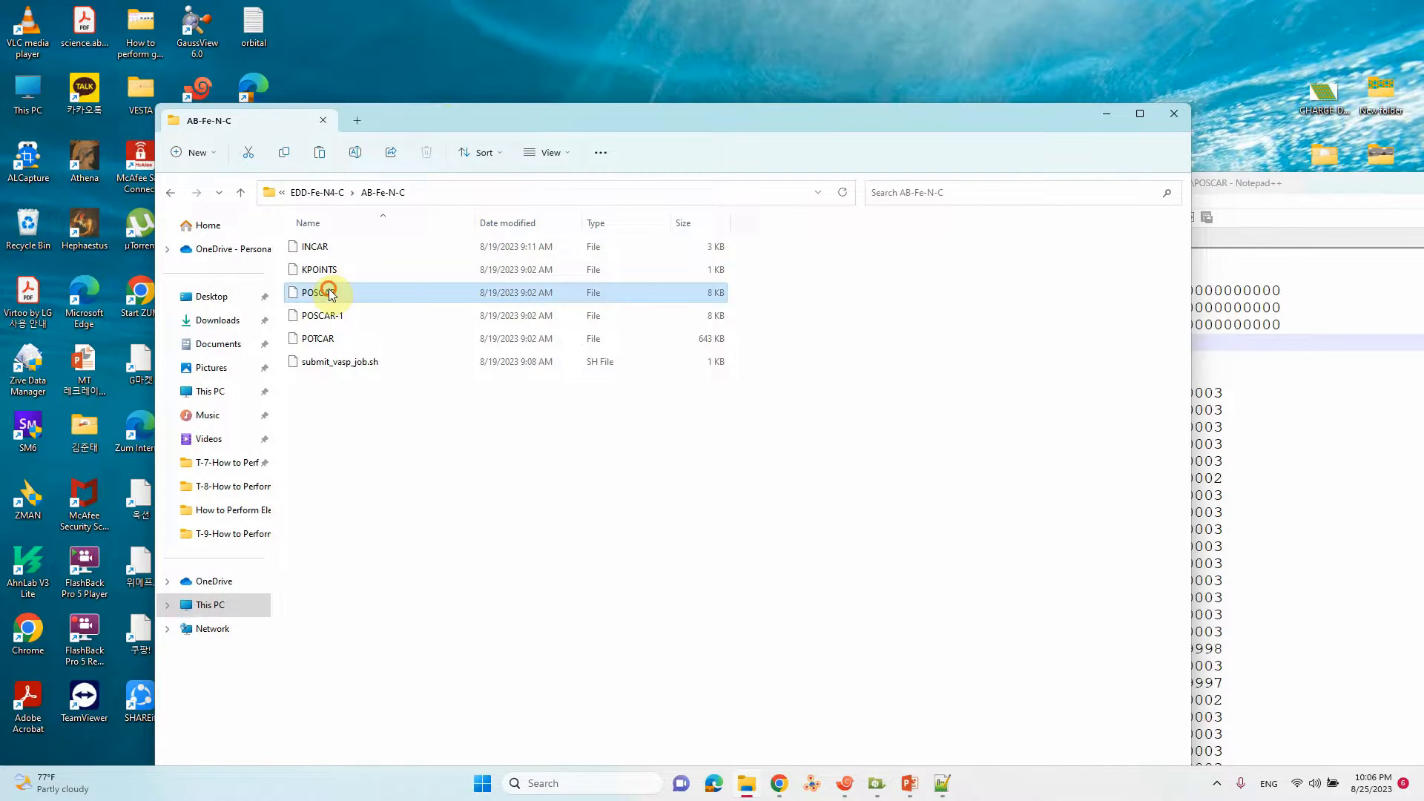
{"action": "double_click", "coordinate": [315, 292]}
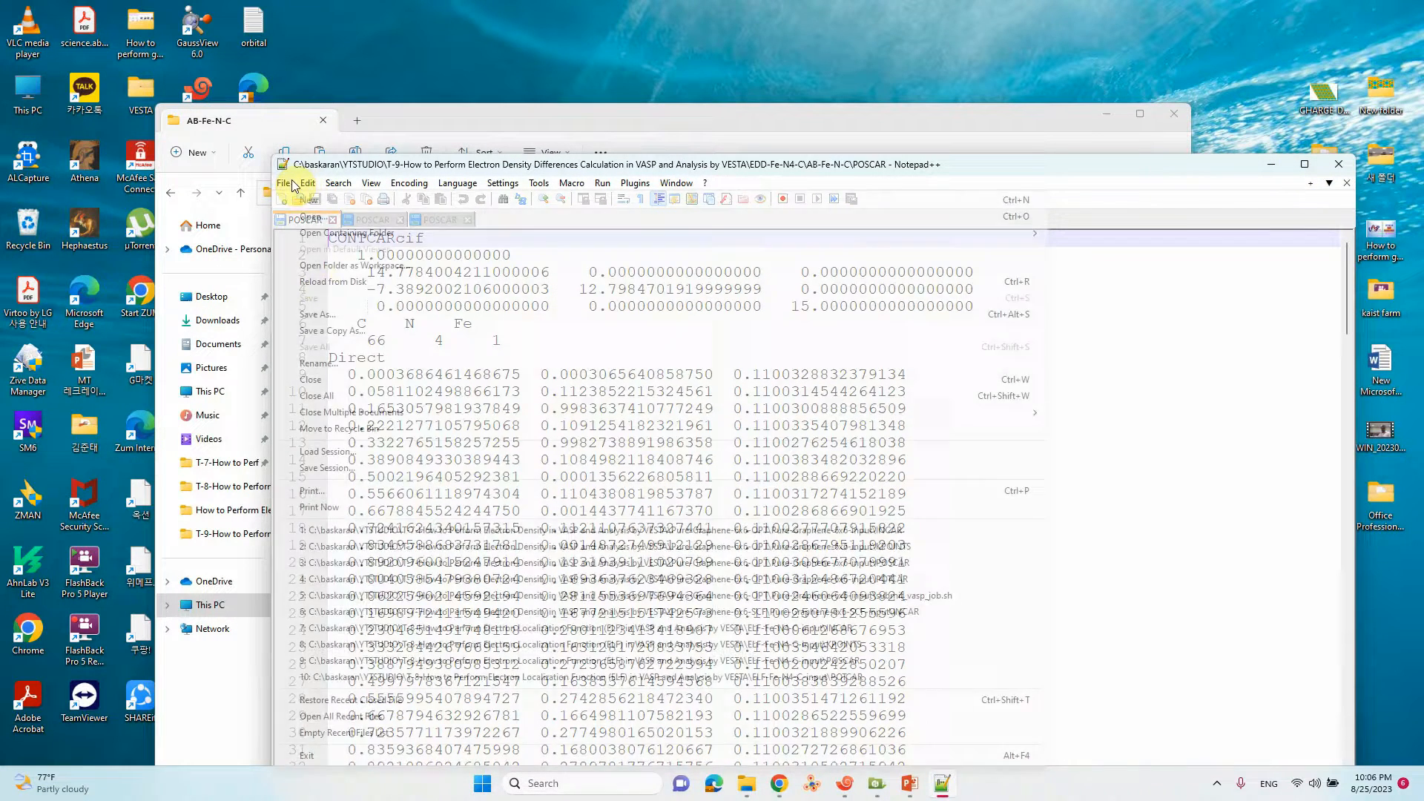
{"action": "left_click", "coordinate": [284, 183]}
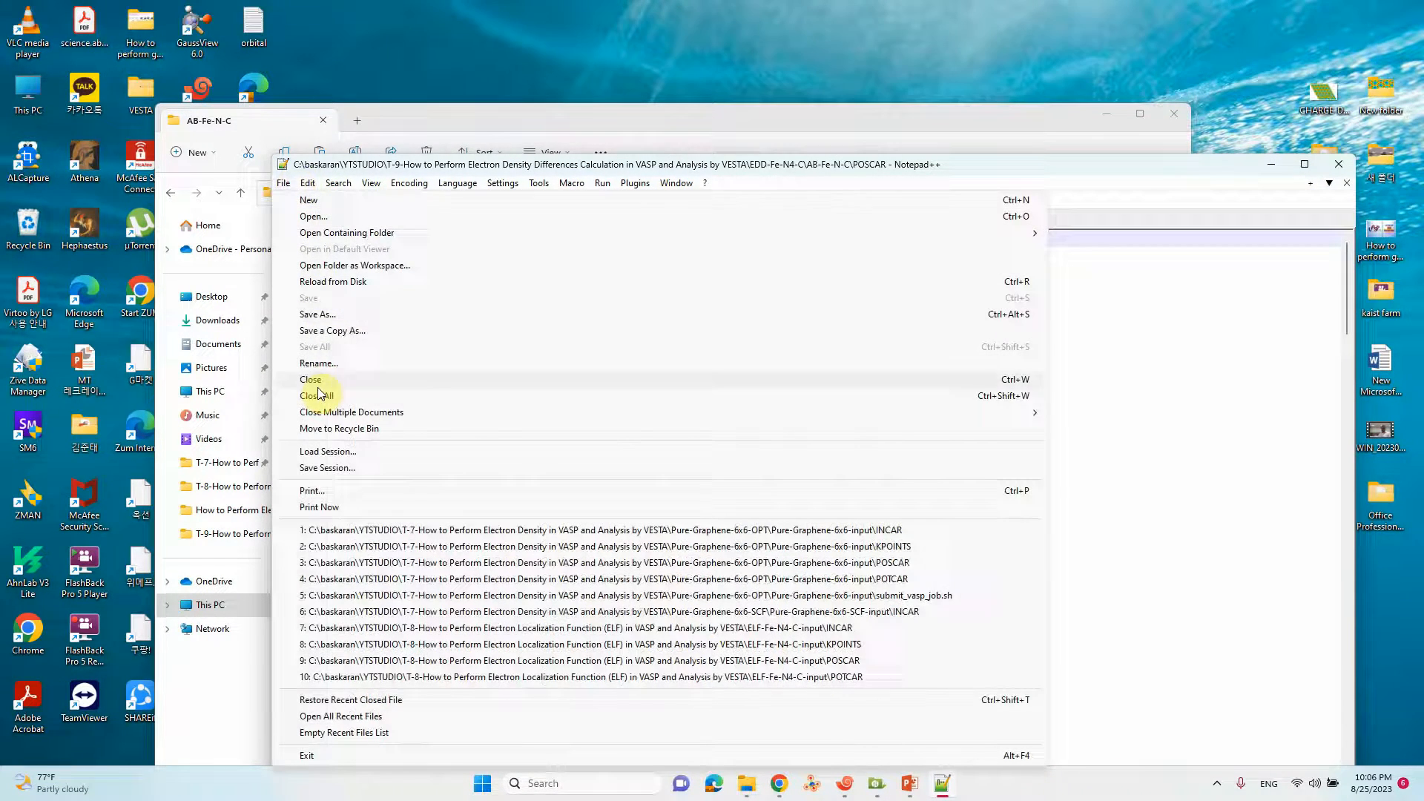
{"action": "left_click", "coordinate": [310, 378]}
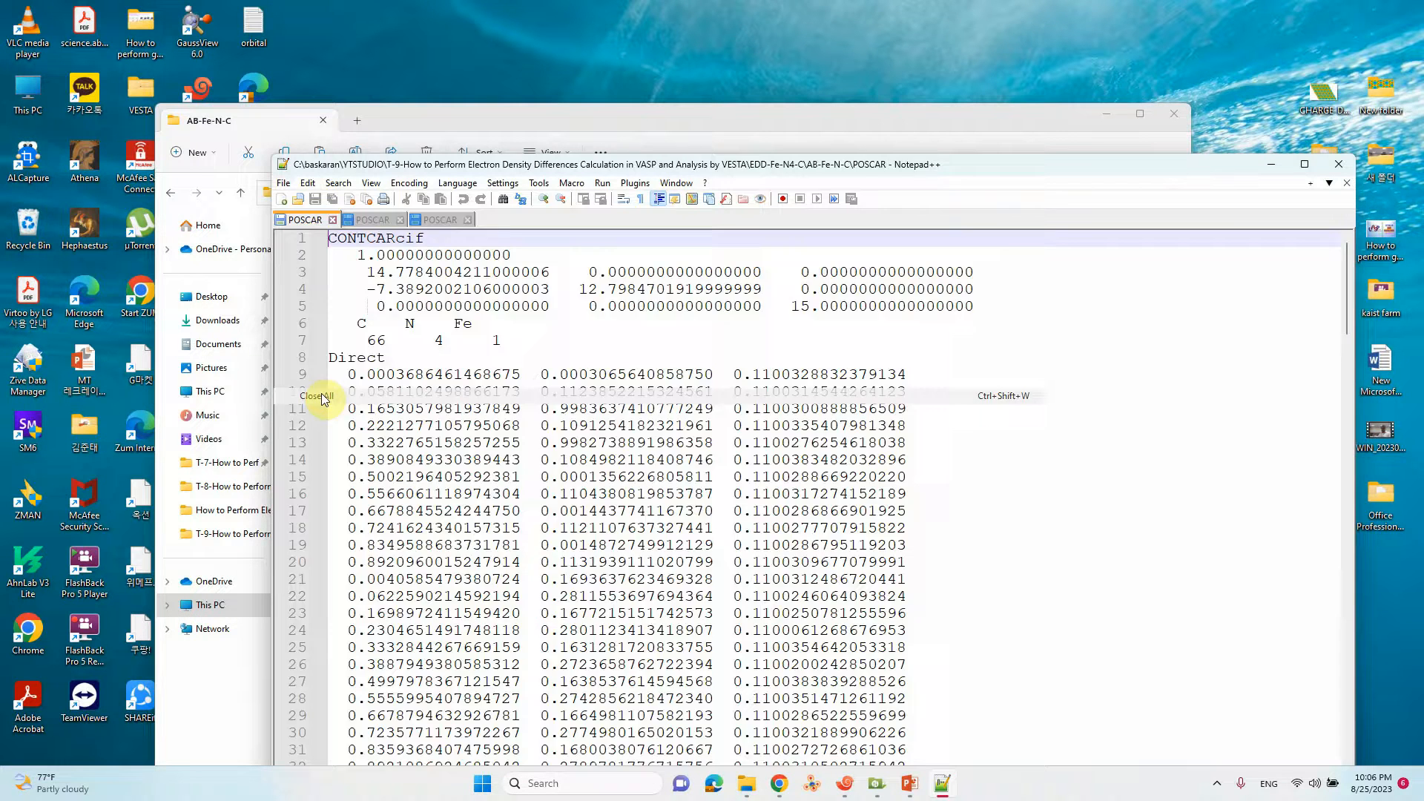
{"action": "left_click", "coordinate": [316, 397]}
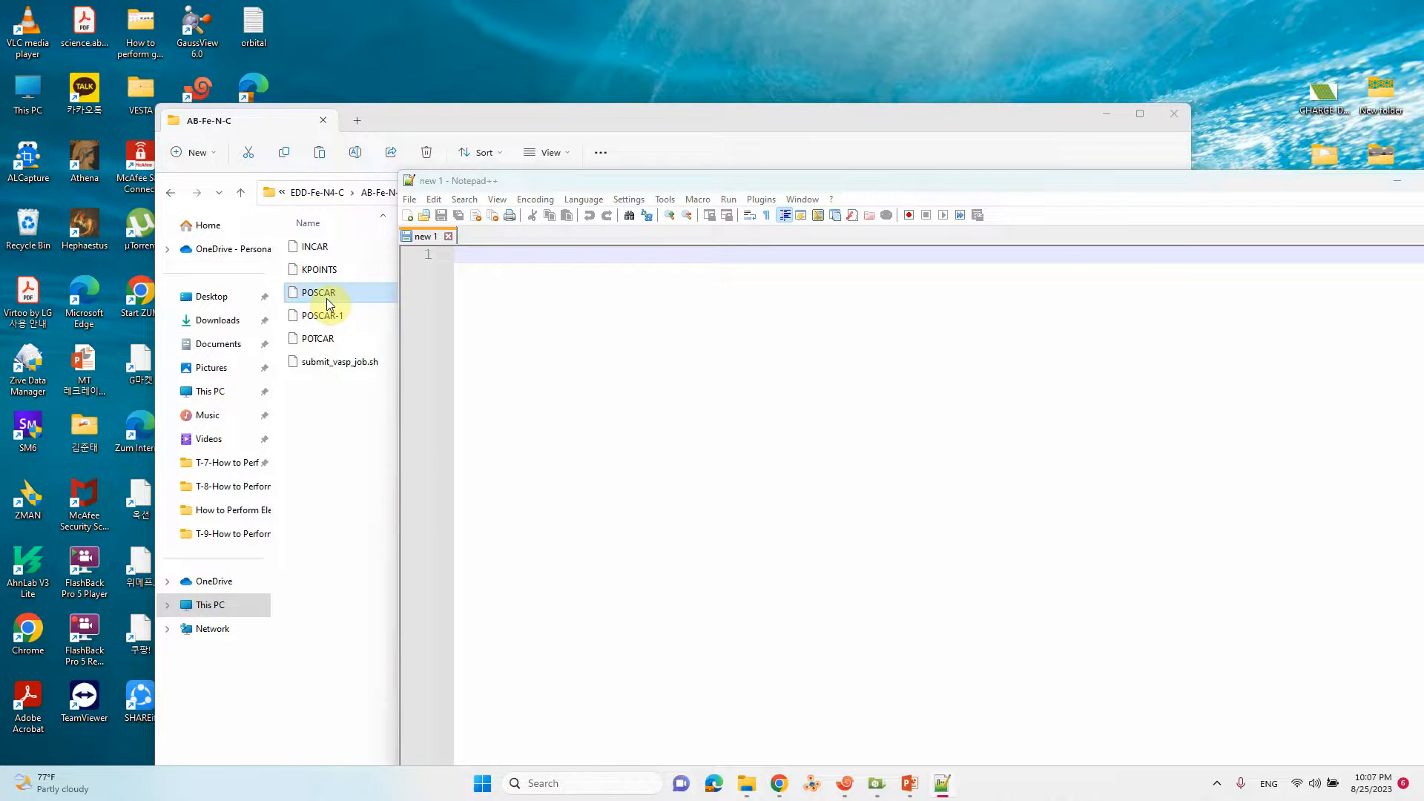
- Reopen the AB-Fe-N-C POSCAR and remove the Fe species, leaving C 66 and N 4, then save
{"action": "double_click", "coordinate": [317, 293]}
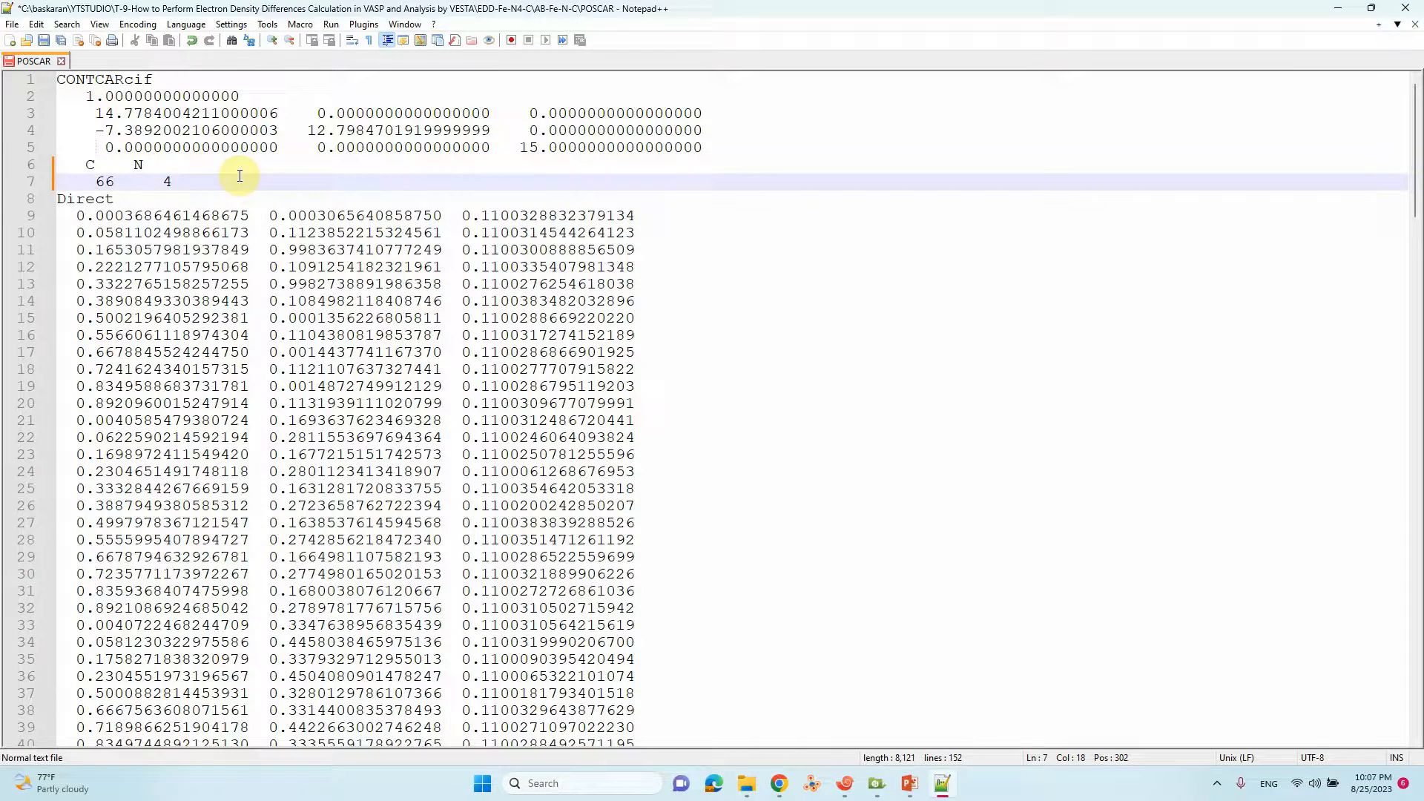
{"action": "scroll", "scroll_direction": "down", "scroll_amount": 3}
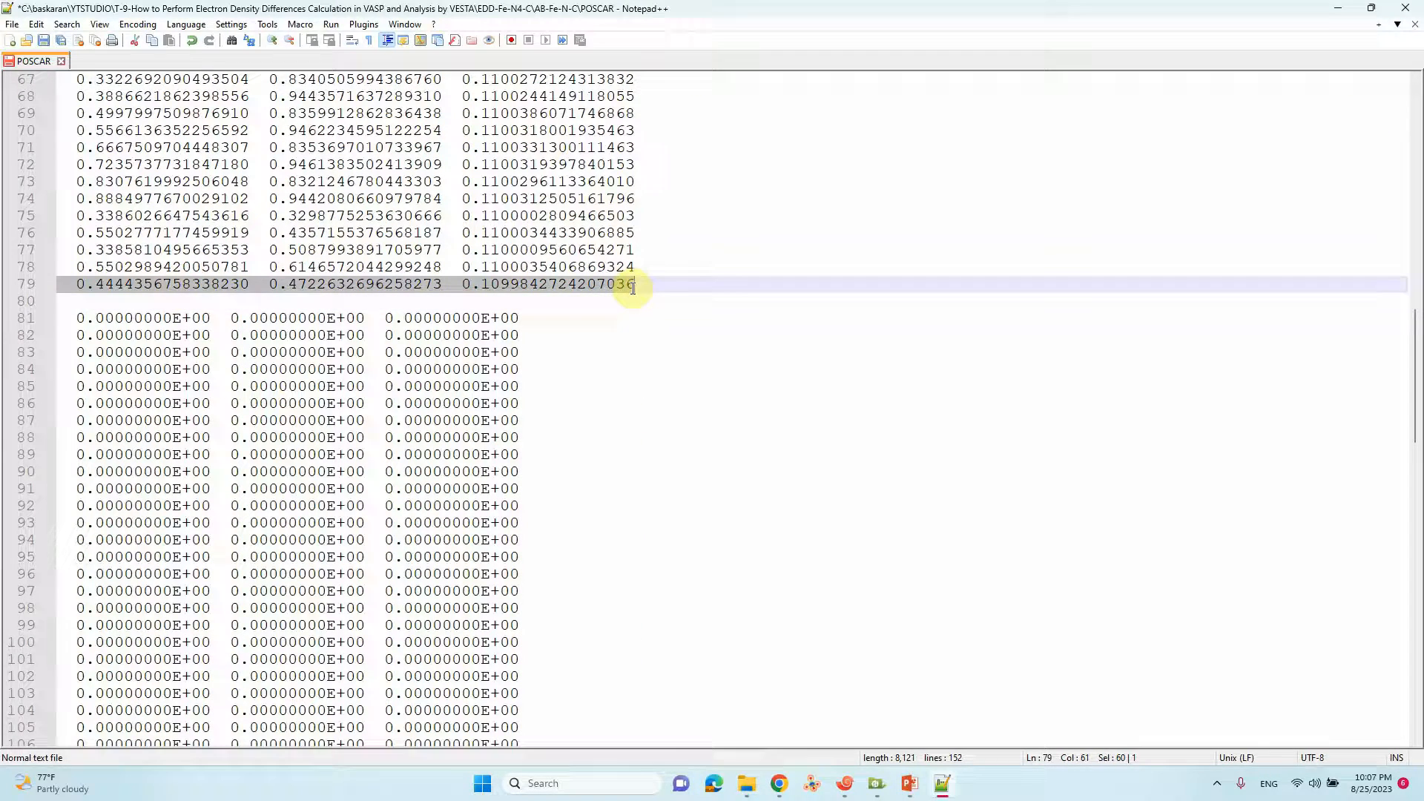
{"action": "mouse_move", "coordinate": [643, 293]}
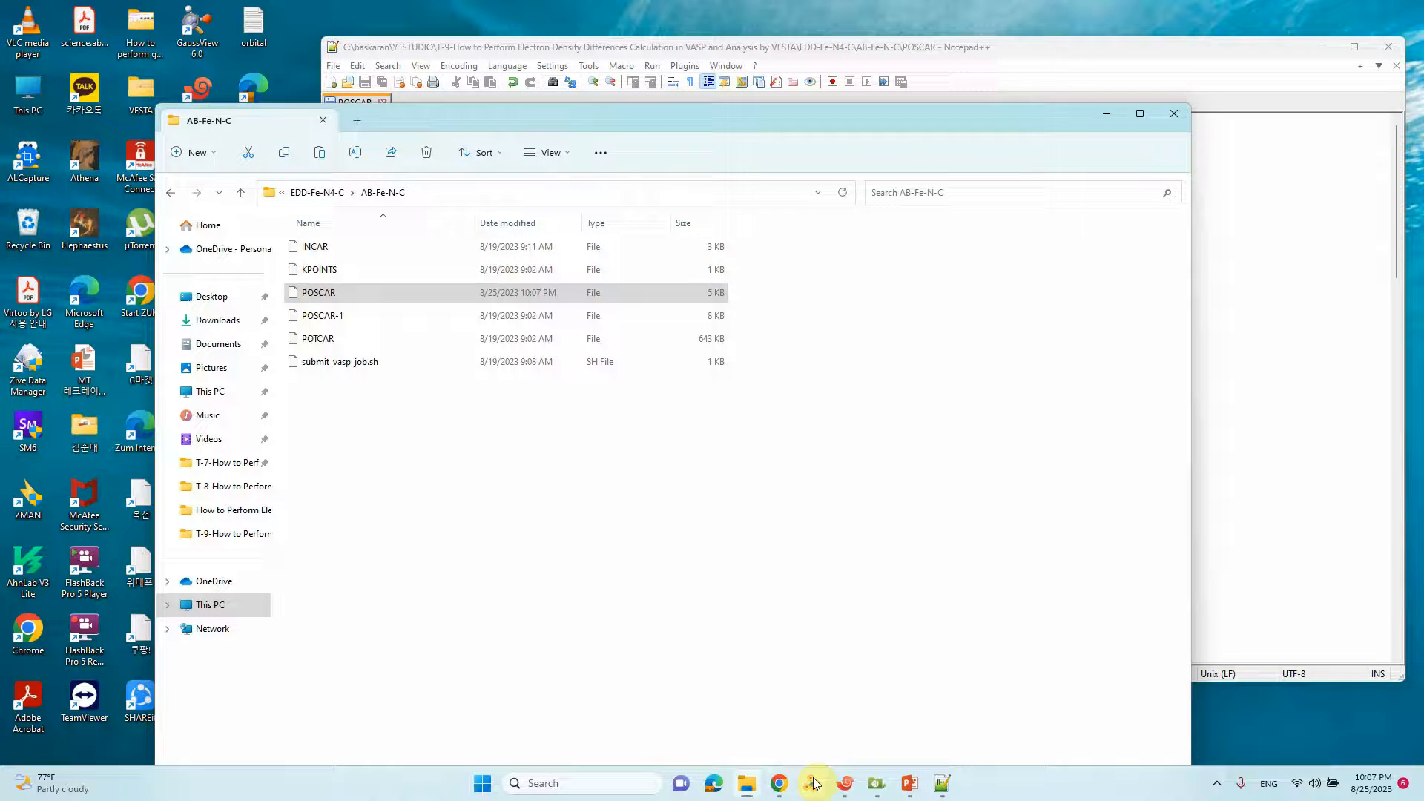
- Load the Fe-free POSCAR into VESTA to check the N-doped graphene sheet
{"action": "left_click", "coordinate": [811, 783]}
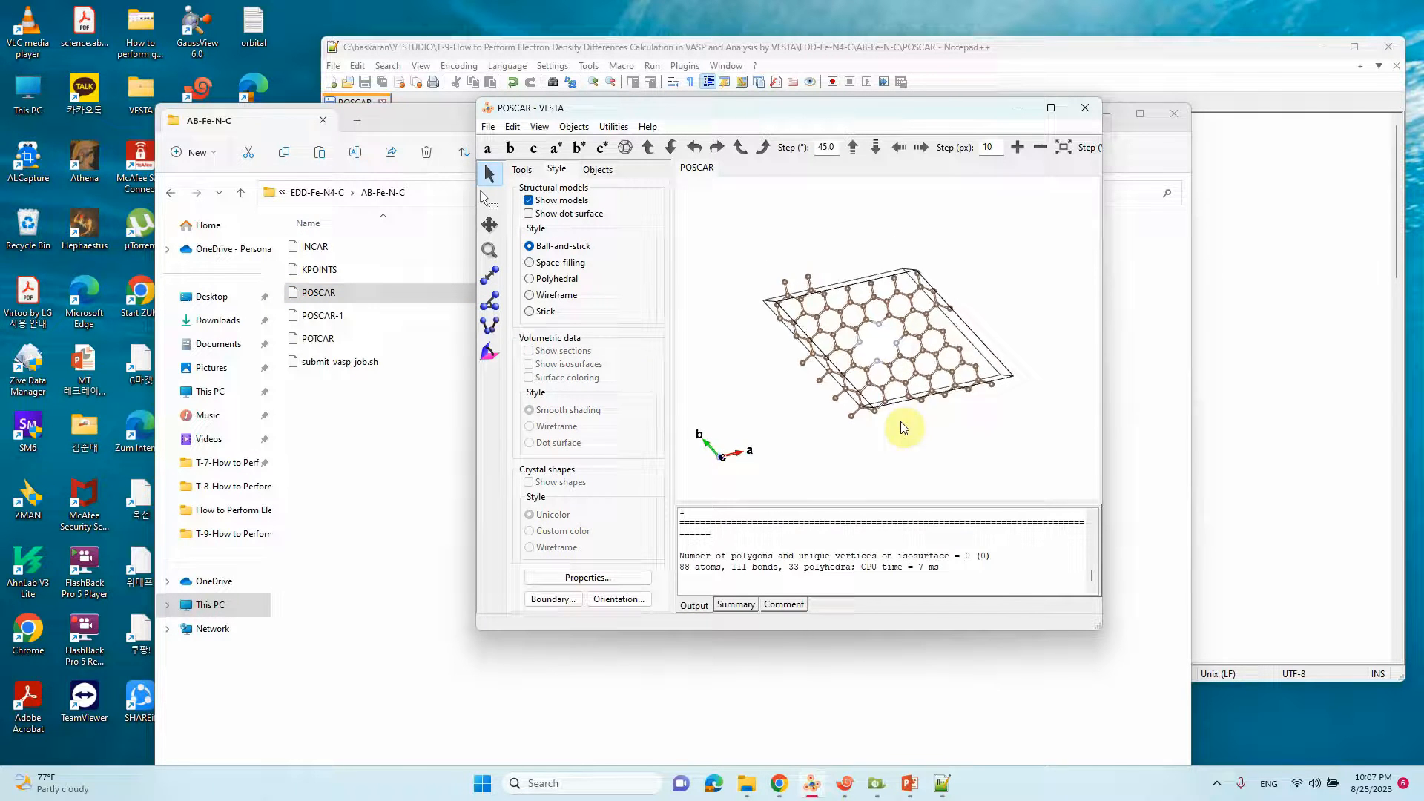
{"action": "left_click_drag", "start_coordinate": [903, 429], "coordinate": [890, 402]}
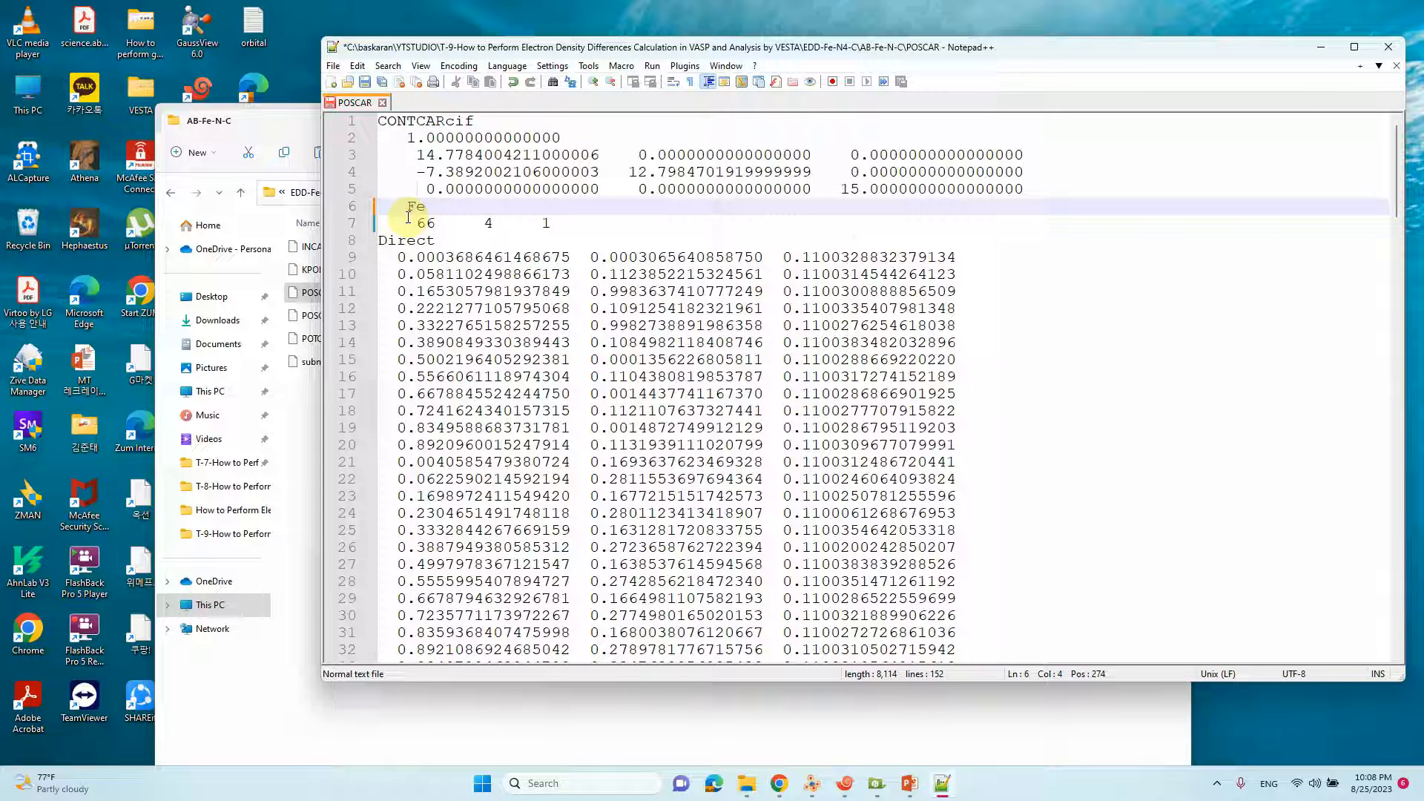
- Restore Fe, delete the C and N species and coordinates so only Fe 1 remains, and save
{"action": "left_click_drag", "start_coordinate": [412, 223], "coordinate": [545, 222]}
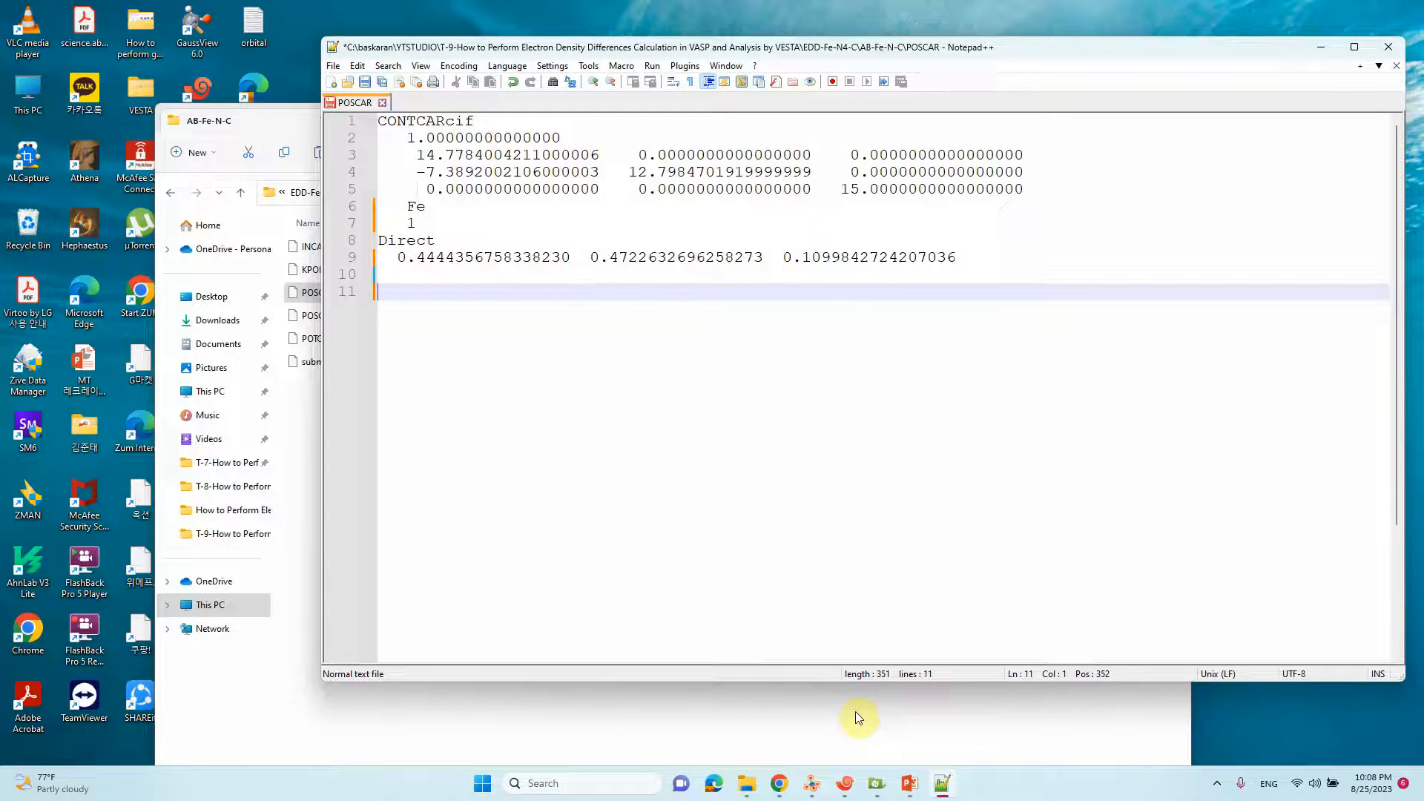
{"action": "left_click", "coordinate": [365, 82]}
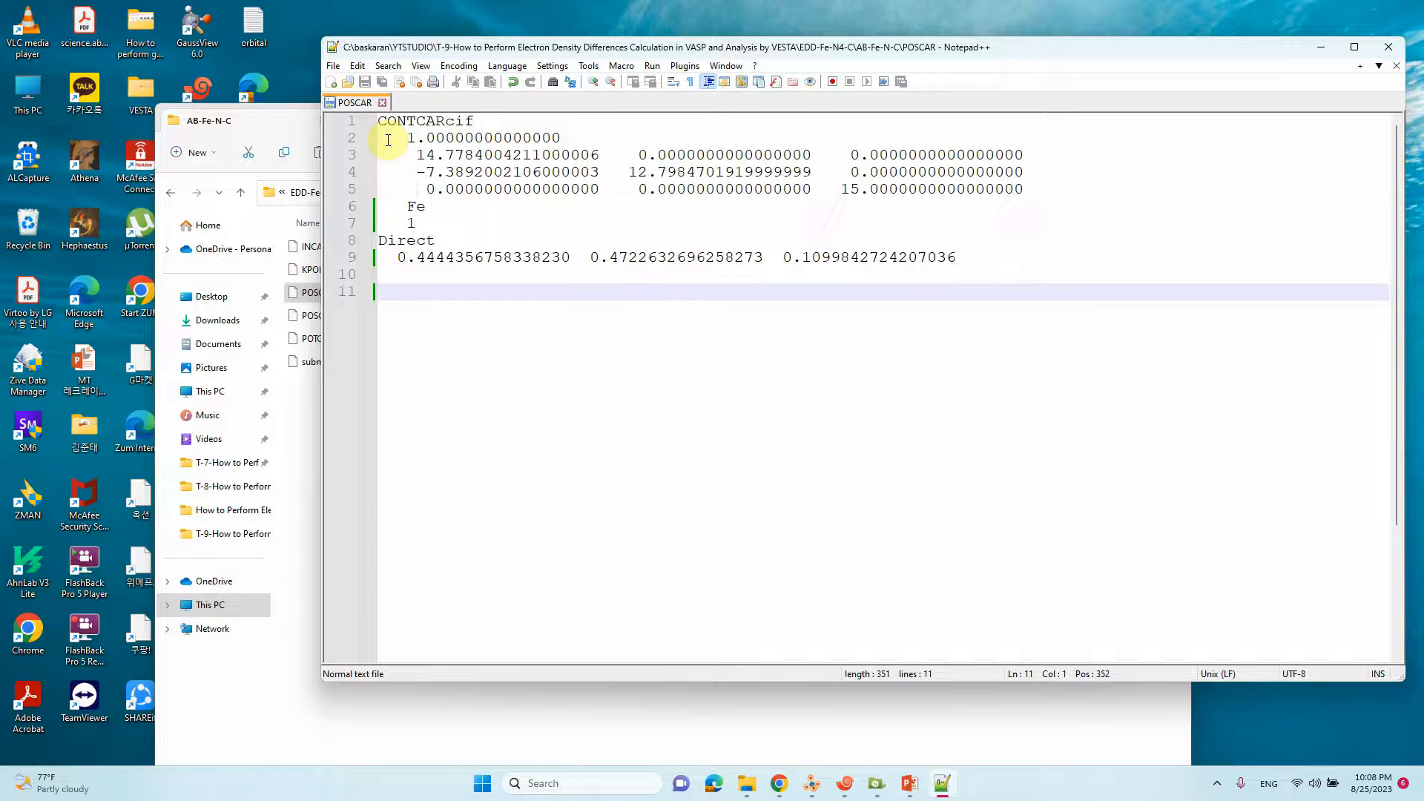
{"action": "left_click", "coordinate": [332, 65]}
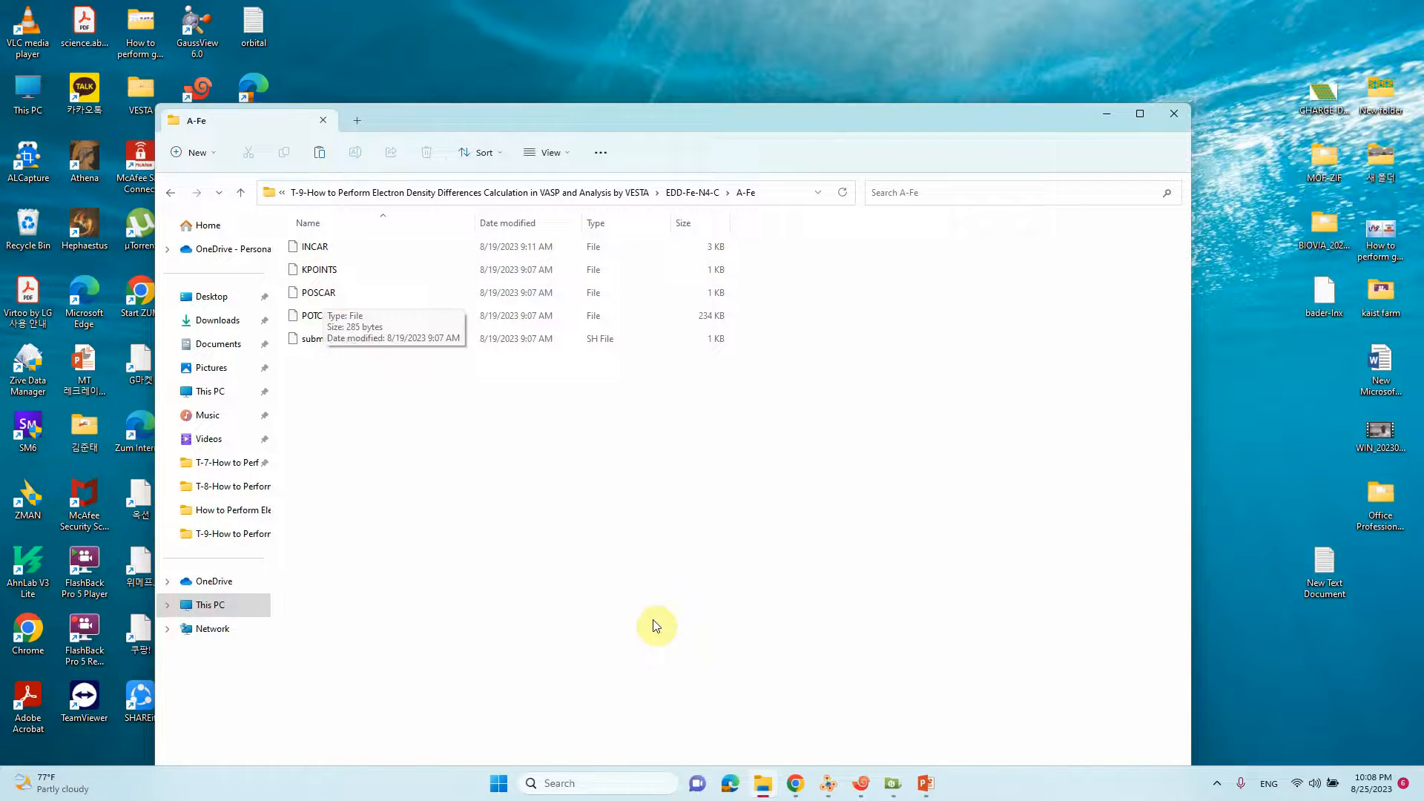
- View the single-Fe POSCAR in VESTA, then navigate File Explorer up toward the B-SLAB folder
{"action": "double_click", "coordinate": [318, 292]}
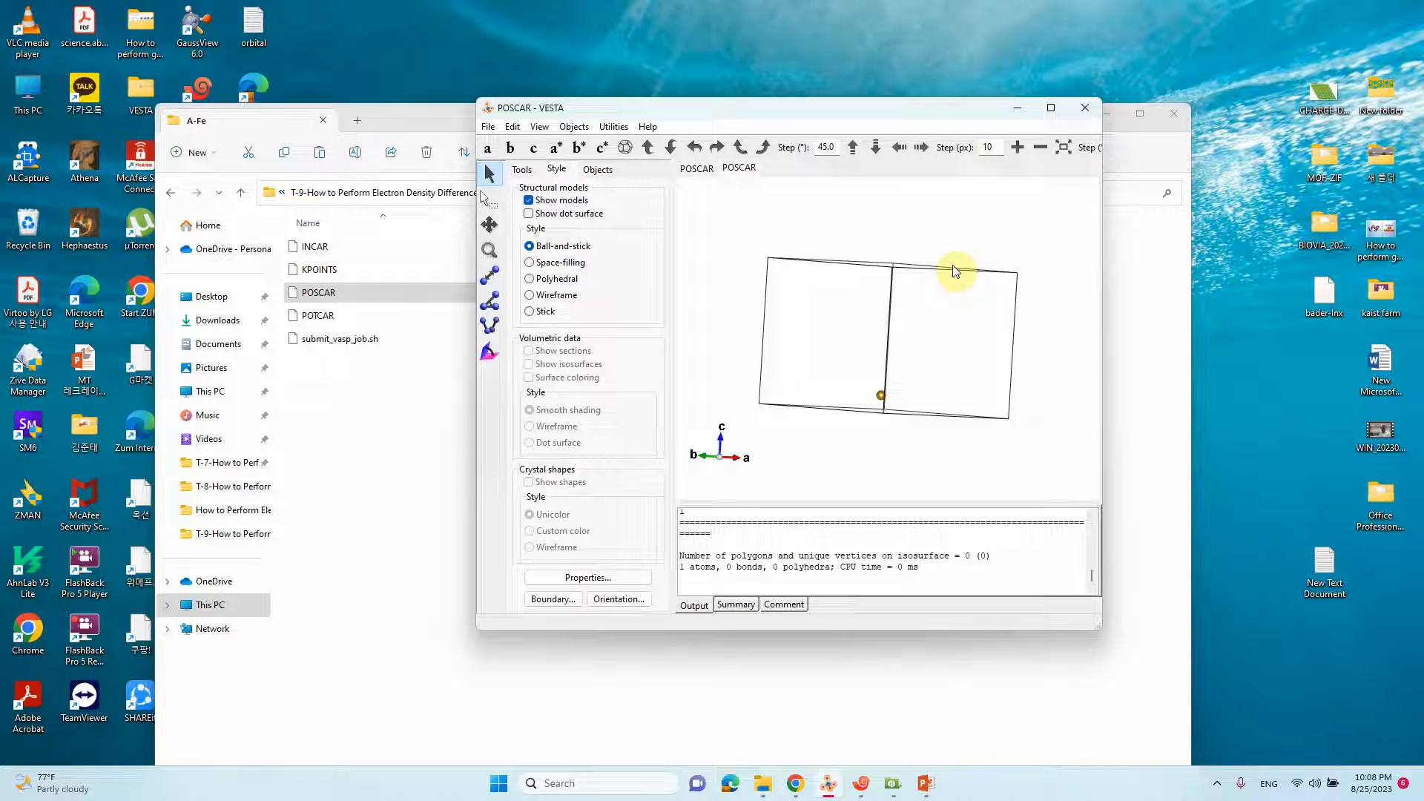
{"action": "mouse_move", "coordinate": [950, 290]}
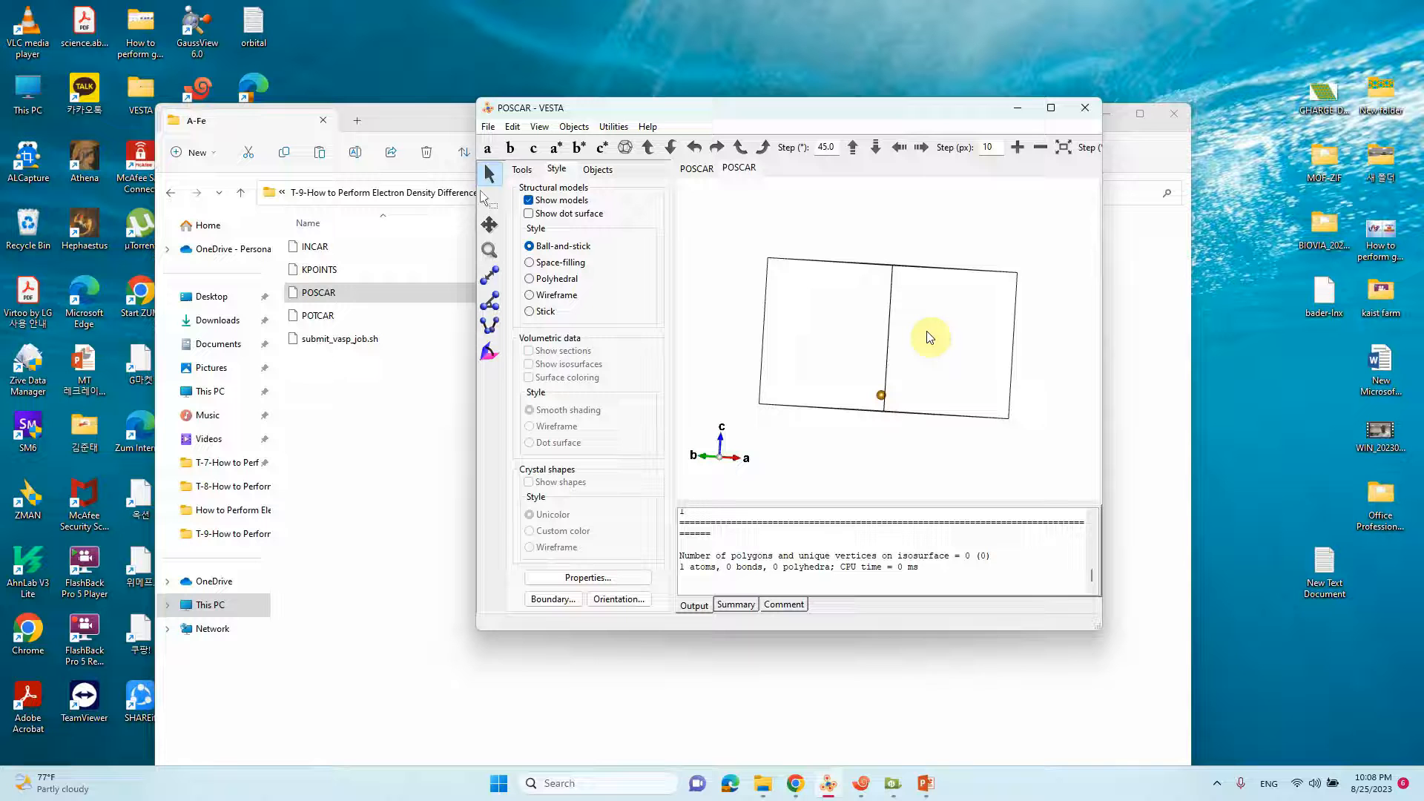
{"action": "mouse_move", "coordinate": [257, 215]}
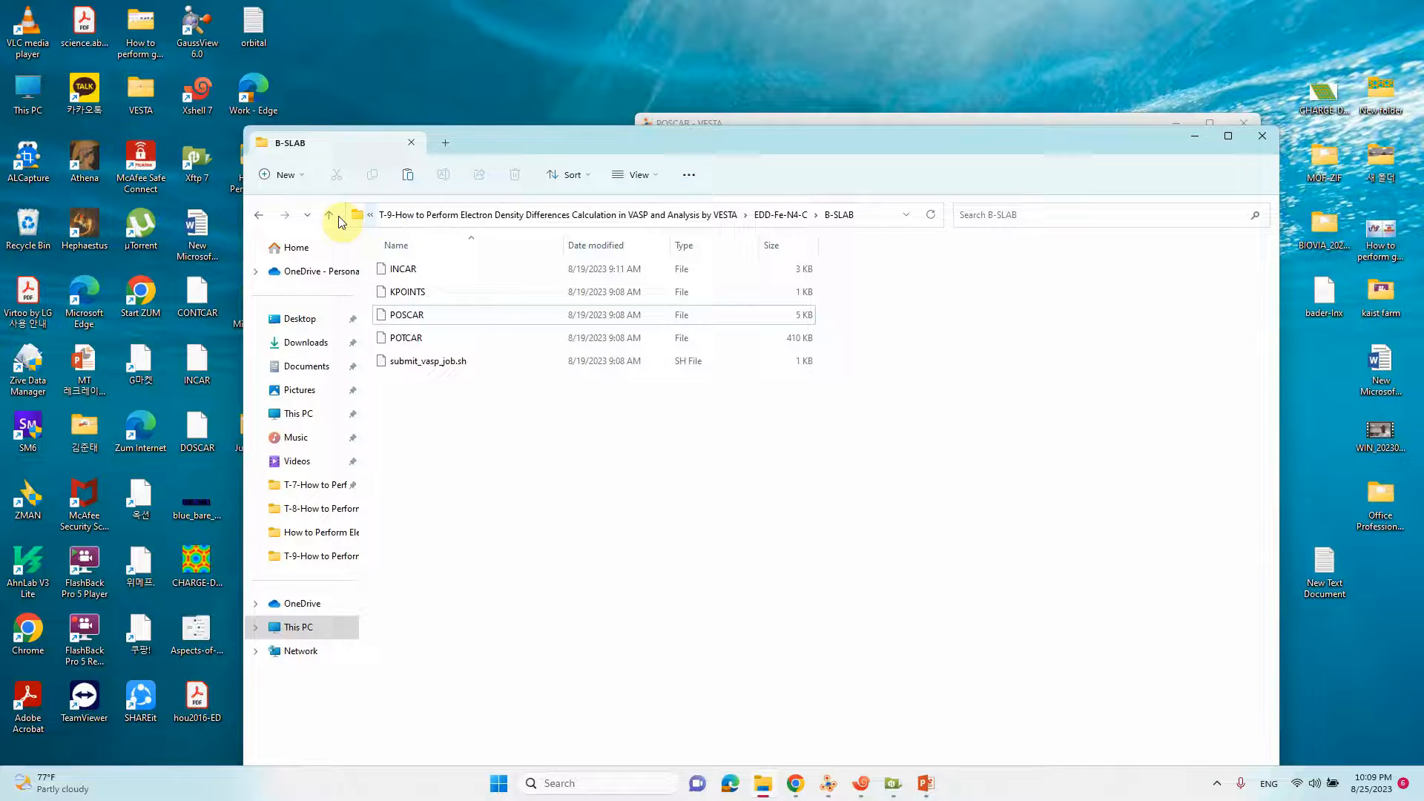
{"action": "left_click", "coordinate": [328, 215]}
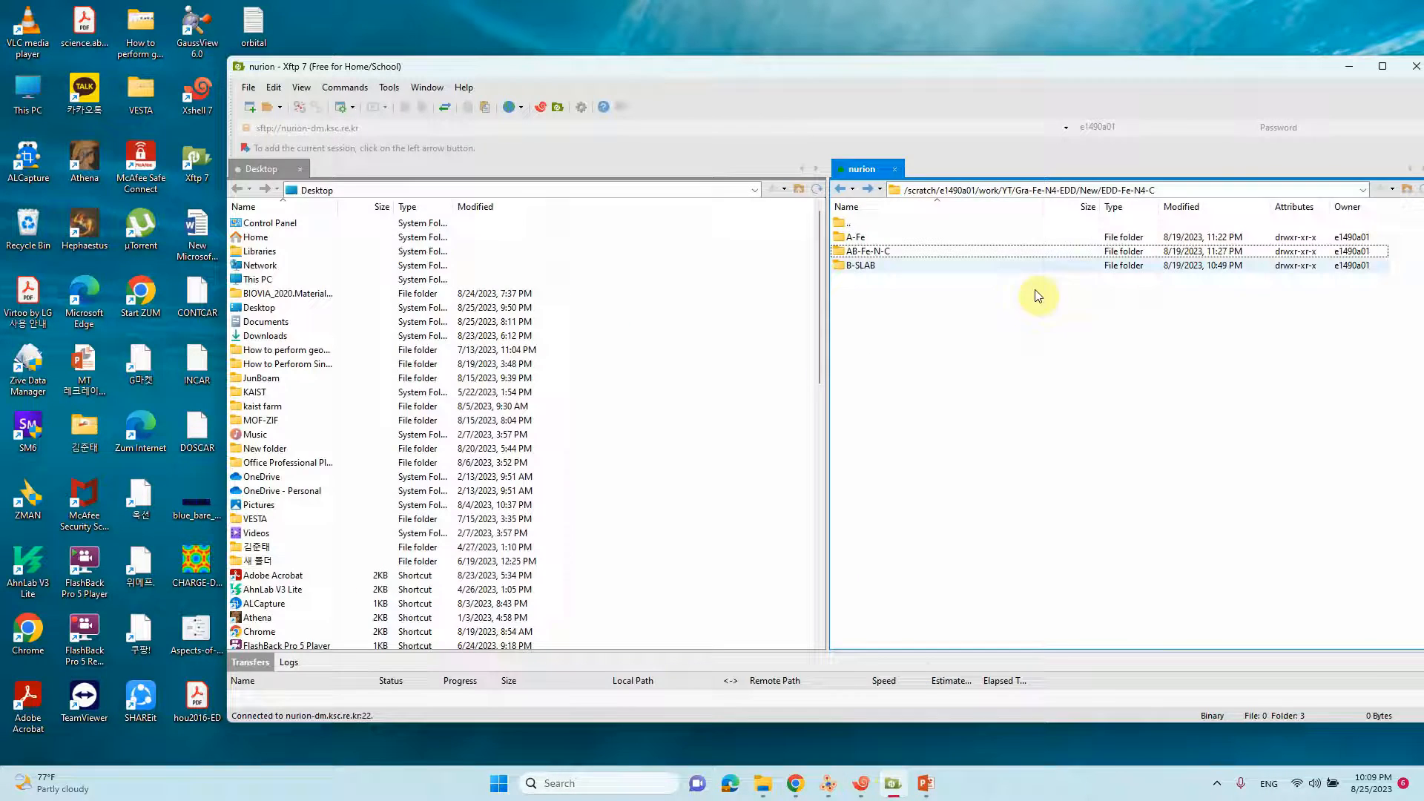
- Browse the remote EDD-Fe-N4-C subfolders in Xftp and check B-SLAB's CHGCAR files
{"action": "right_click", "coordinate": [1039, 297]}
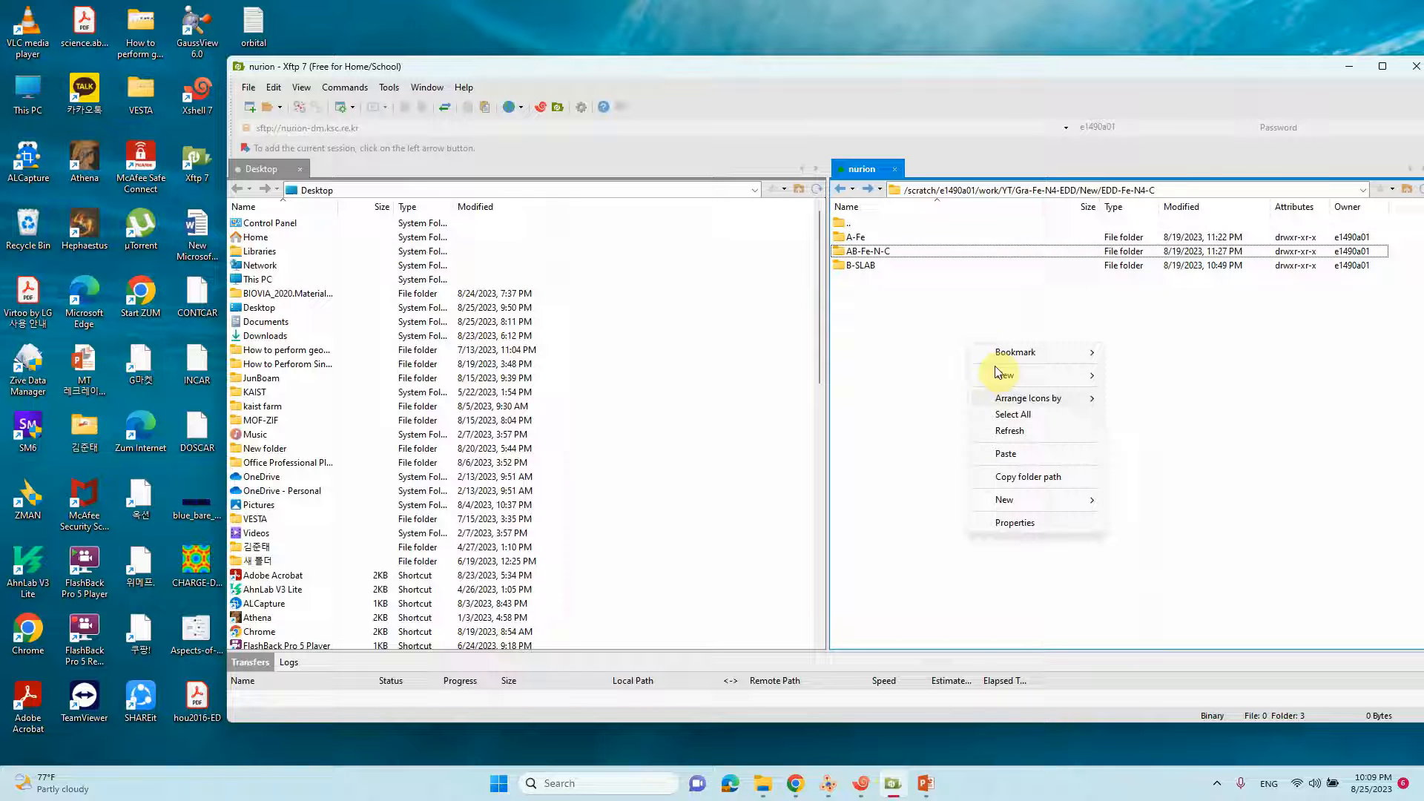
{"action": "left_click", "coordinate": [856, 237]}
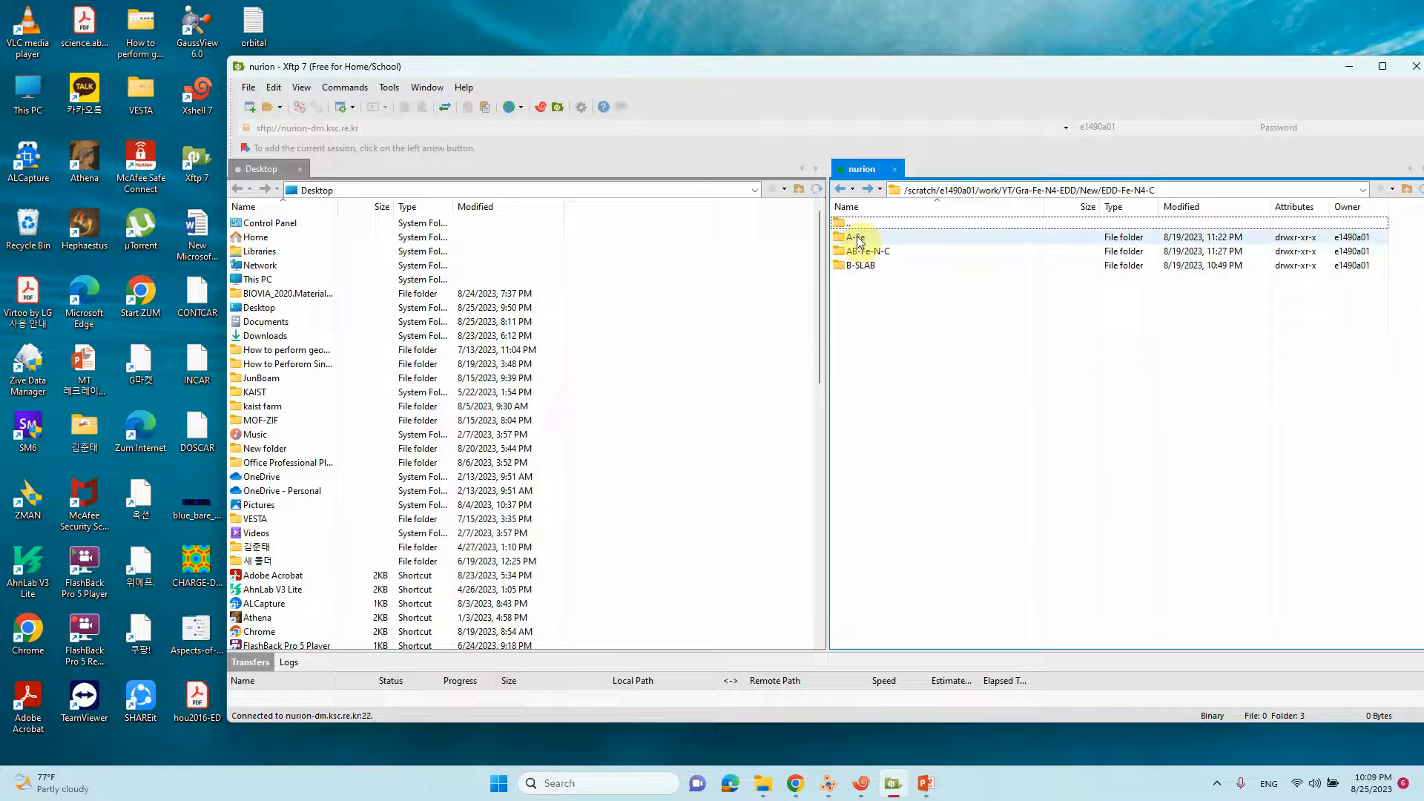
{"action": "left_click", "coordinate": [873, 252]}
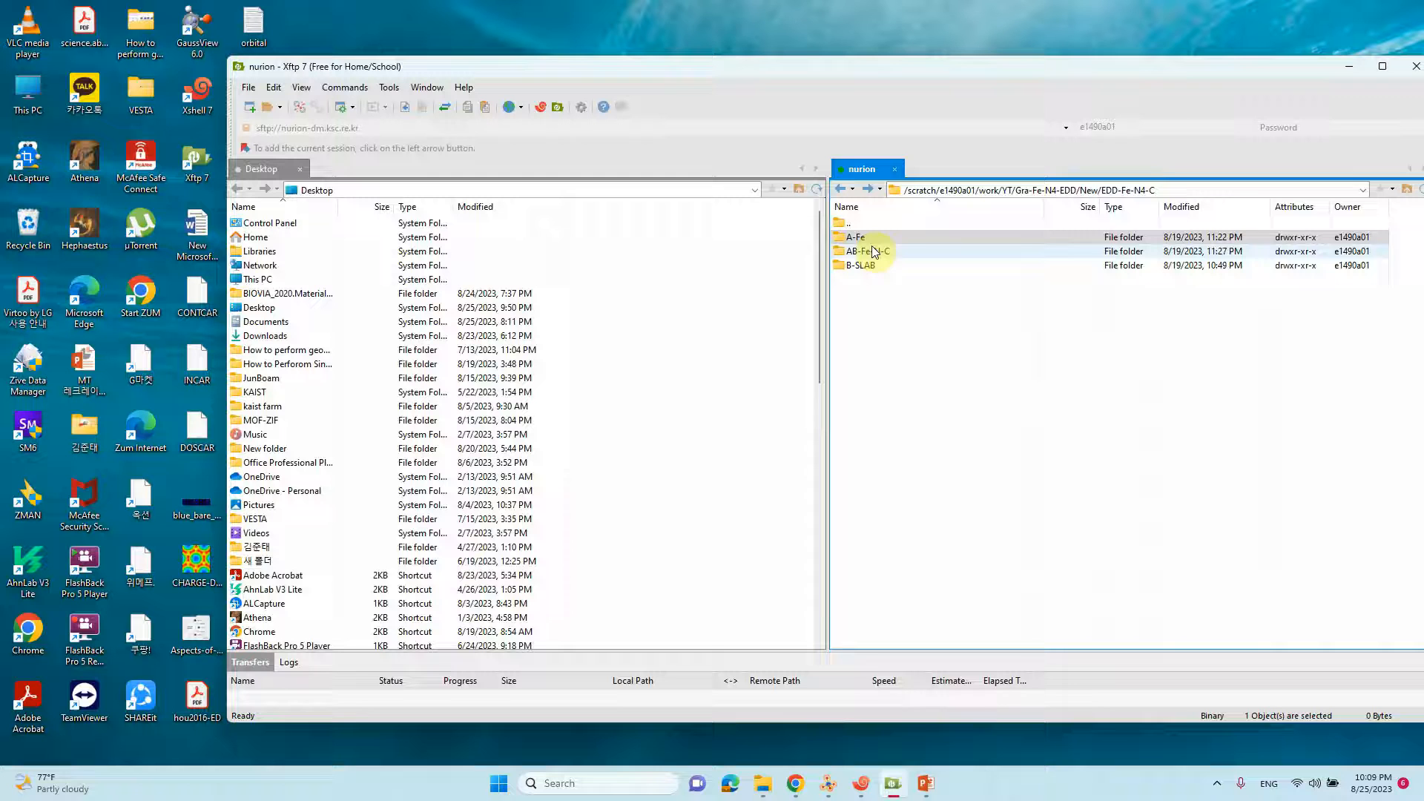
{"action": "double_click", "coordinate": [868, 252]}
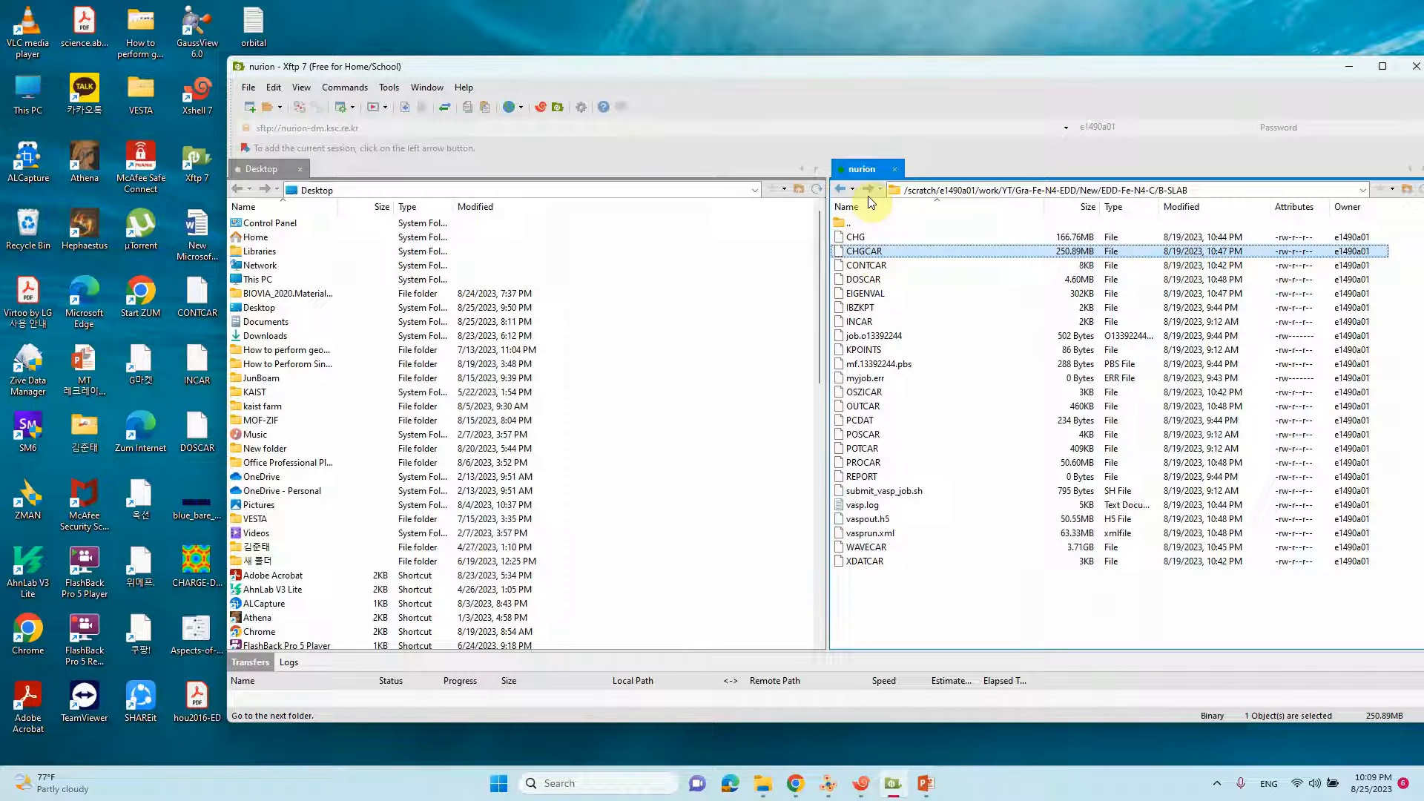
- Check AB-Fe-N-C's CHGCAR files and return to the remote EDD-Fe-N4-C folder
{"action": "left_click", "coordinate": [852, 190]}
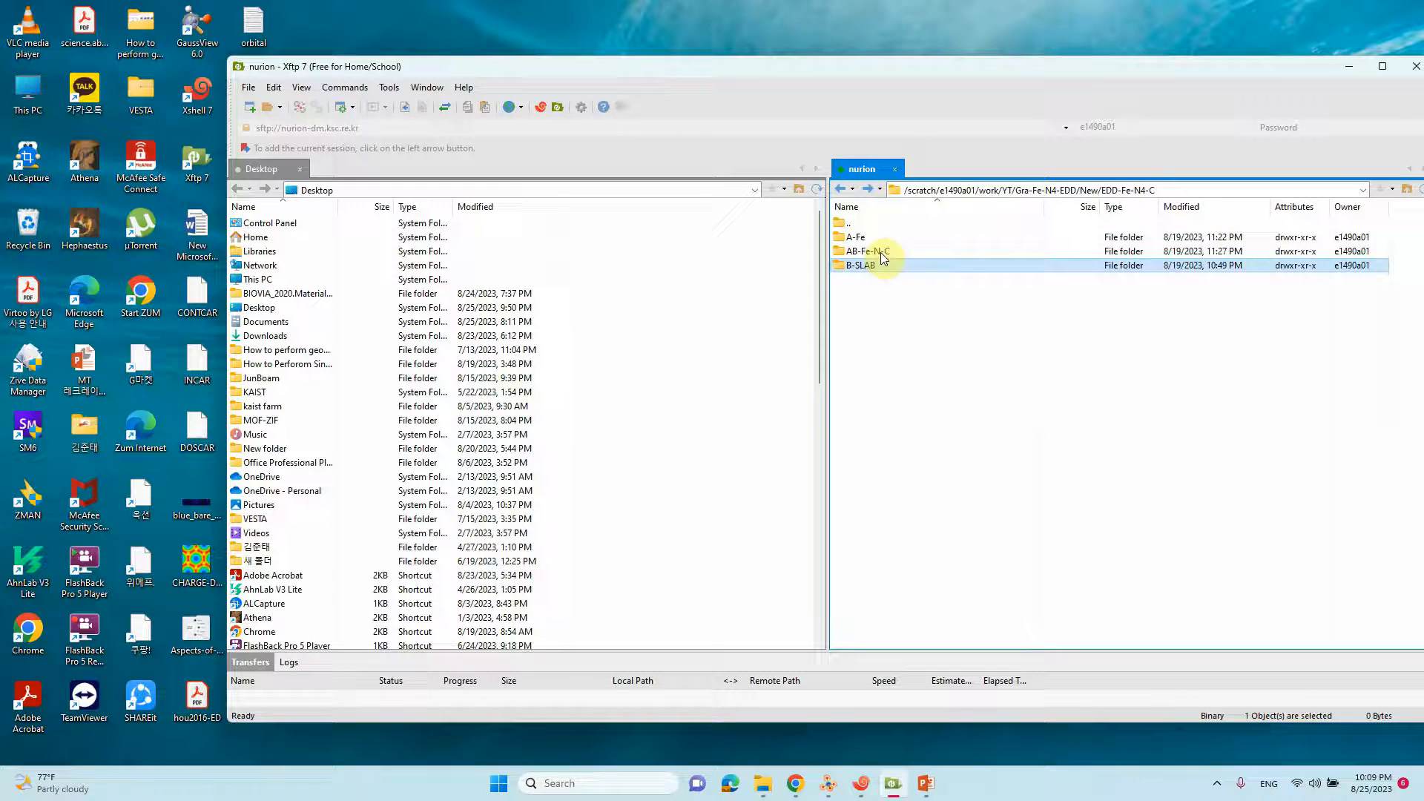
{"action": "double_click", "coordinate": [865, 251]}
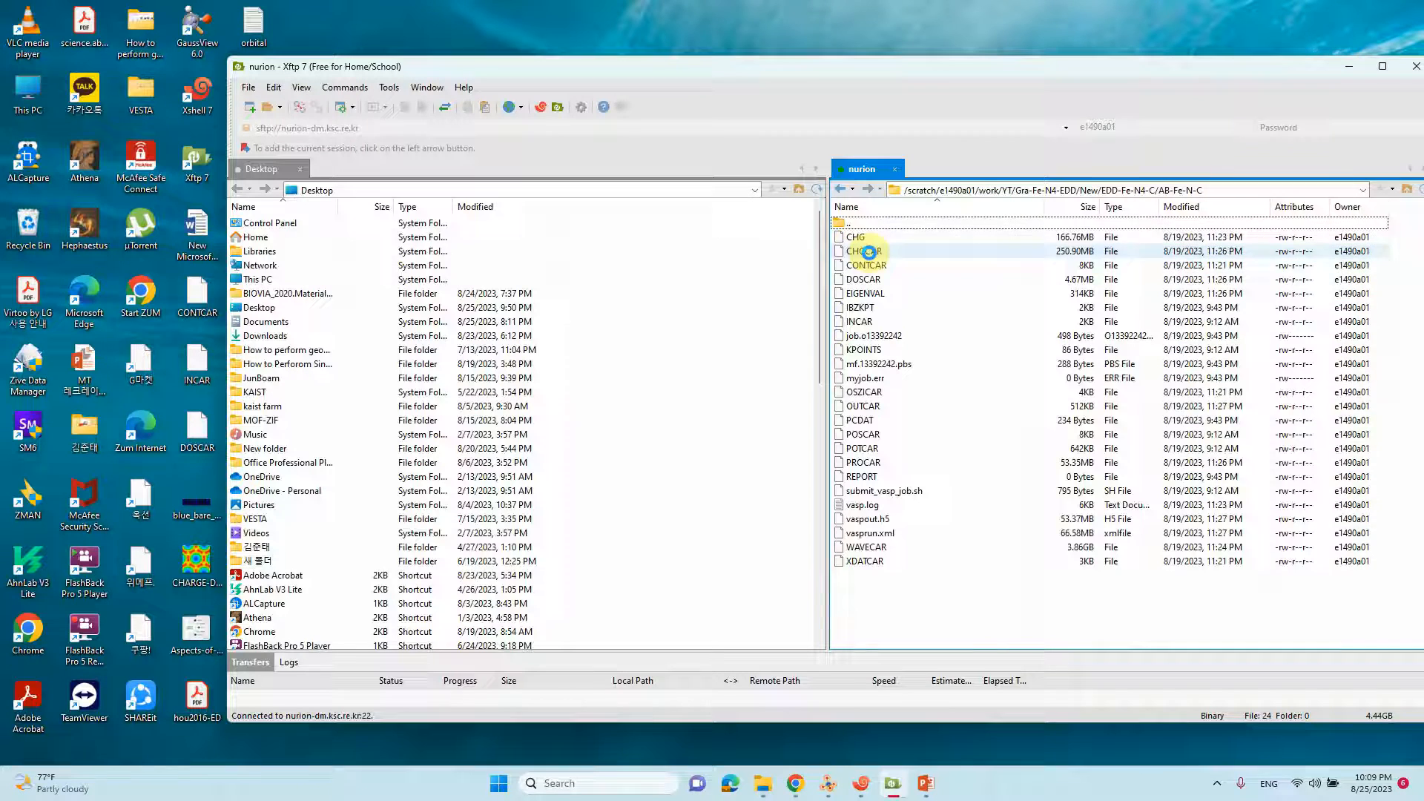
{"action": "left_click", "coordinate": [840, 189]}
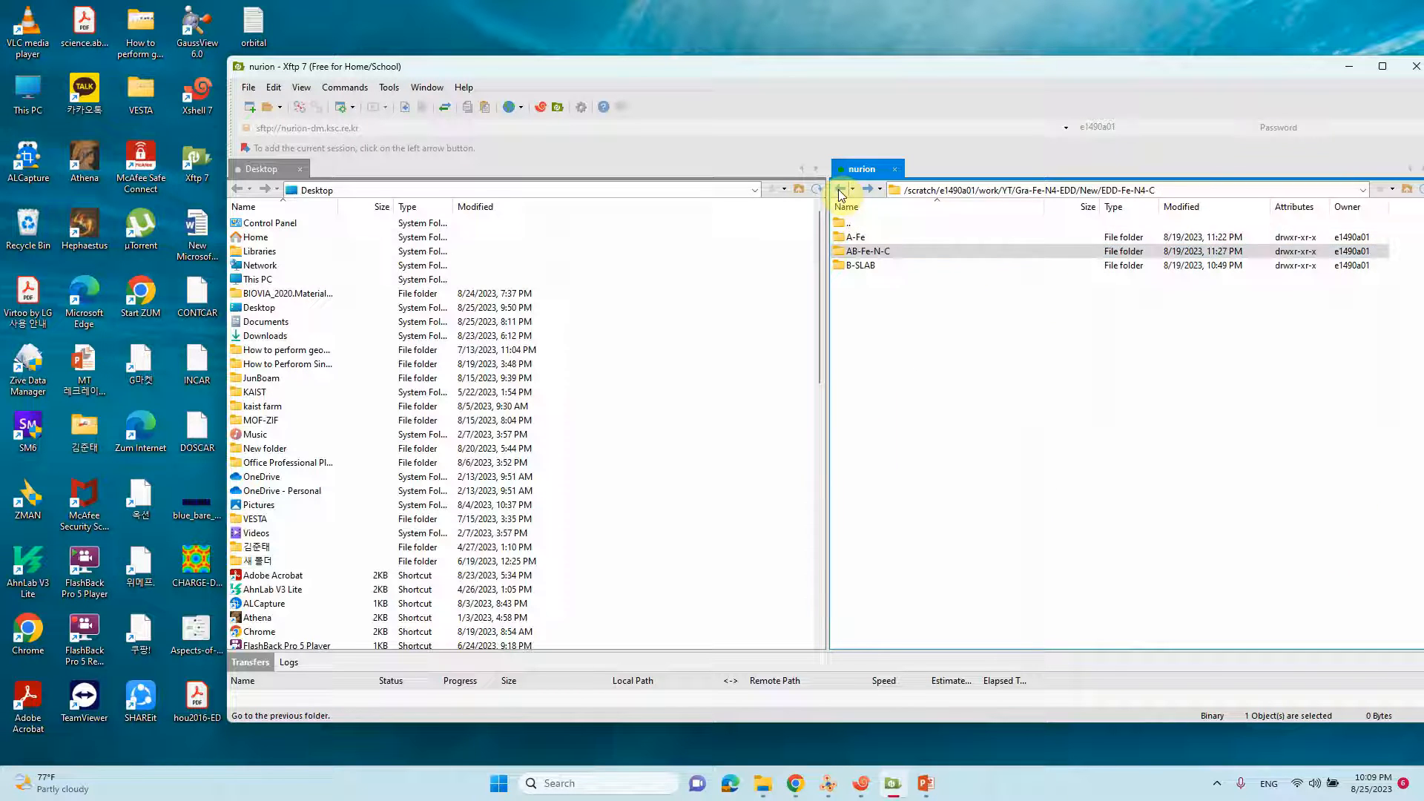
{"action": "double_click", "coordinate": [856, 236]}
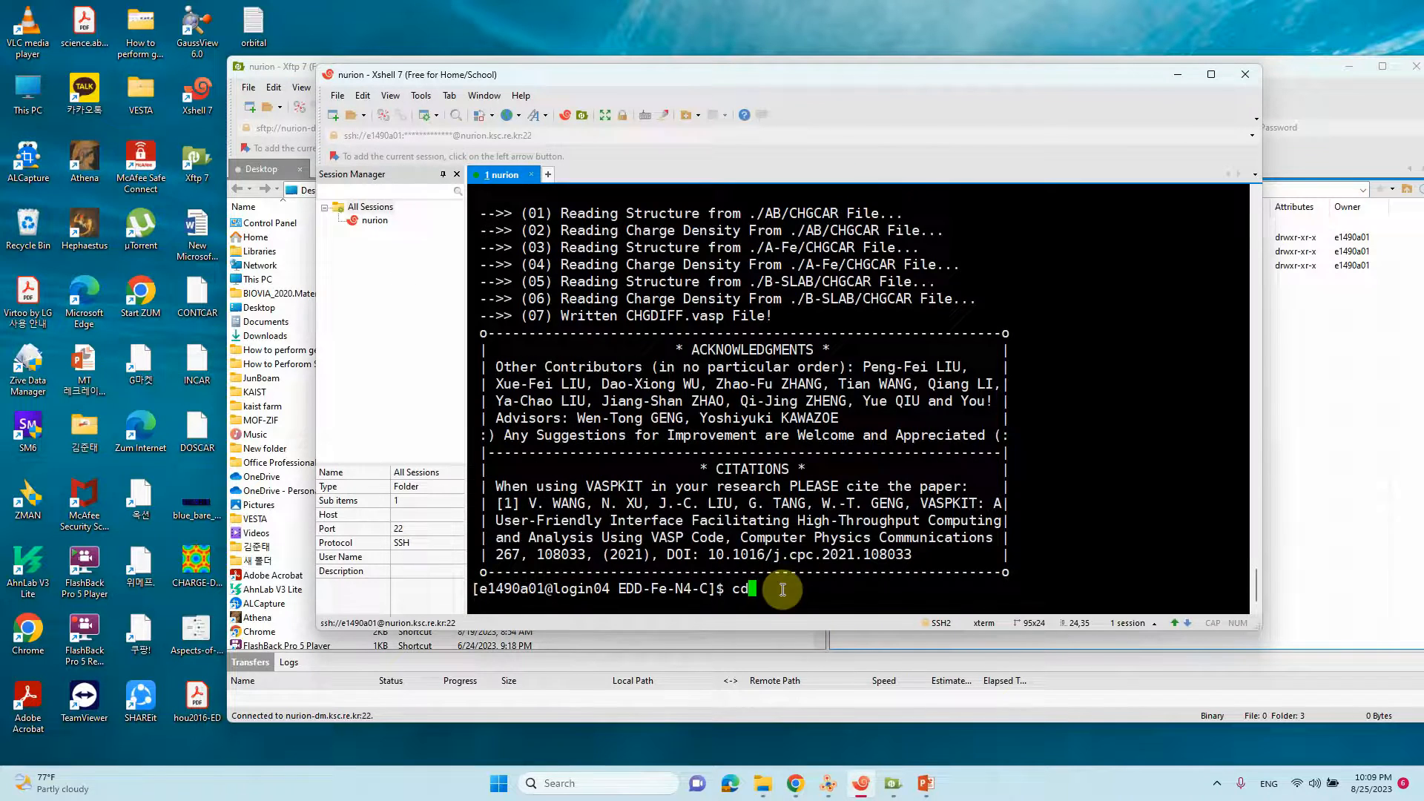
- In Xshell, cd to EDD-Fe-N4-C, run vaspkit and choose 31 then 314 for Charge-Density Difference
{"action": "type", "text": "/scratch/e1490a01/work/YT/Gra-Fe-N4-EDD/New/EDD-Fe-N4-C"}
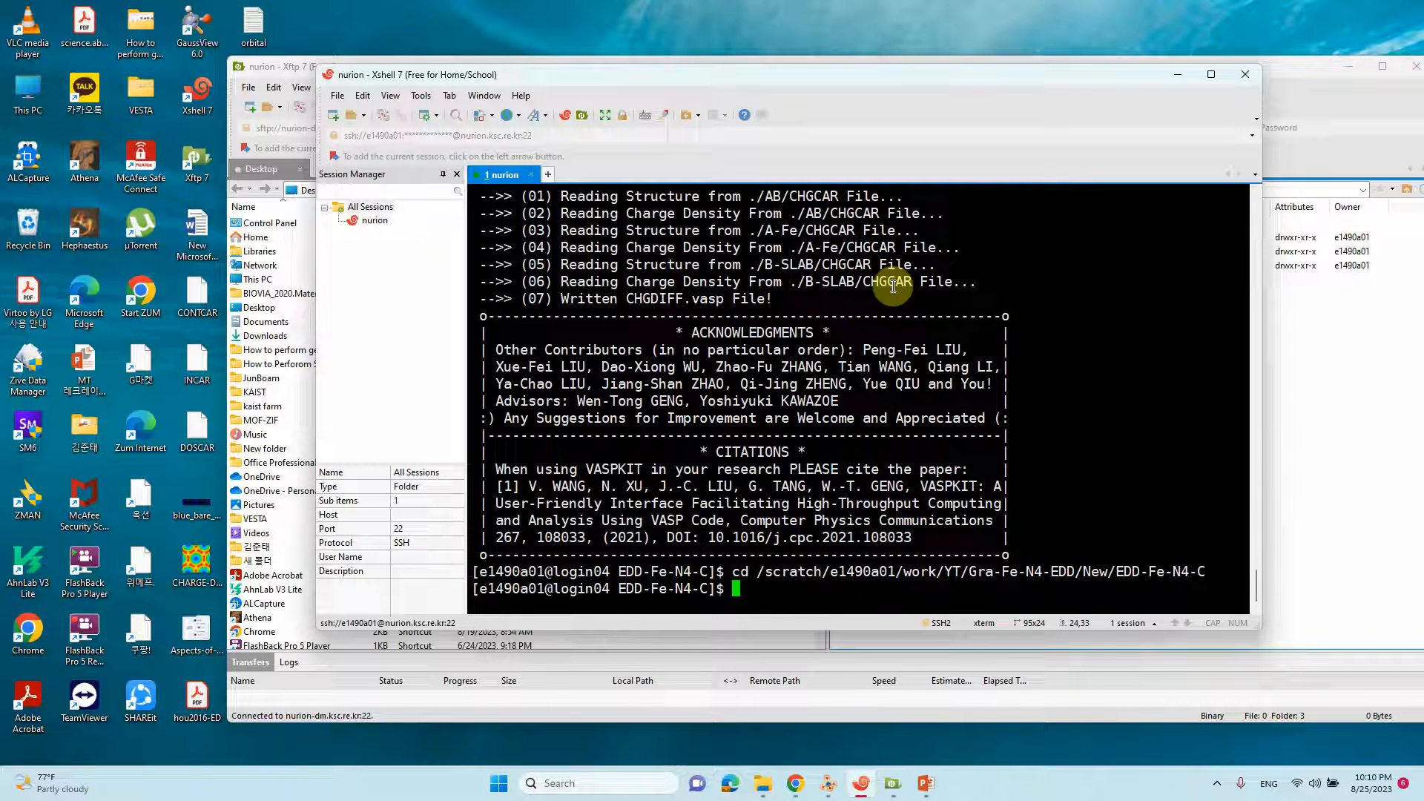
{"action": "type", "text": "vas"}
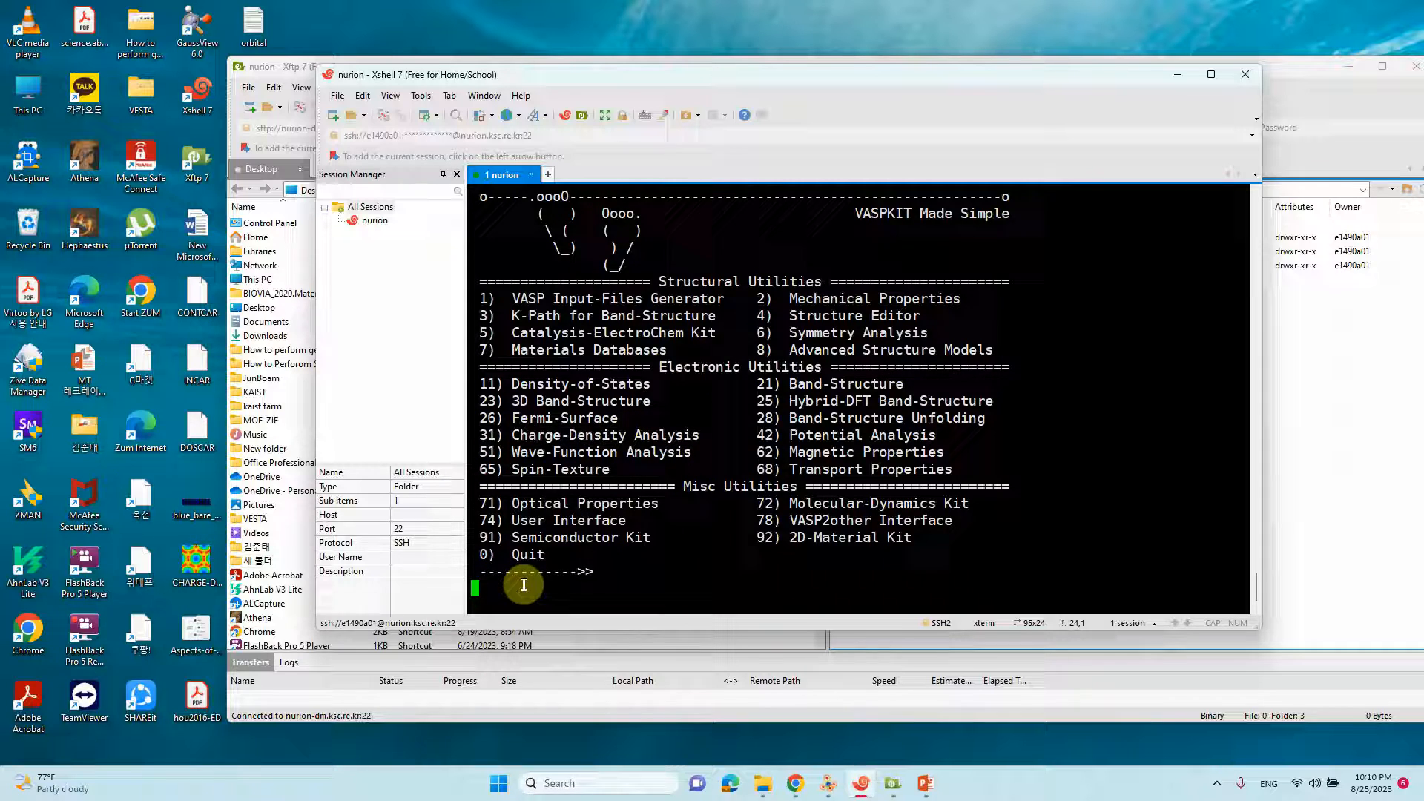
{"action": "type", "text": "31"}
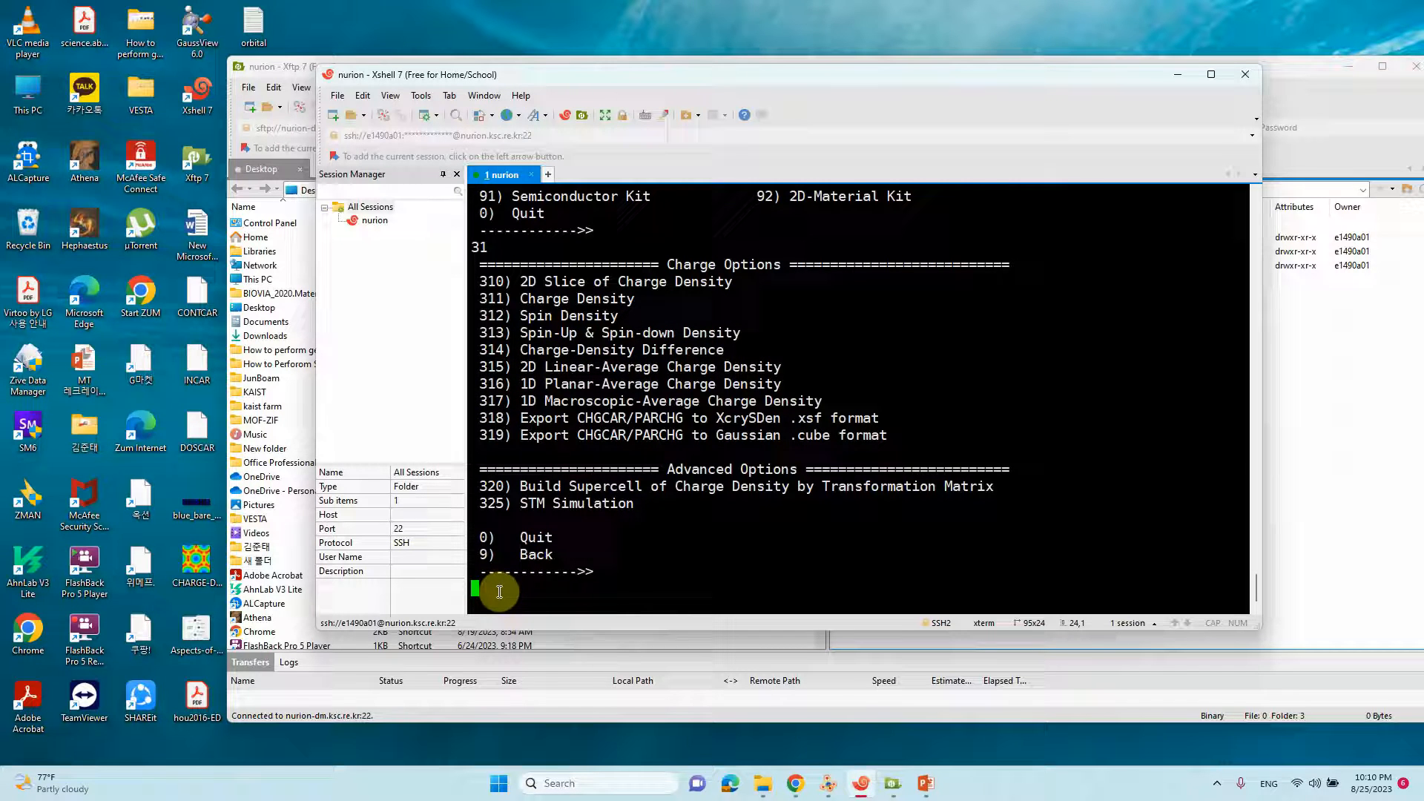
{"action": "type", "text": "31"}
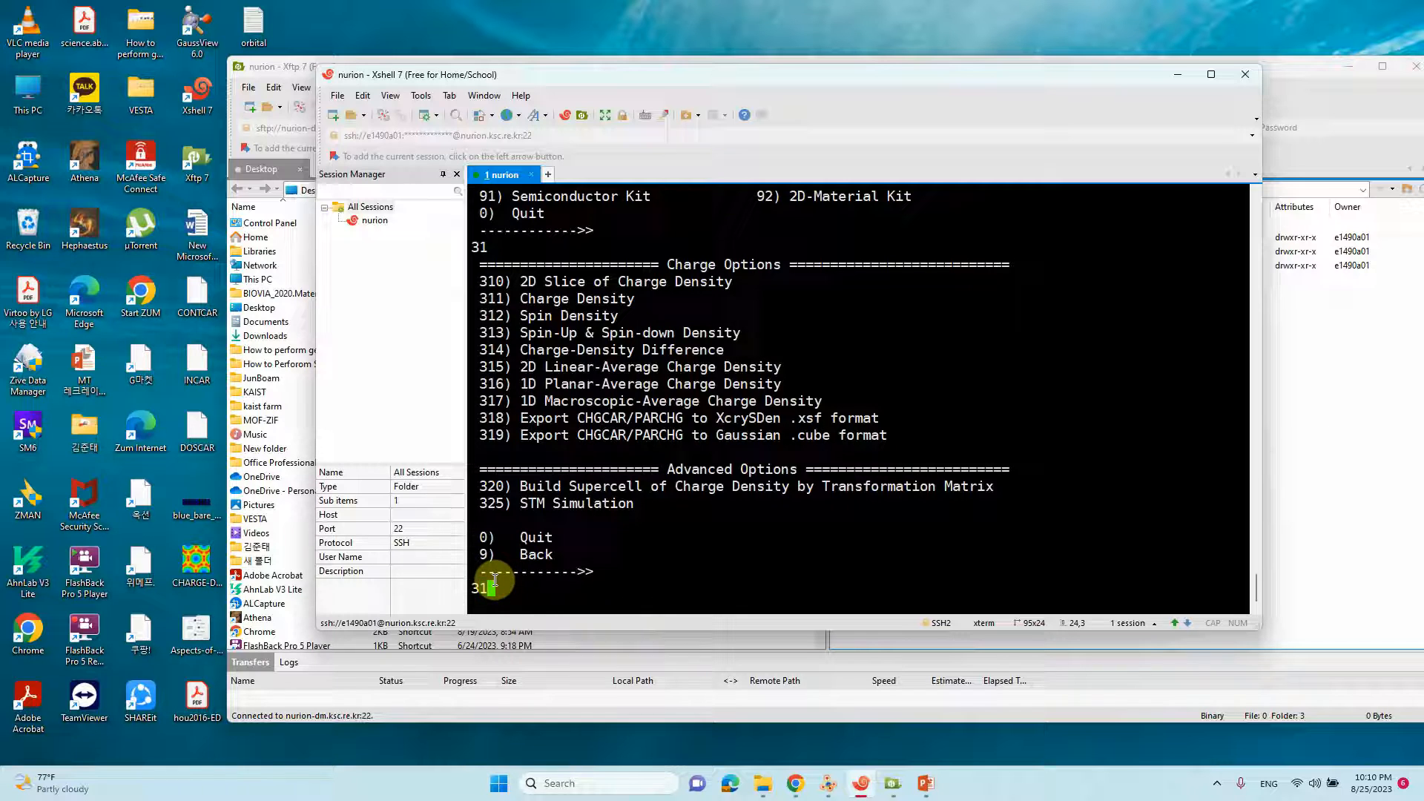
{"action": "type", "text": "314"}
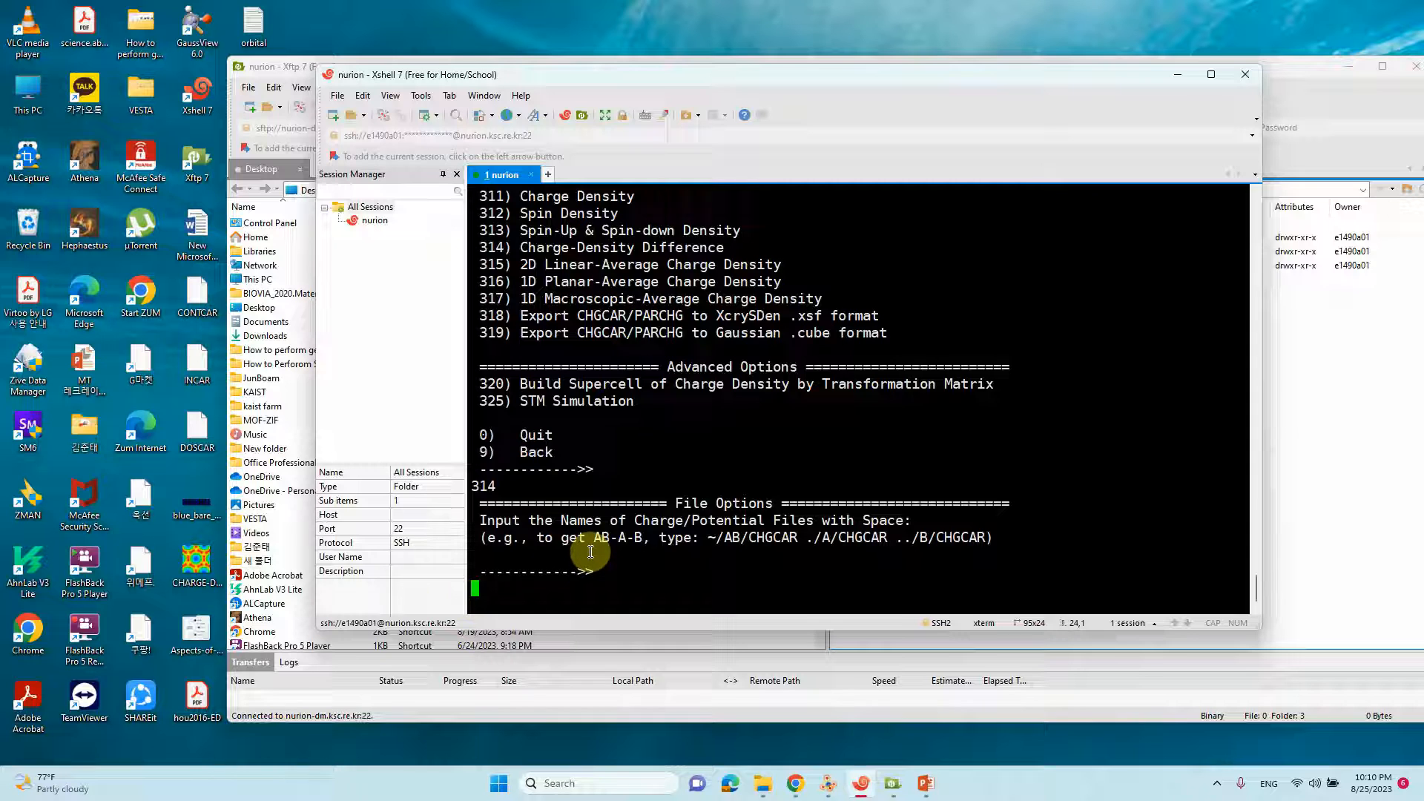
{"action": "mouse_move", "coordinate": [723, 565]}
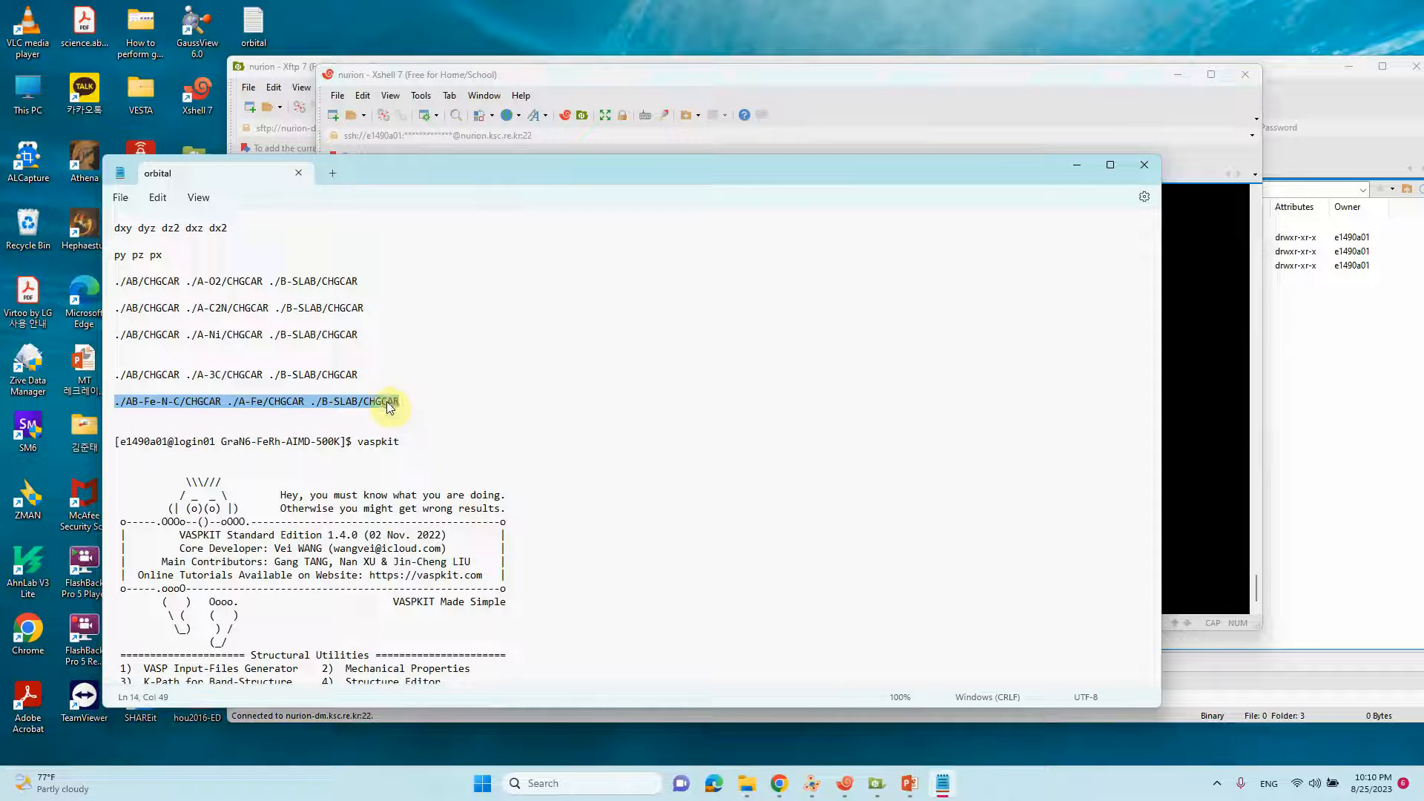
- Feed the AB-Fe-N-C, A-Fe and B-SLAB CHGCAR paths to VASPKIT and refresh Xftp to show CHGDIFF.vasp
{"action": "left_click", "coordinate": [134, 400]}
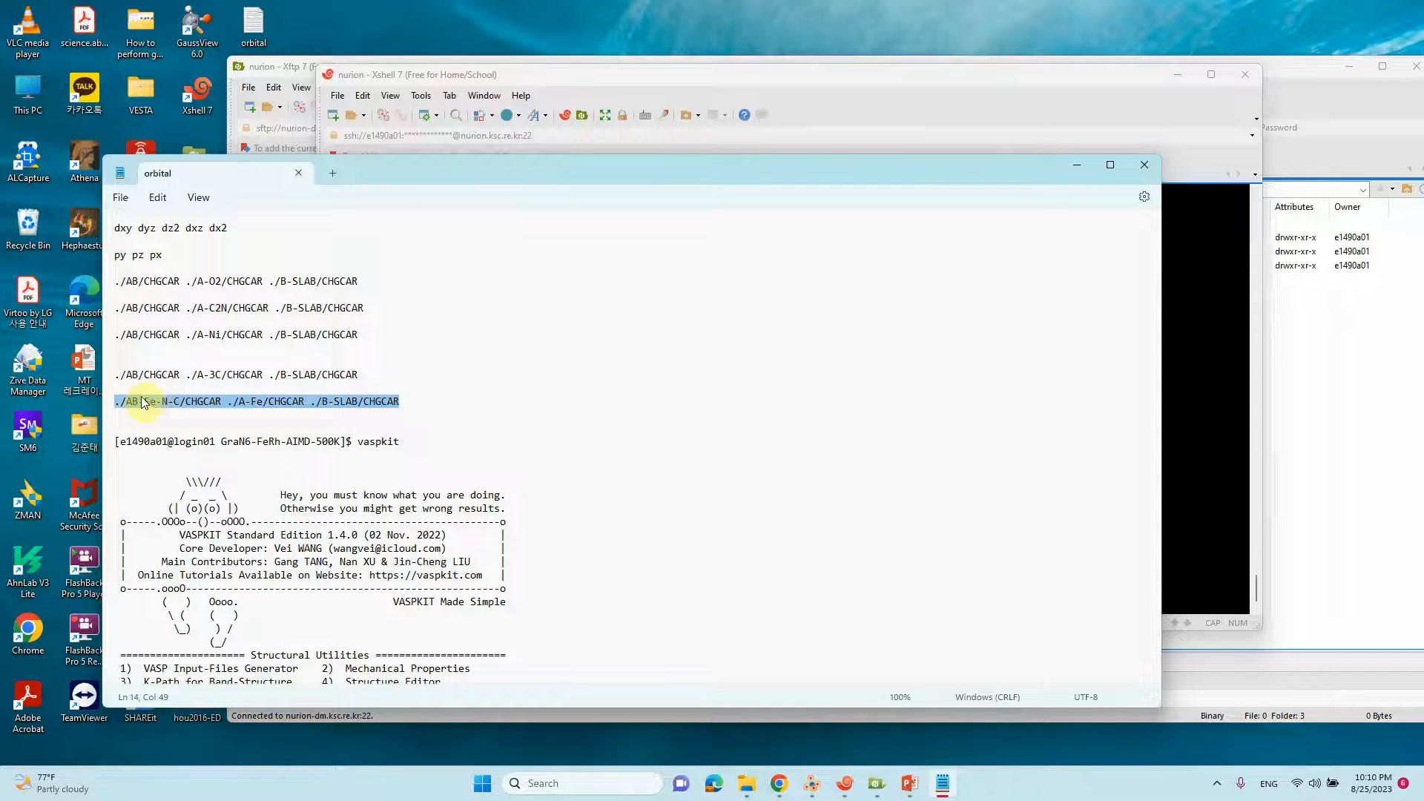
{"action": "mouse_move", "coordinate": [1004, 414]}
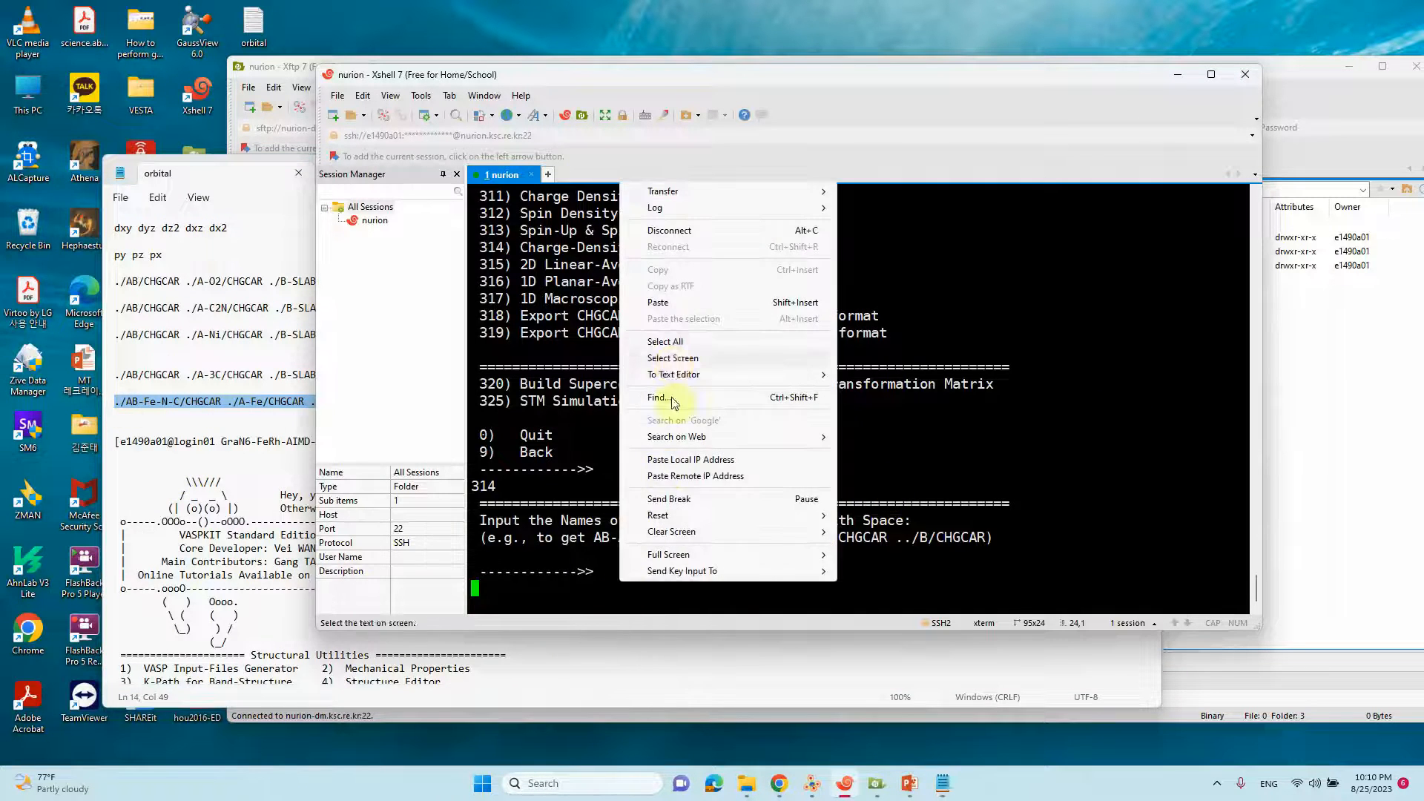
{"action": "left_click", "coordinate": [658, 302]}
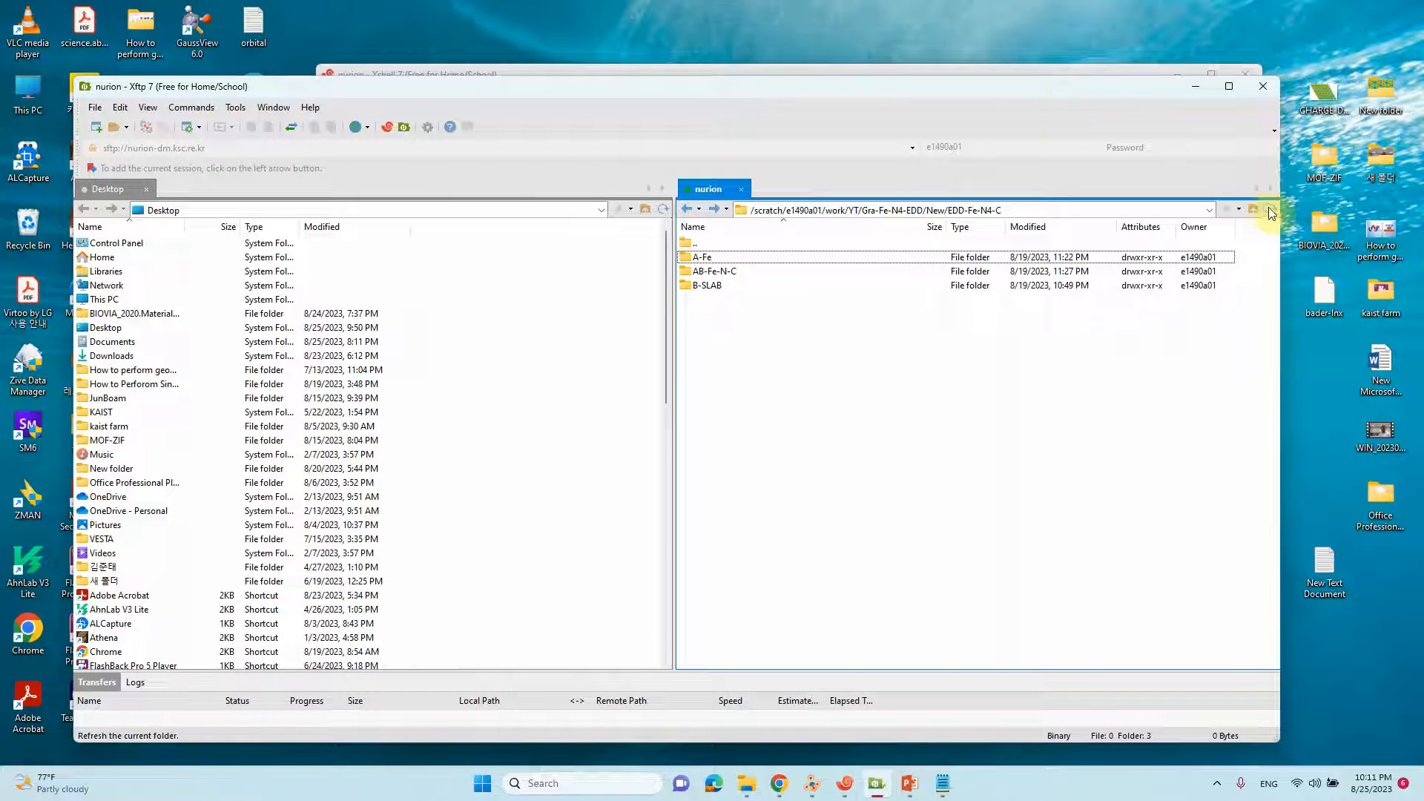
{"action": "left_click", "coordinate": [1270, 209]}
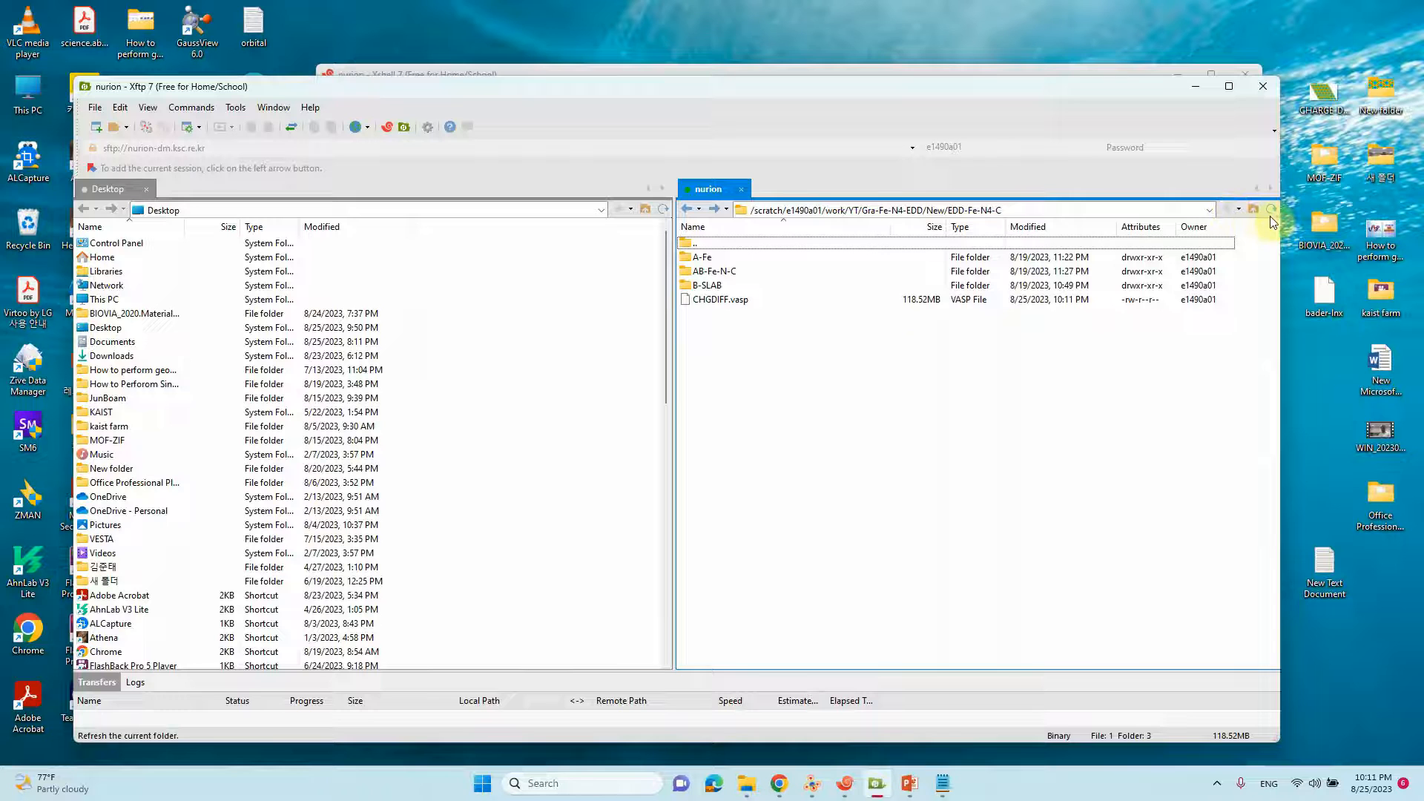
{"action": "left_click", "coordinate": [721, 299]}
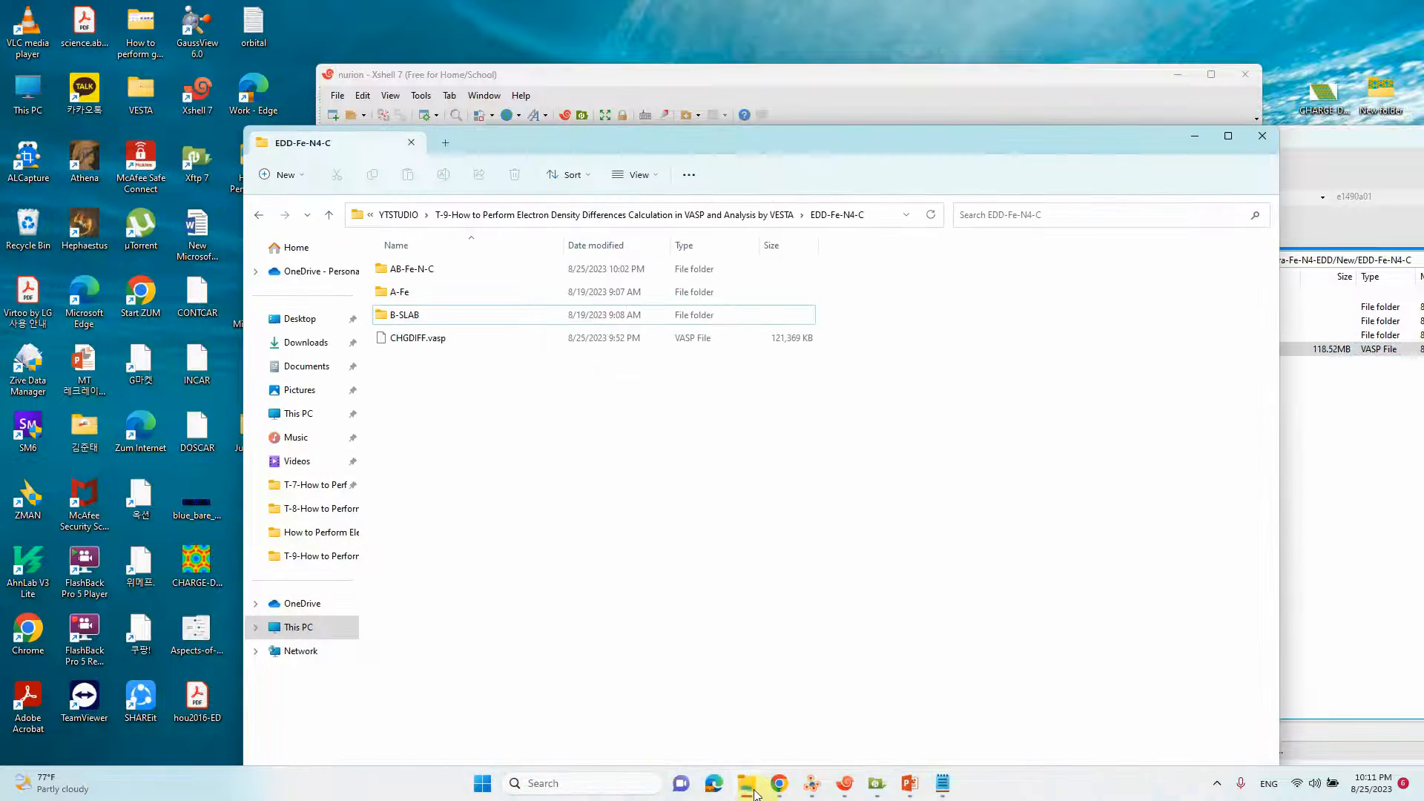
- Select the 121,369 KB CHGDIFF.vasp in the local EDD-Fe-N4-C folder
{"action": "left_click", "coordinate": [418, 337]}
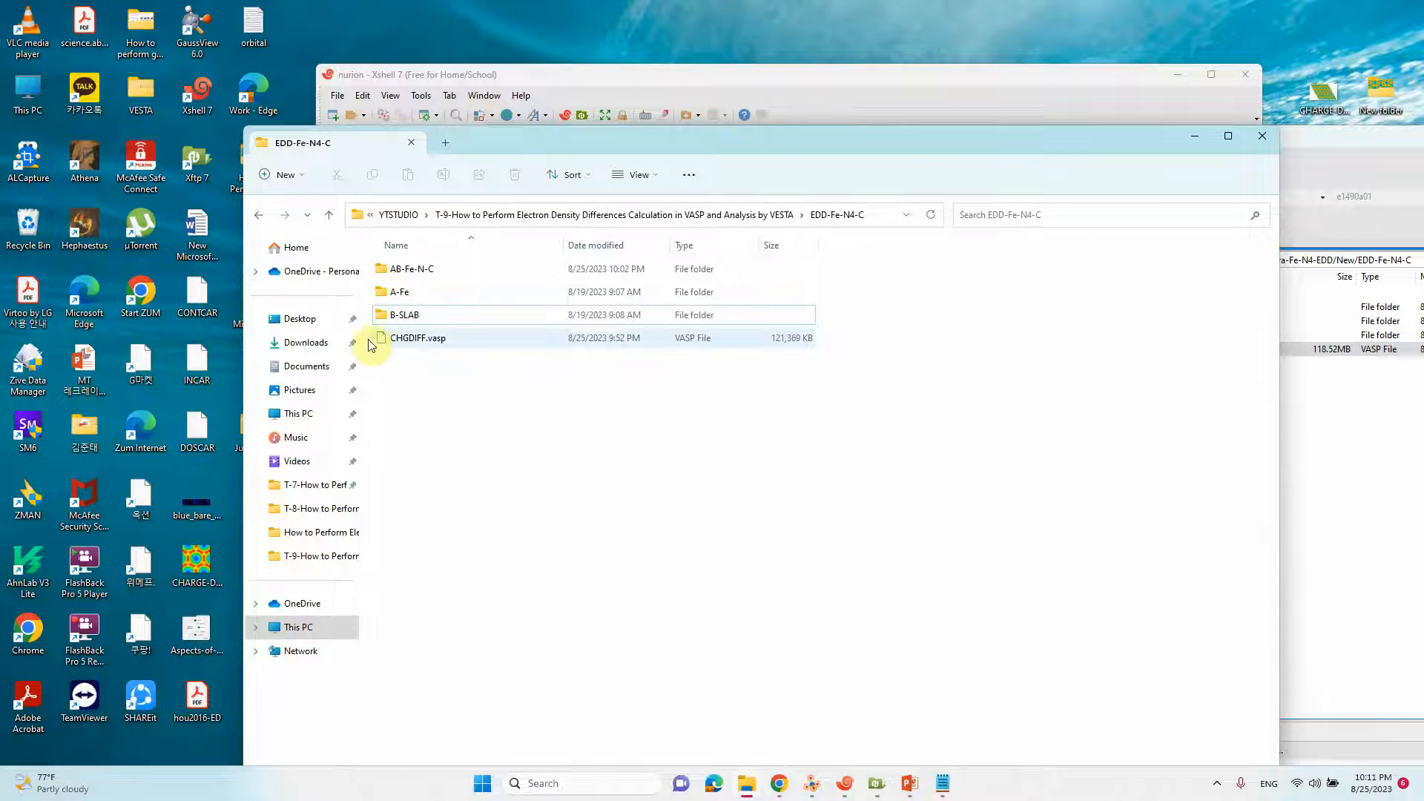
{"action": "left_click", "coordinate": [419, 336]}
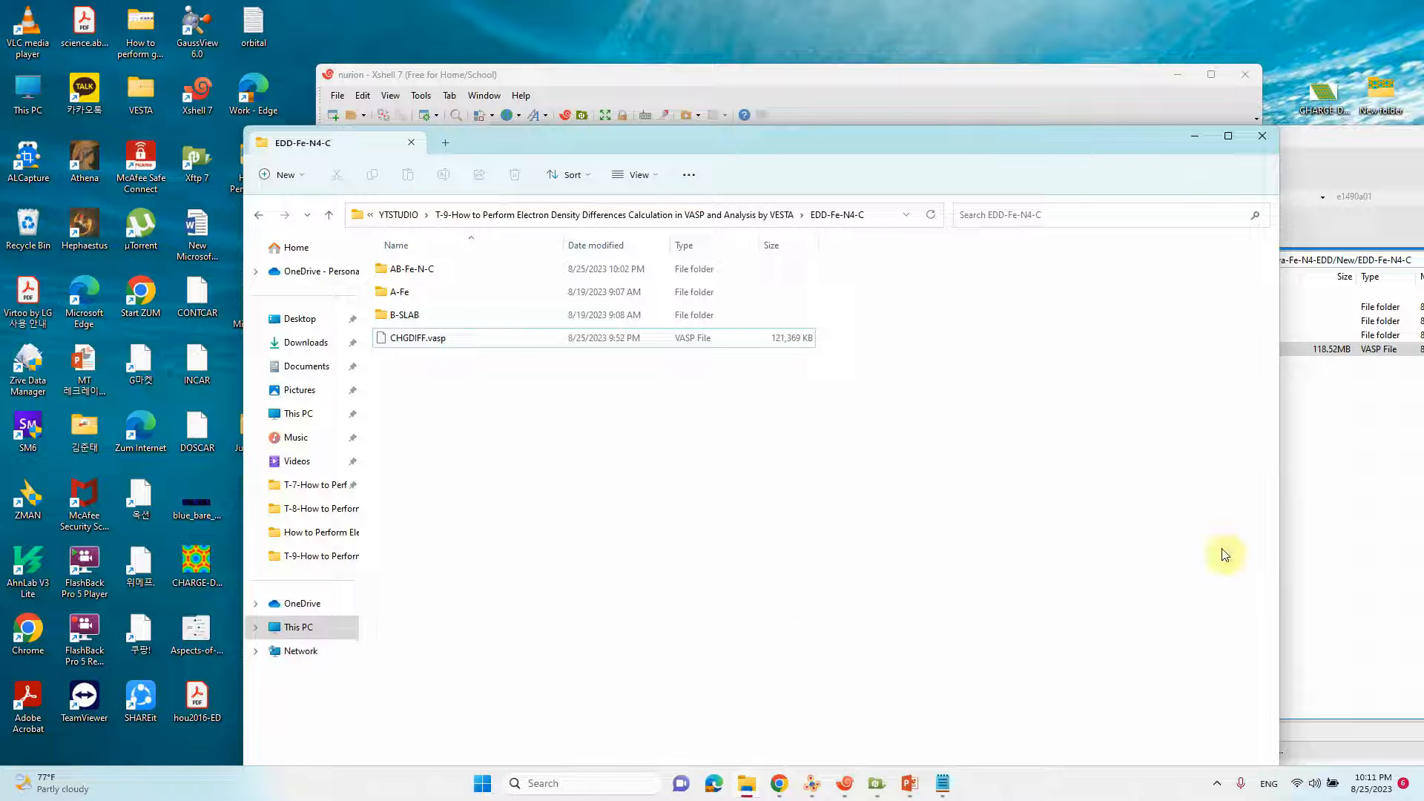
{"action": "mouse_move", "coordinate": [405, 386]}
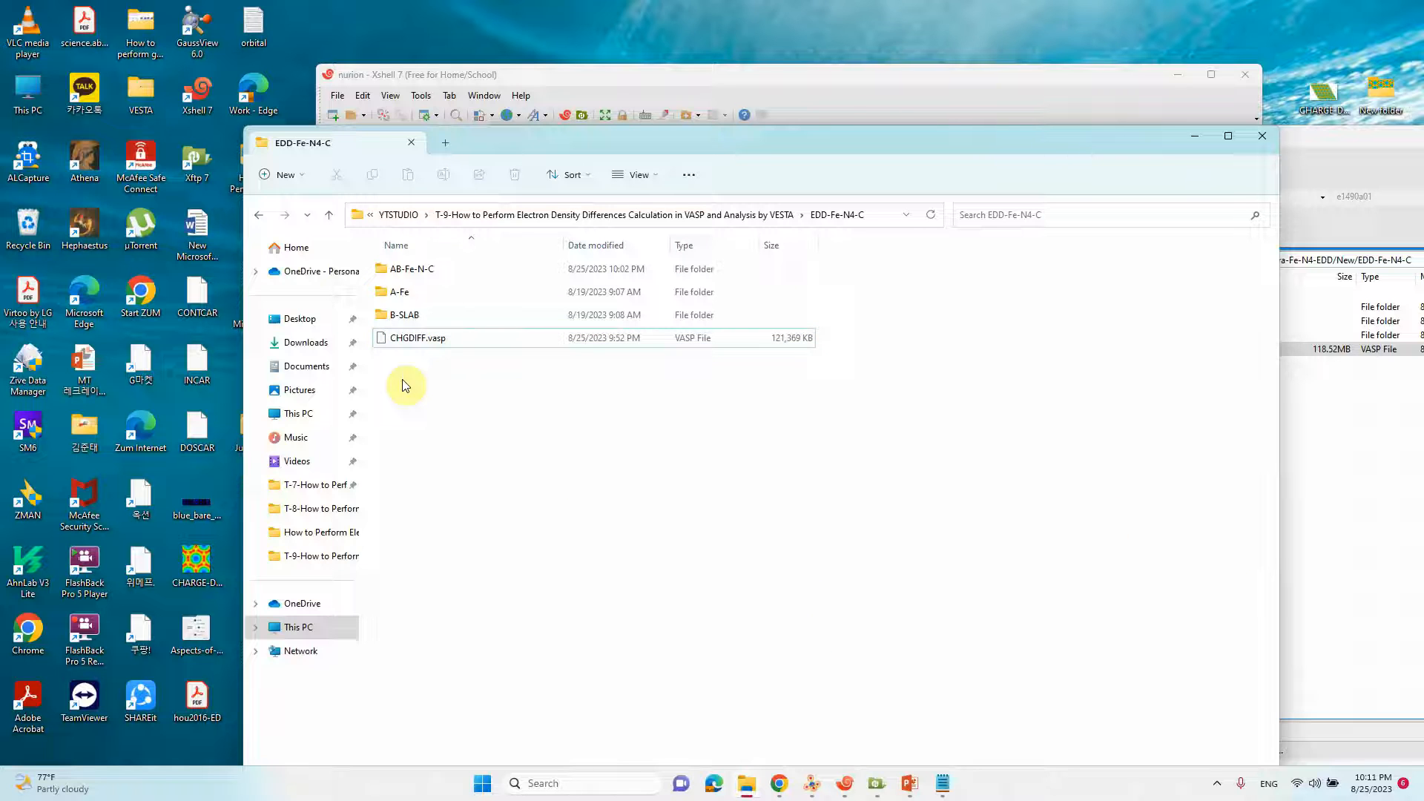
{"action": "mouse_move", "coordinate": [564, 487]}
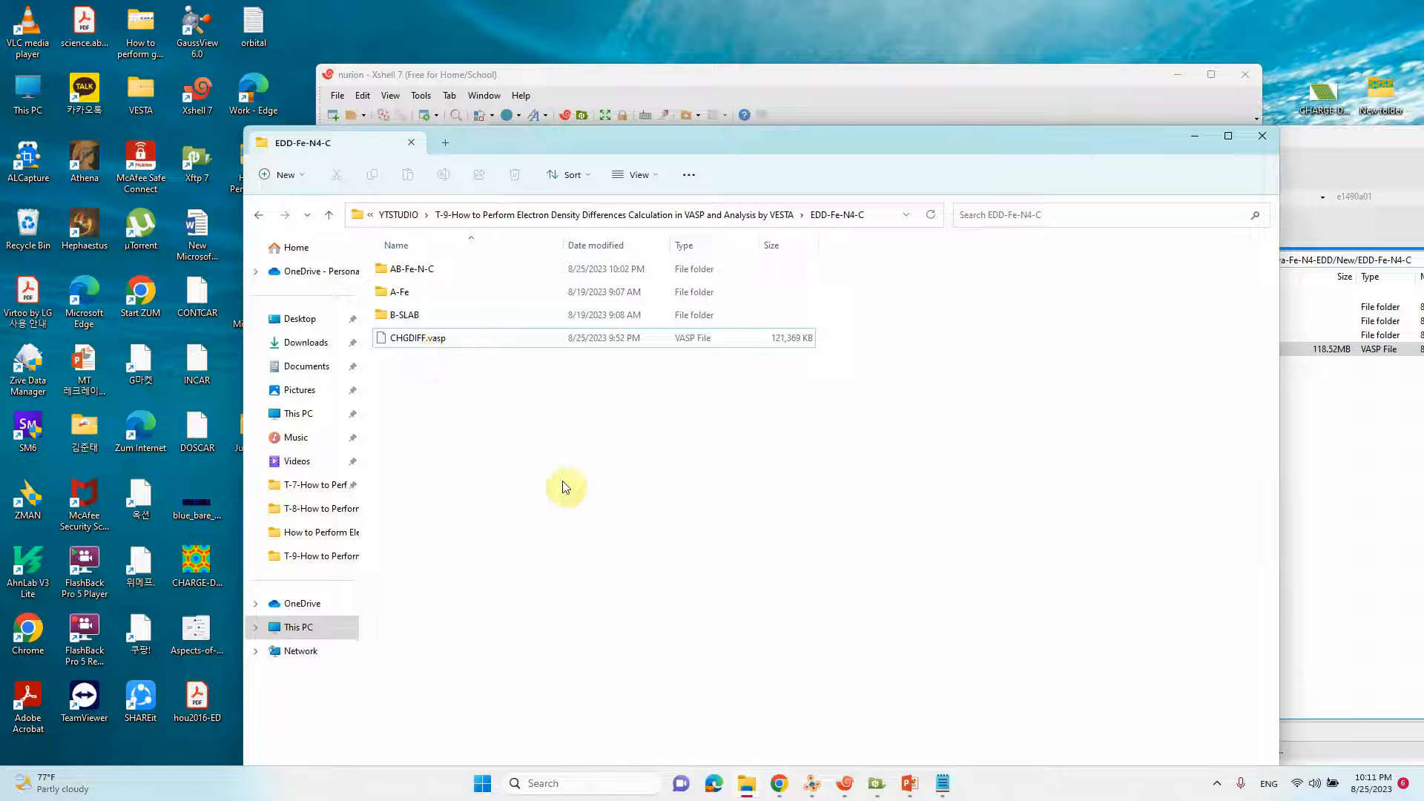
{"action": "mouse_move", "coordinate": [586, 497]}
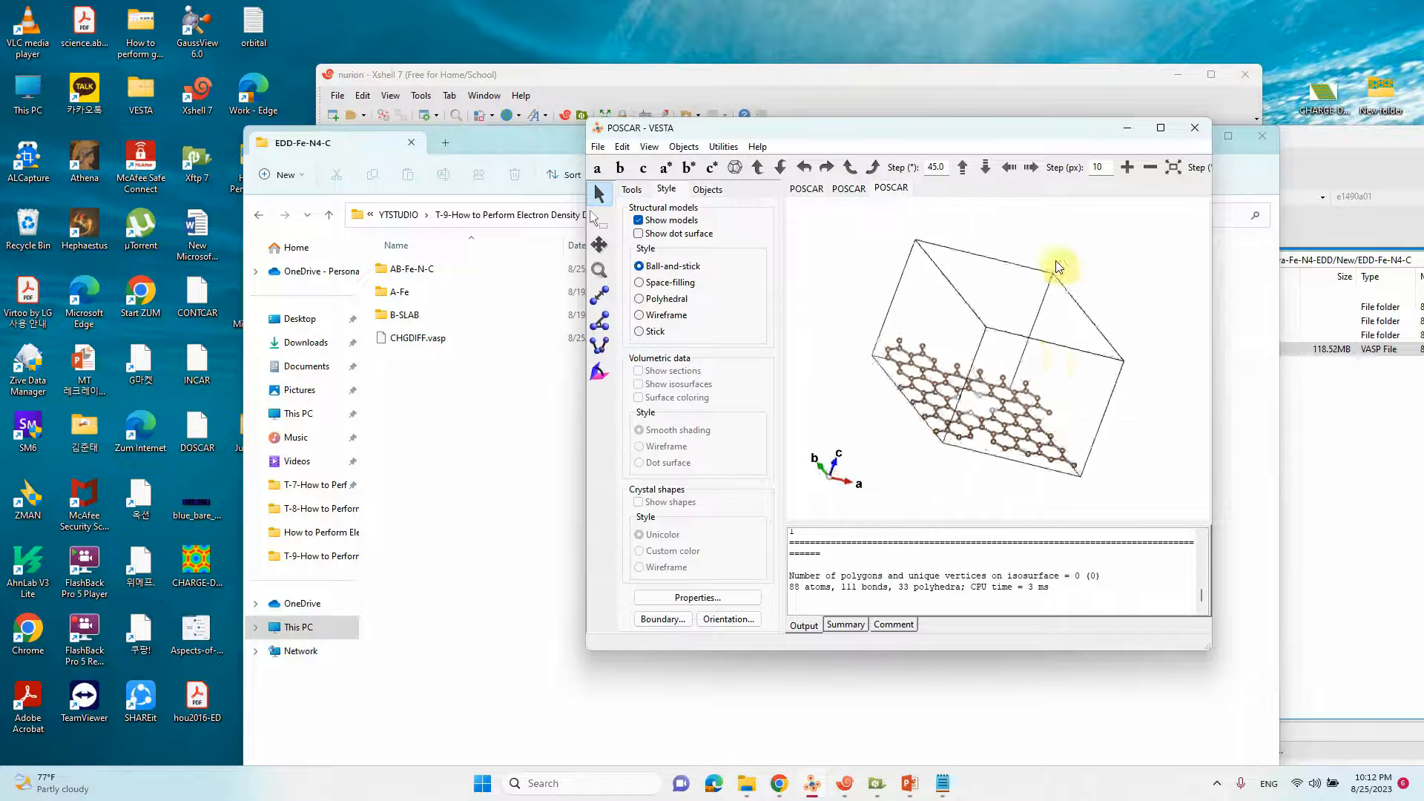
- Load CHGDIFF.vasp into VESTA showing yellow/cyan isosurfaces, then maximize and restore the window
{"action": "left_click_drag", "start_coordinate": [1058, 265], "coordinate": [967, 399]}
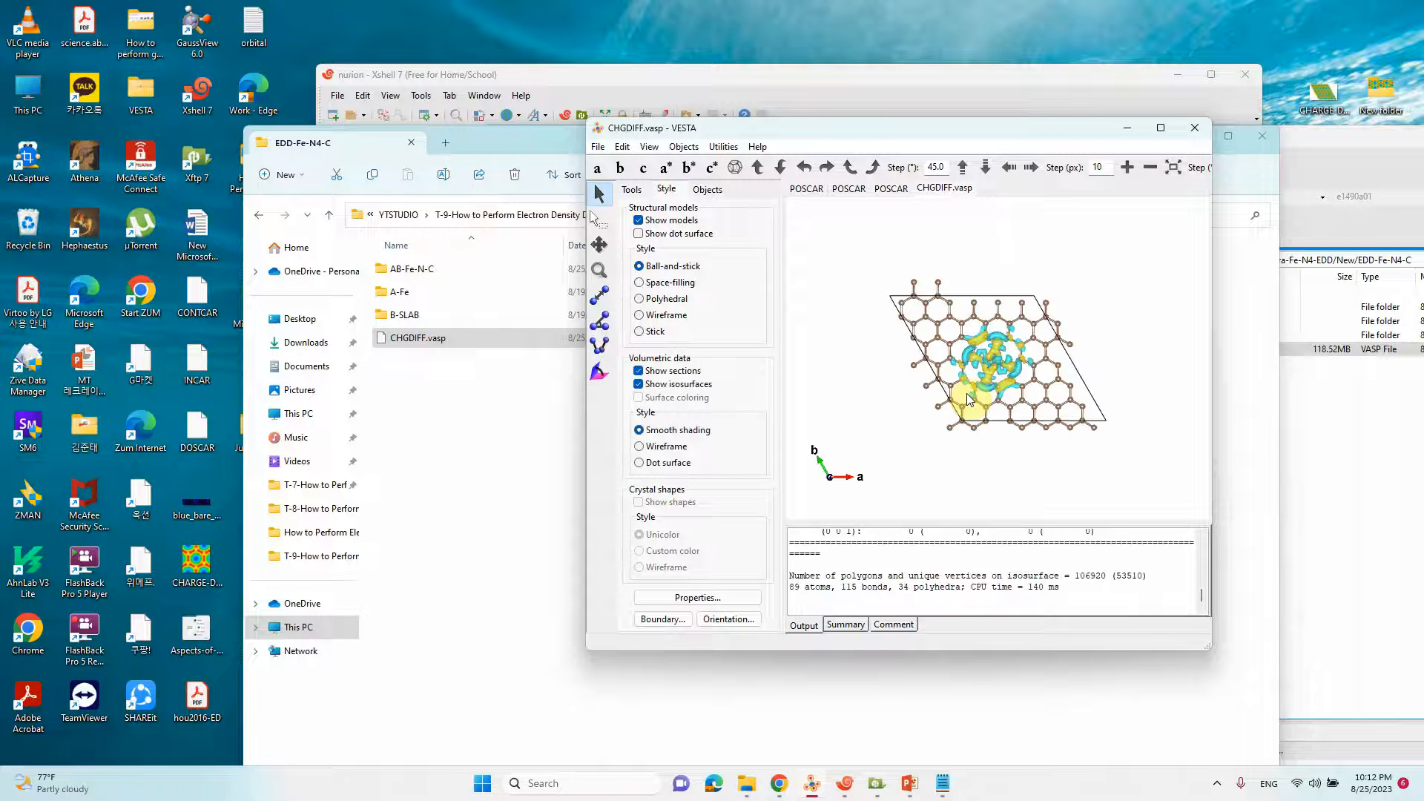
{"action": "left_click", "coordinate": [1160, 128]}
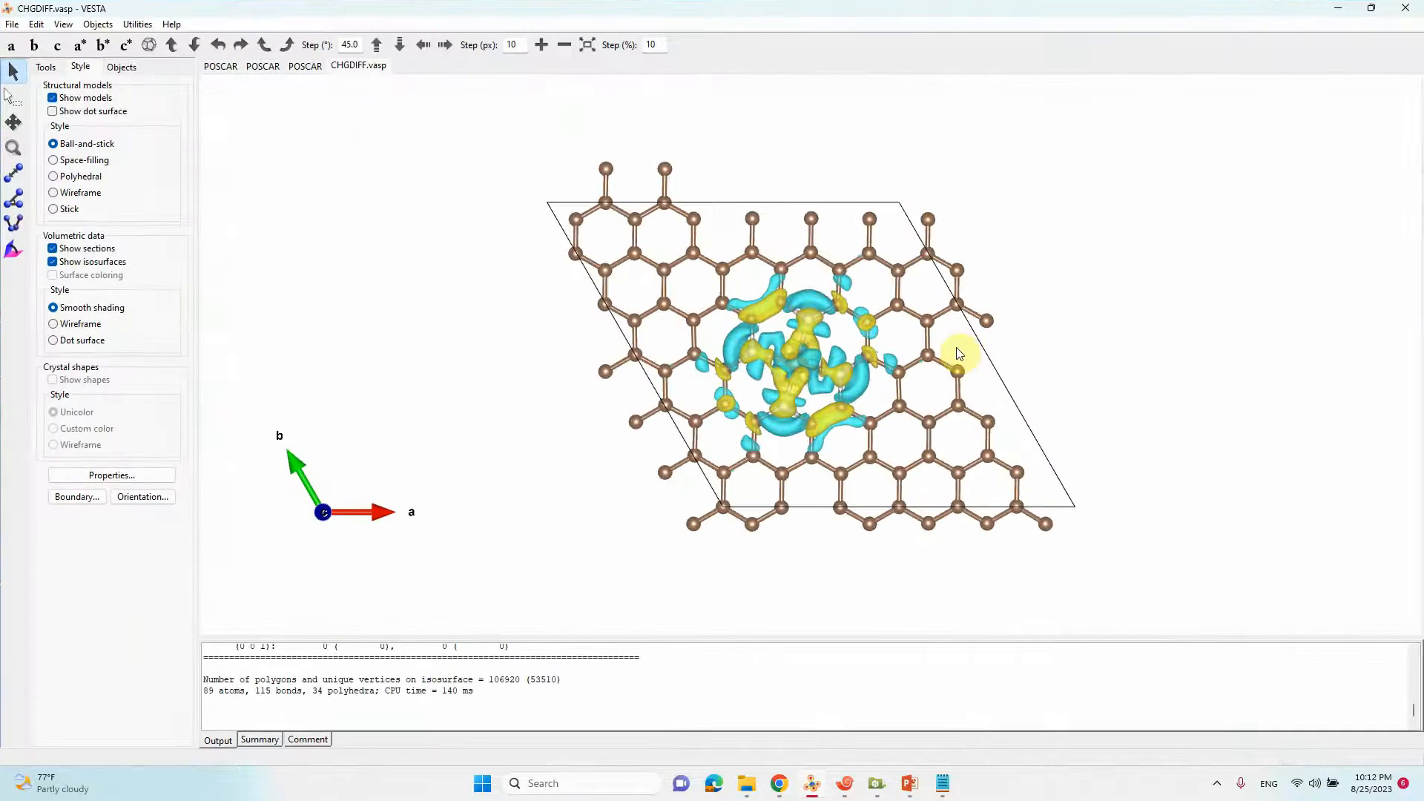
{"action": "left_click_drag", "start_coordinate": [958, 355], "coordinate": [859, 540]}
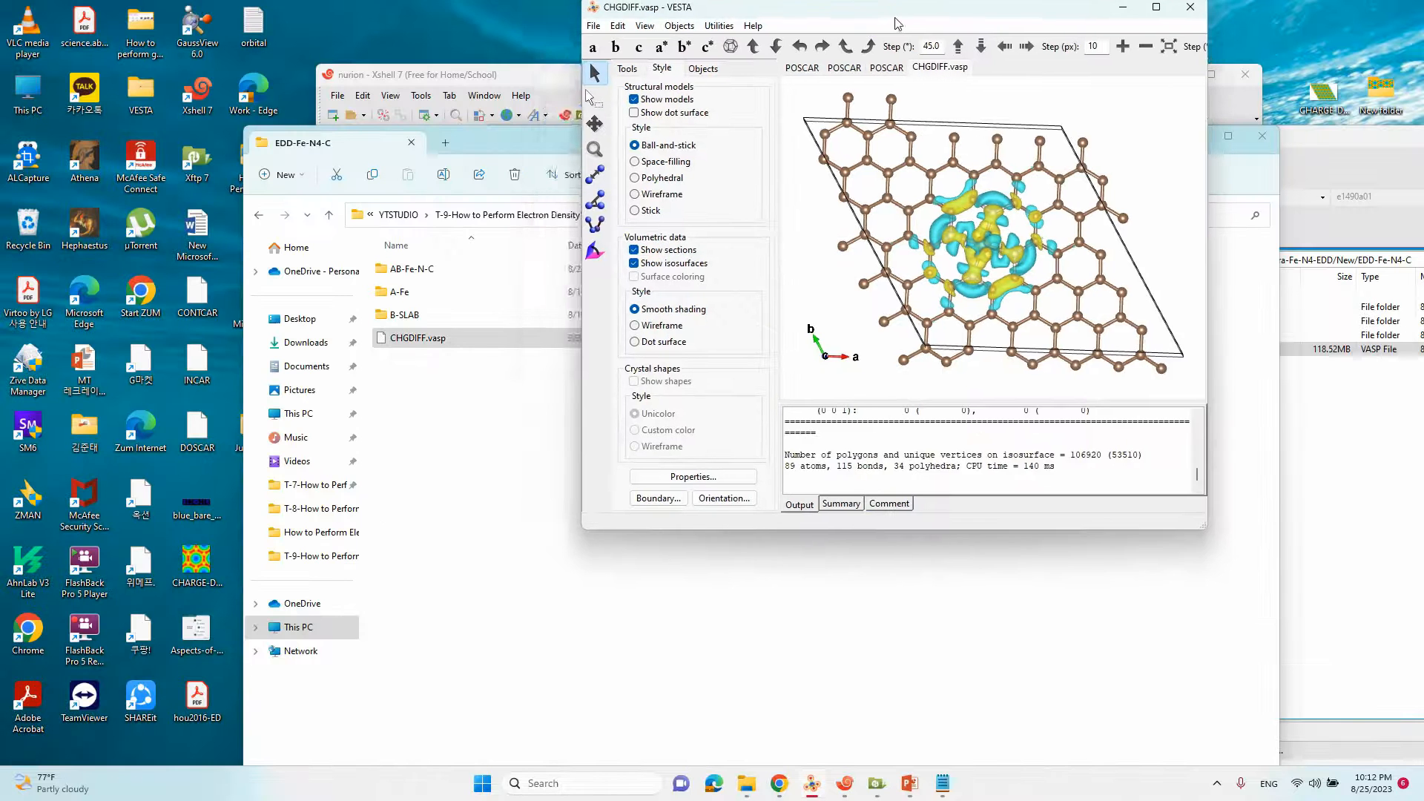
- Select the positive-and-negative isosurface entry of CHGDIFF.vasp in the Isosurfaces properties
{"action": "left_click", "coordinate": [1156, 8]}
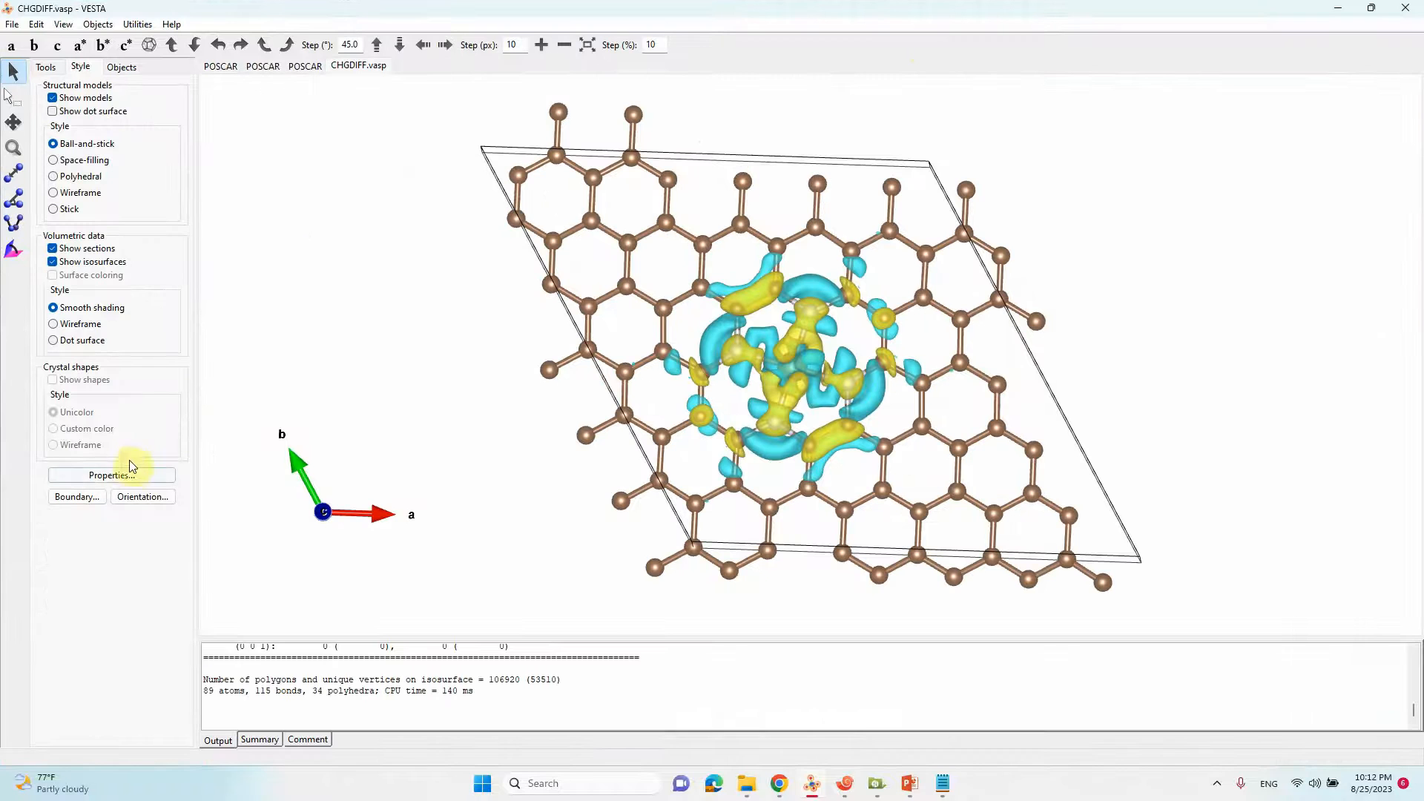
{"action": "left_click", "coordinate": [111, 475]}
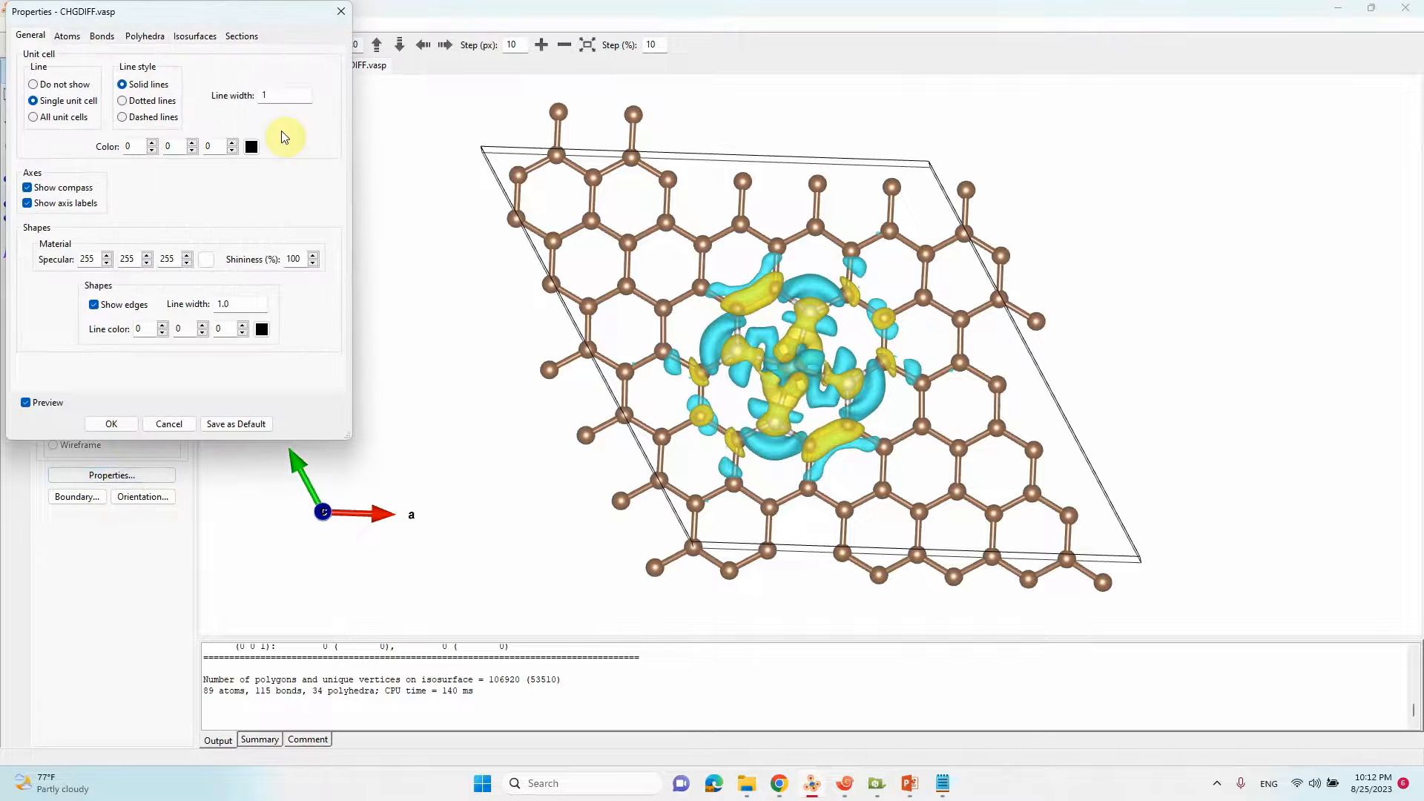
{"action": "left_click", "coordinate": [194, 36]}
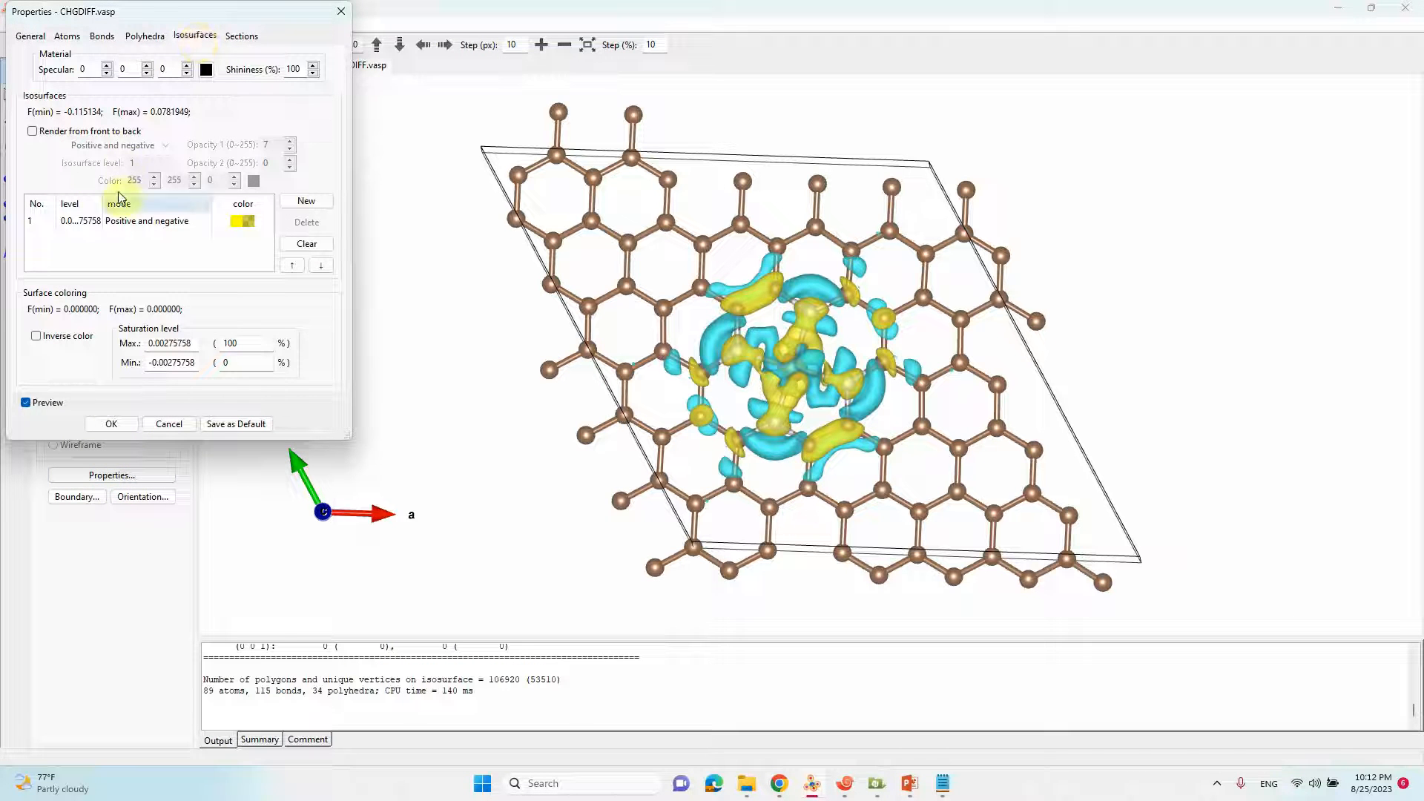
{"action": "left_click", "coordinate": [146, 221]}
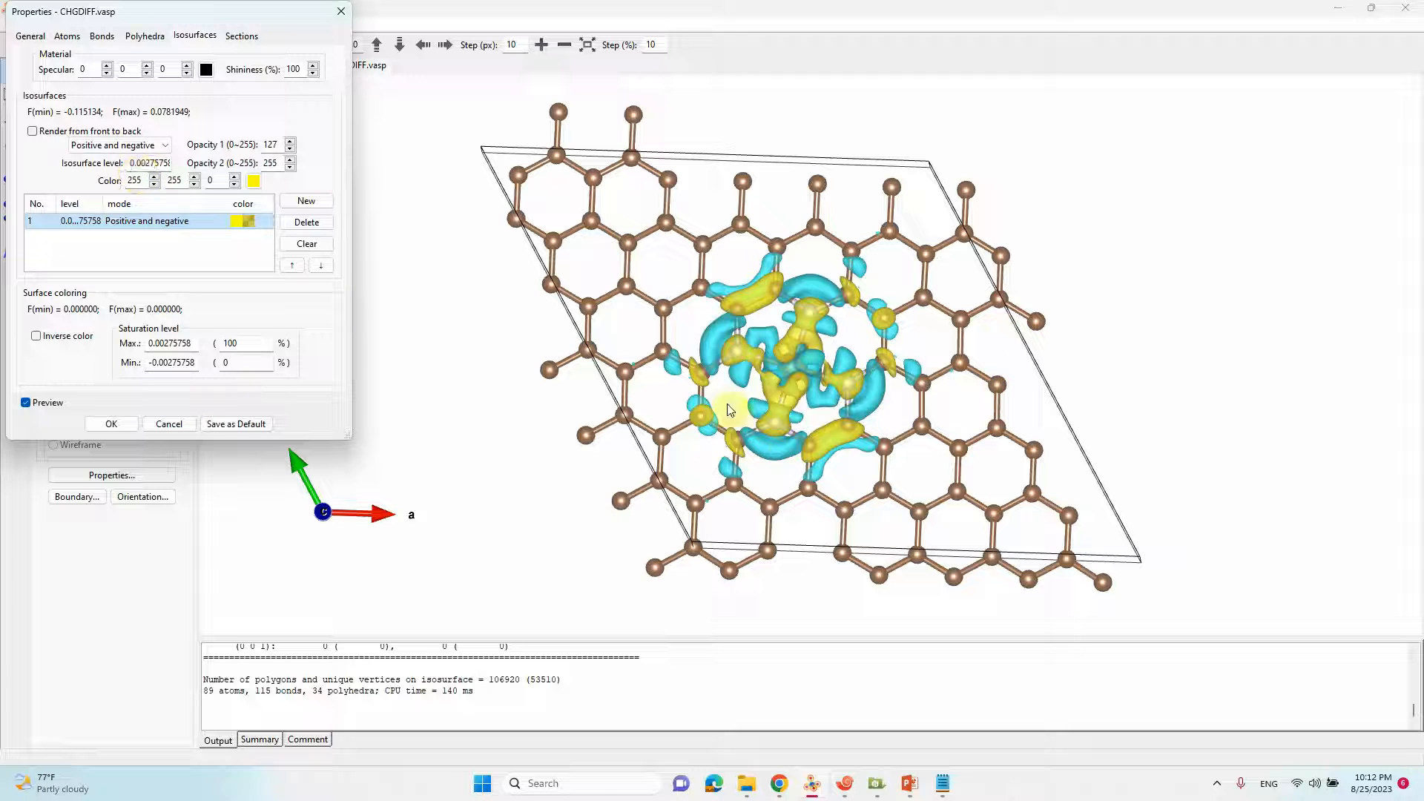
{"action": "mouse_move", "coordinate": [786, 454]}
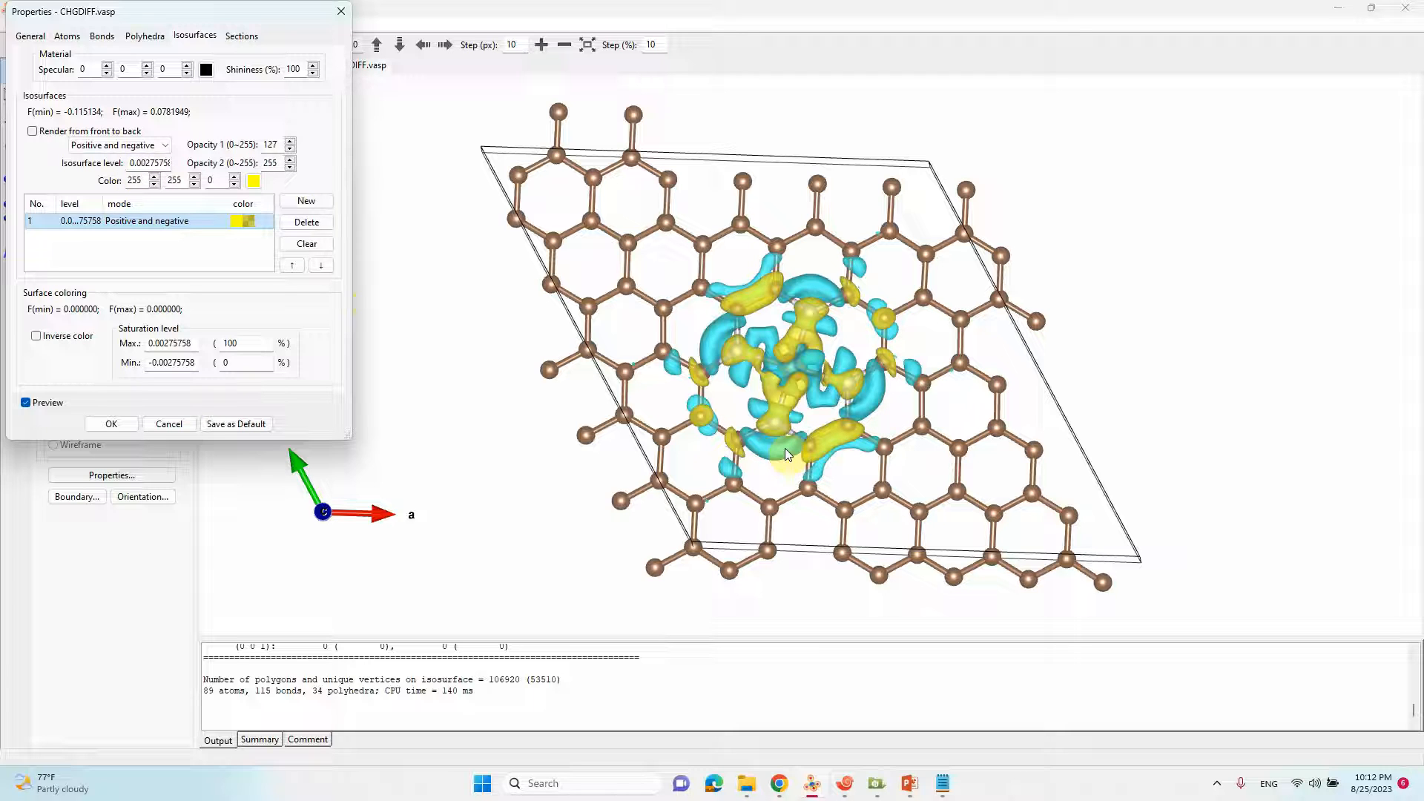
- Set the isosurface level to 0.01, leaving compact yellow and cyan lobes at the Fe–N4 site
{"action": "left_click", "coordinate": [137, 180]}
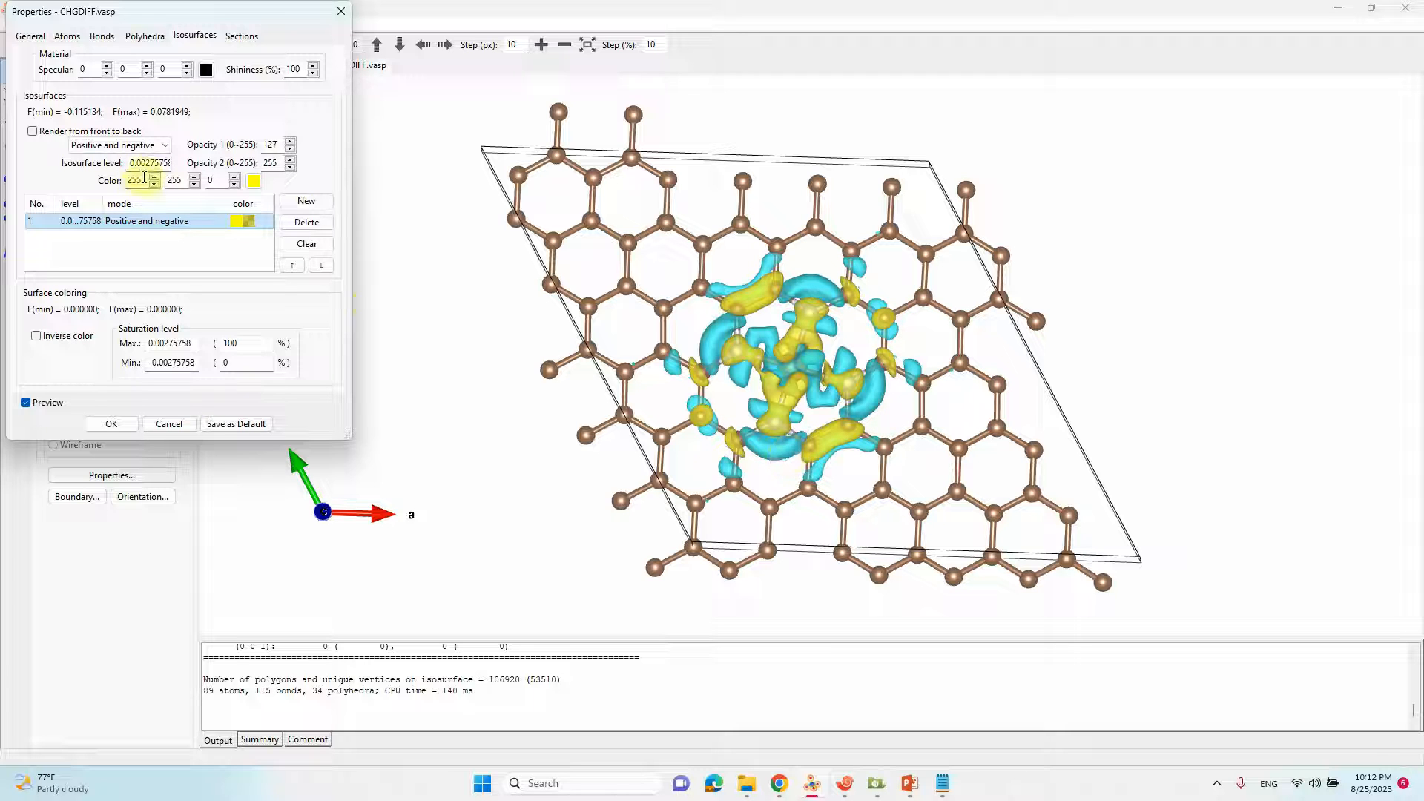
{"action": "left_click", "coordinate": [150, 163]}
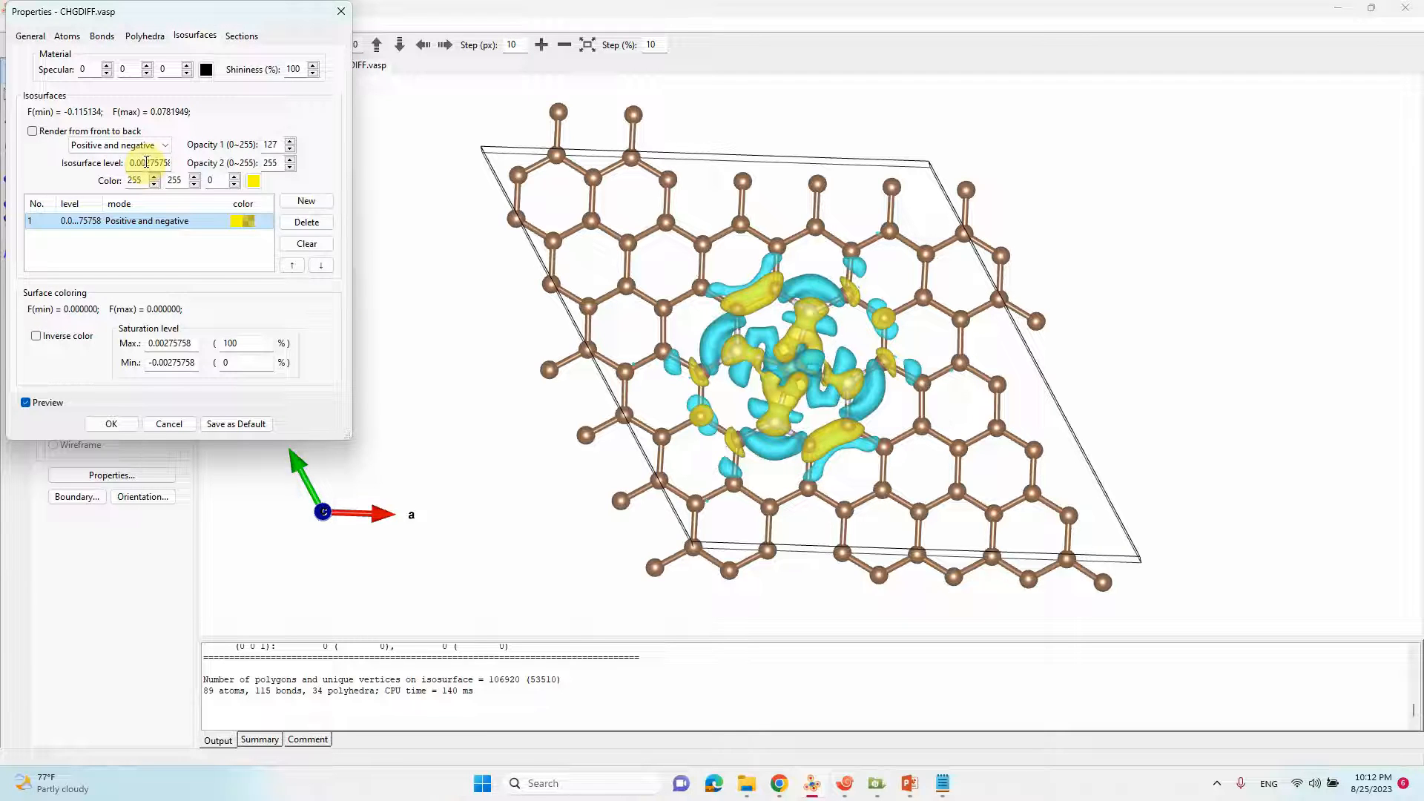
{"action": "triple_click", "coordinate": [149, 163]}
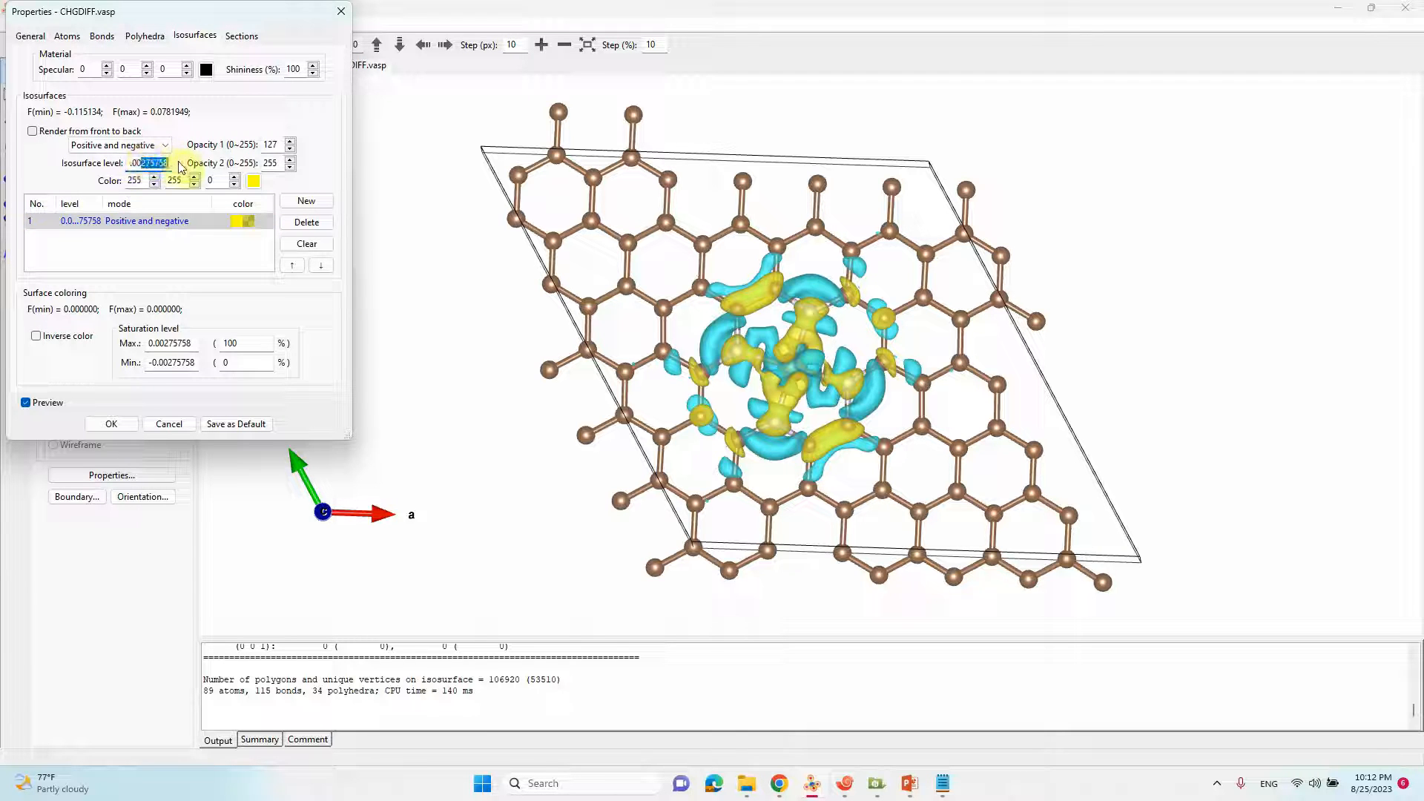
{"action": "type", "text": ".001"}
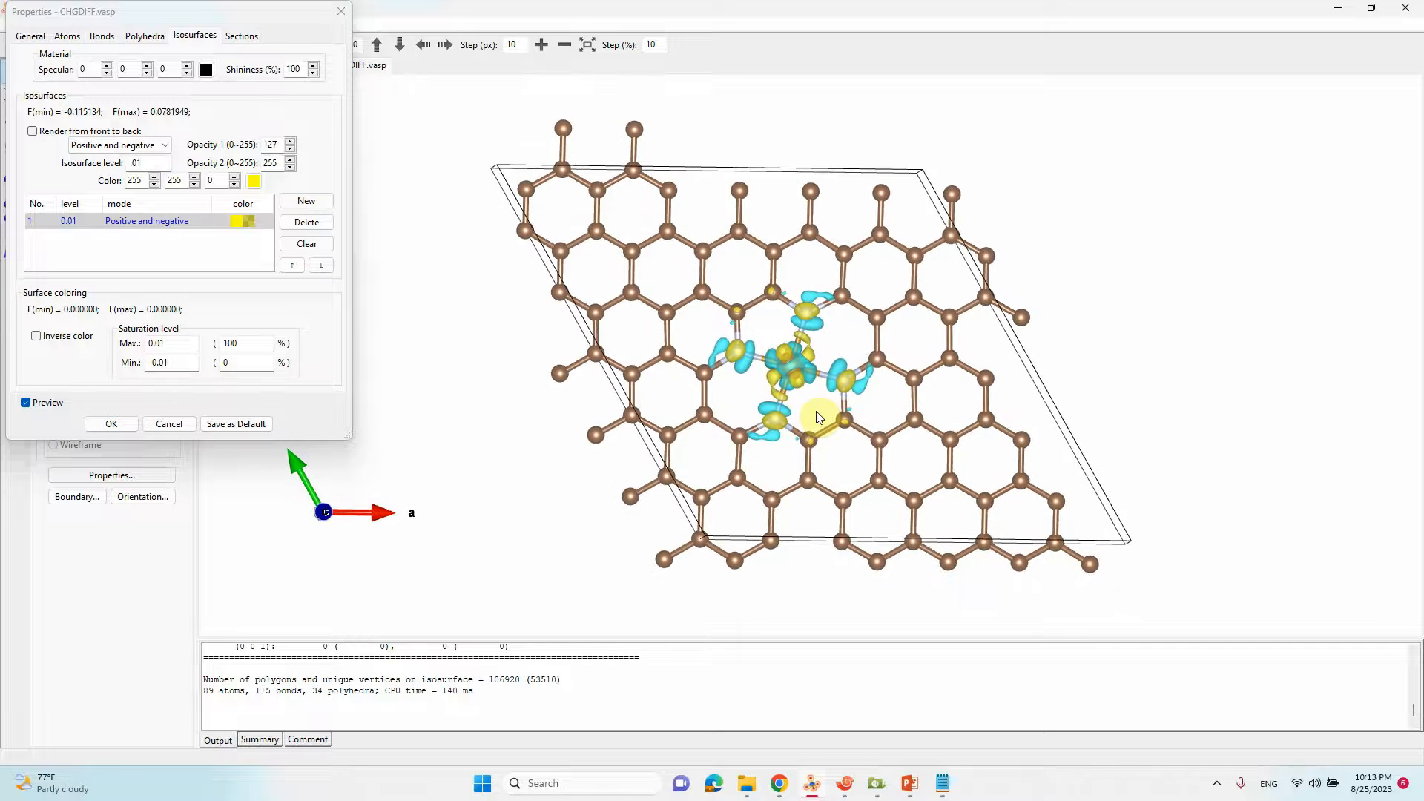
{"action": "left_click_drag", "start_coordinate": [818, 414], "coordinate": [809, 420]}
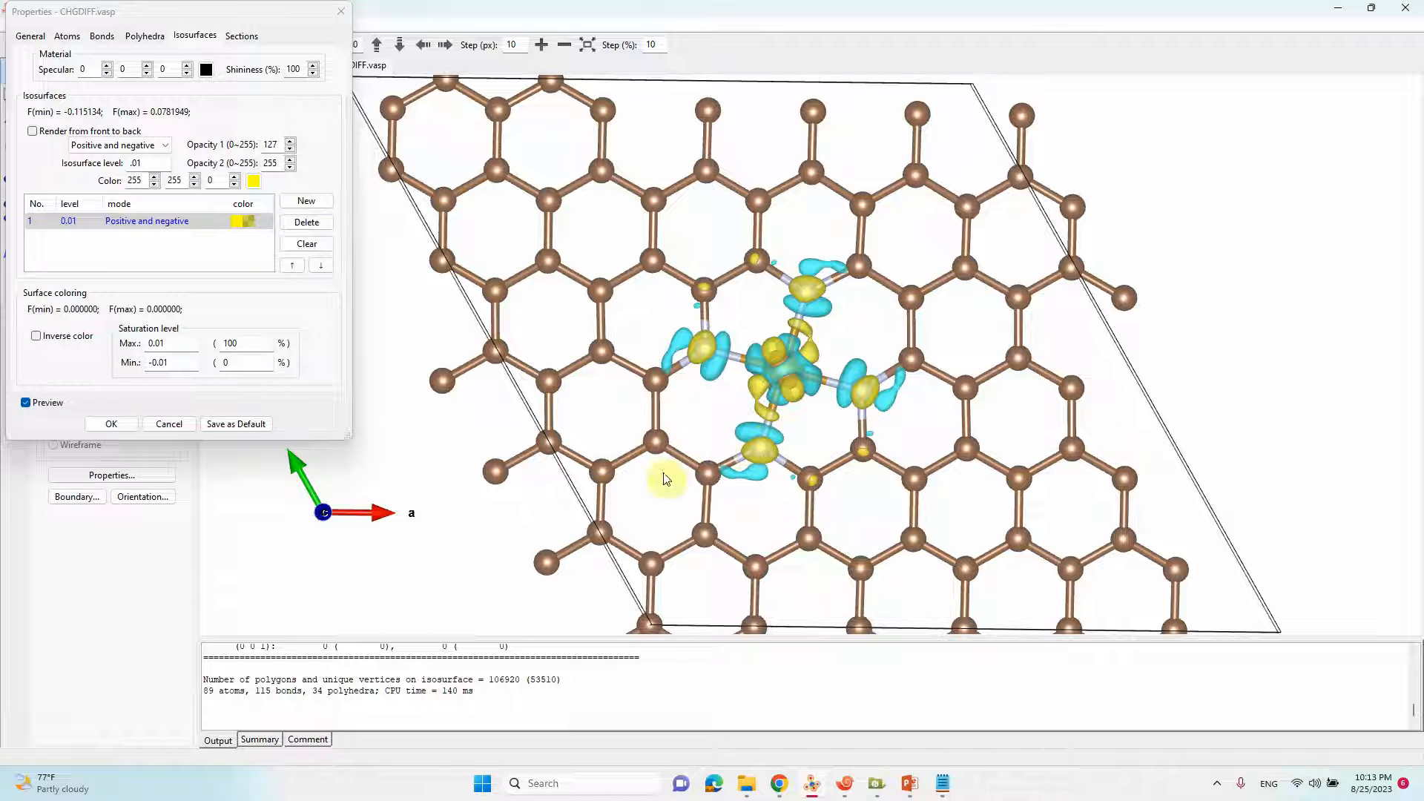
{"action": "mouse_move", "coordinate": [740, 474]}
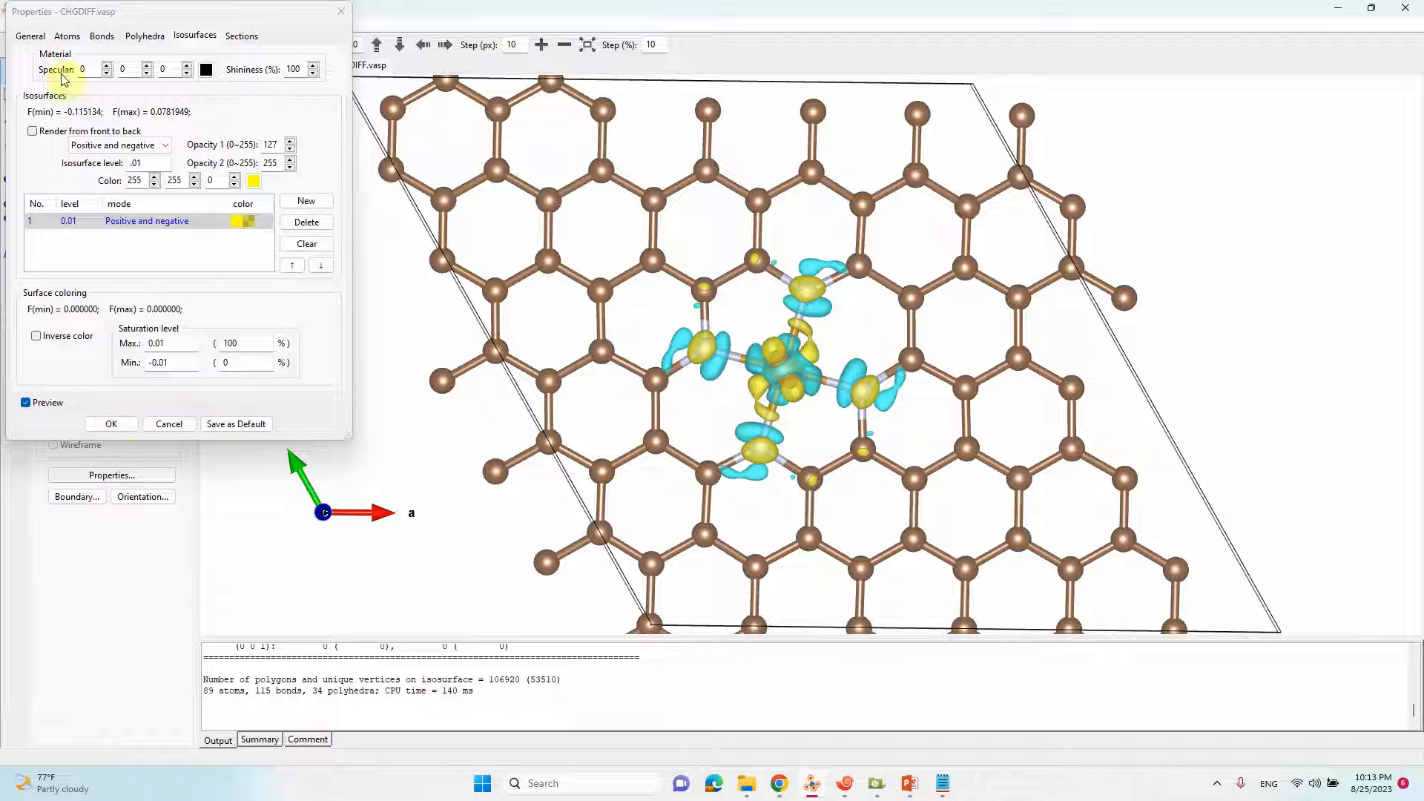
- Recolour nitrogen atoms blue in the Atoms settings, keeping carbon gray (130,130,130)
{"action": "left_click", "coordinate": [30, 36]}
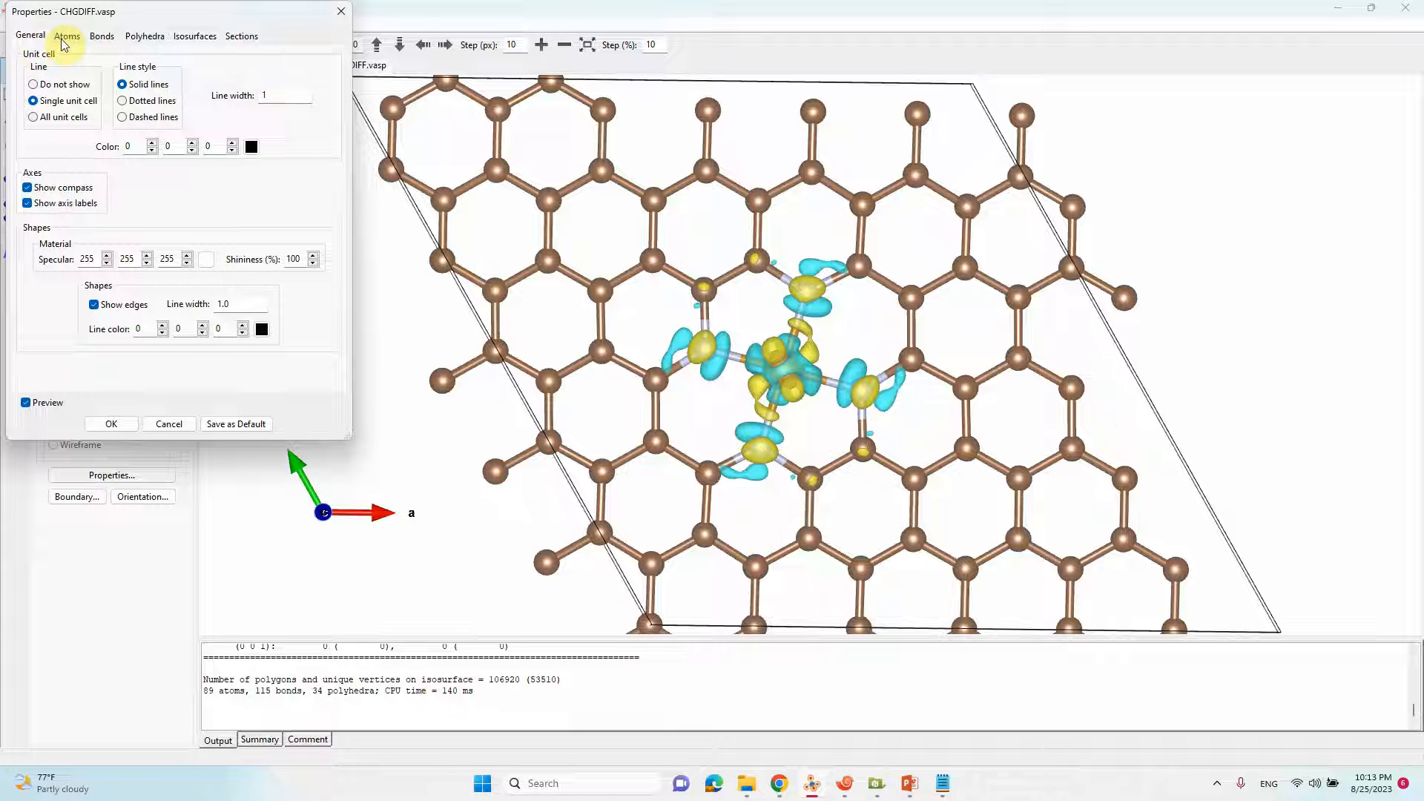
{"action": "left_click", "coordinate": [67, 36]}
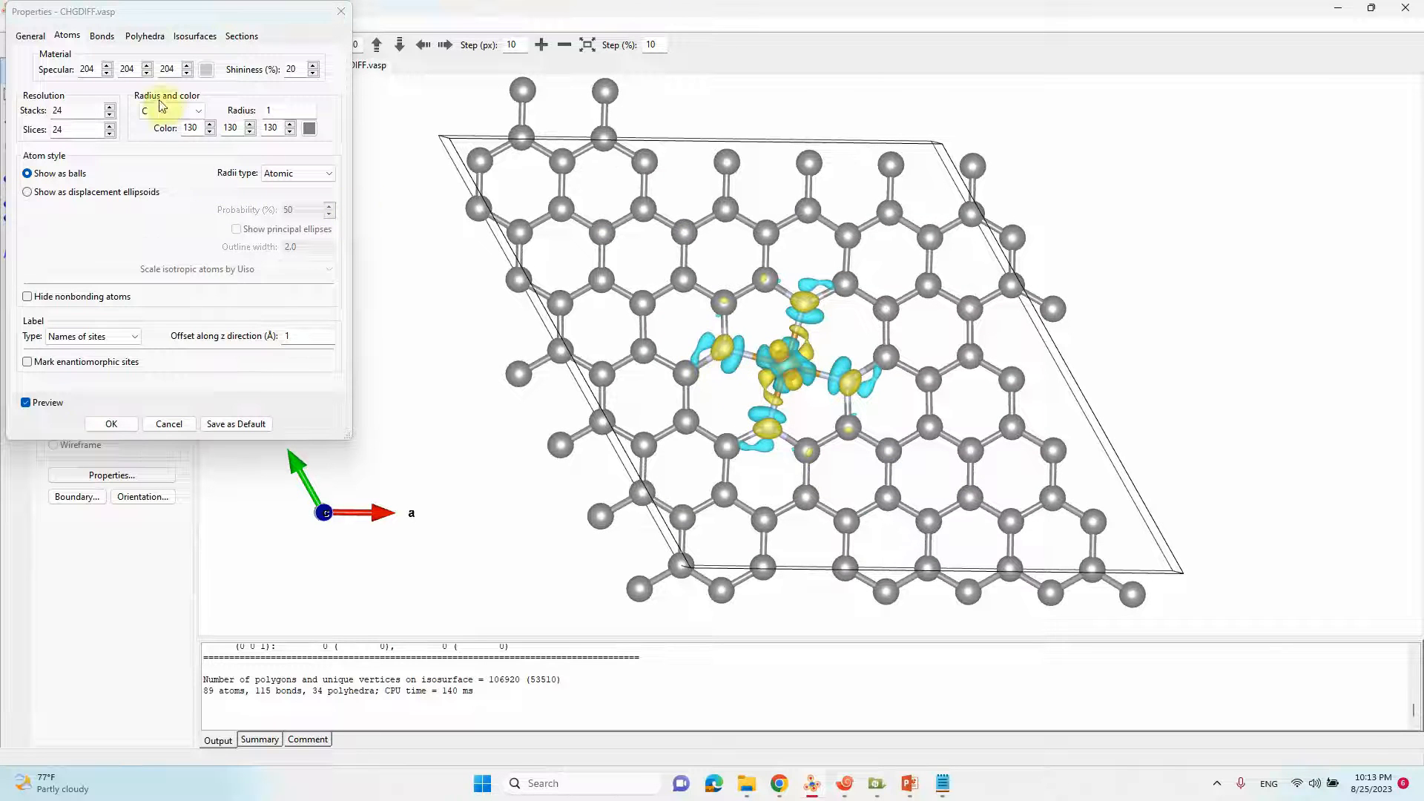
{"action": "left_click", "coordinate": [170, 110]}
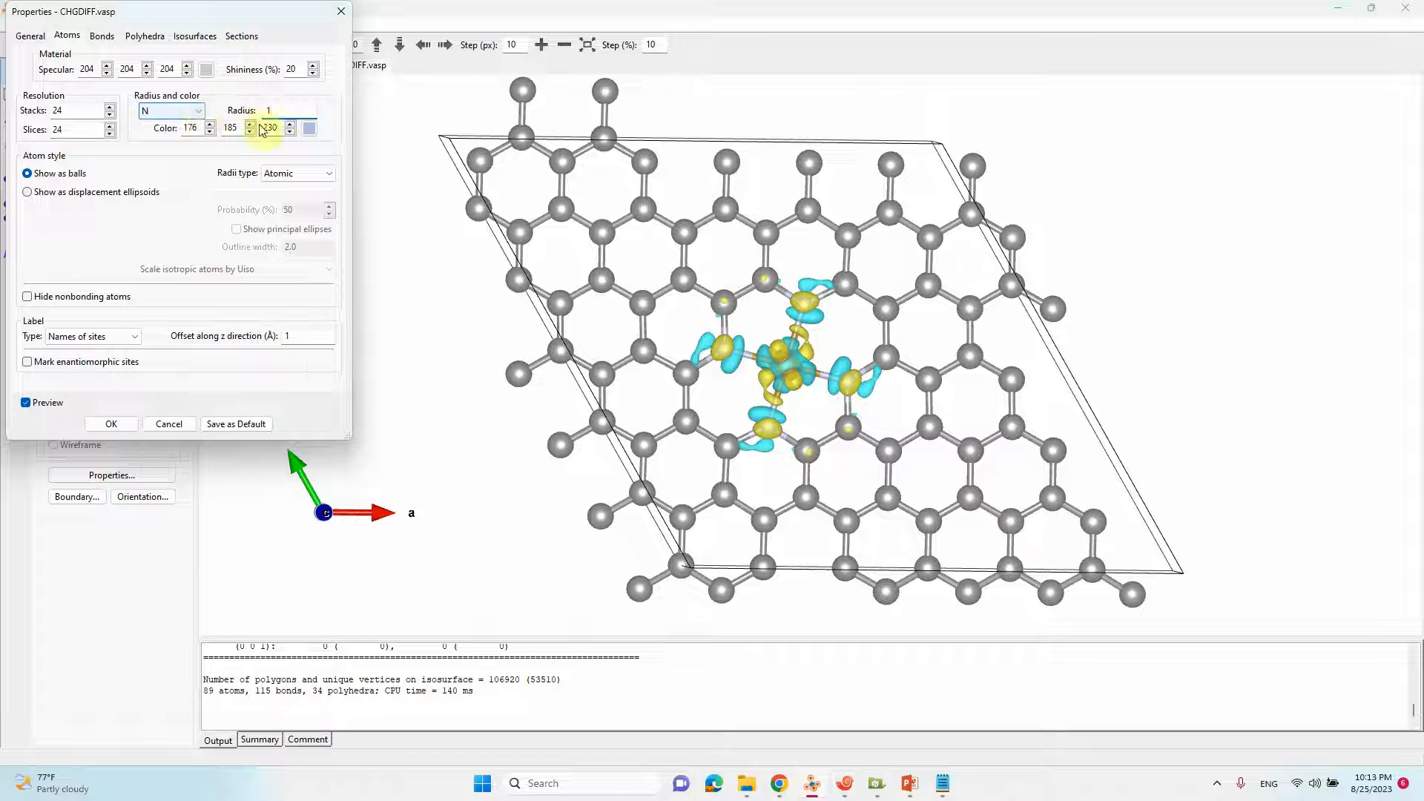
{"action": "left_click", "coordinate": [308, 128]}
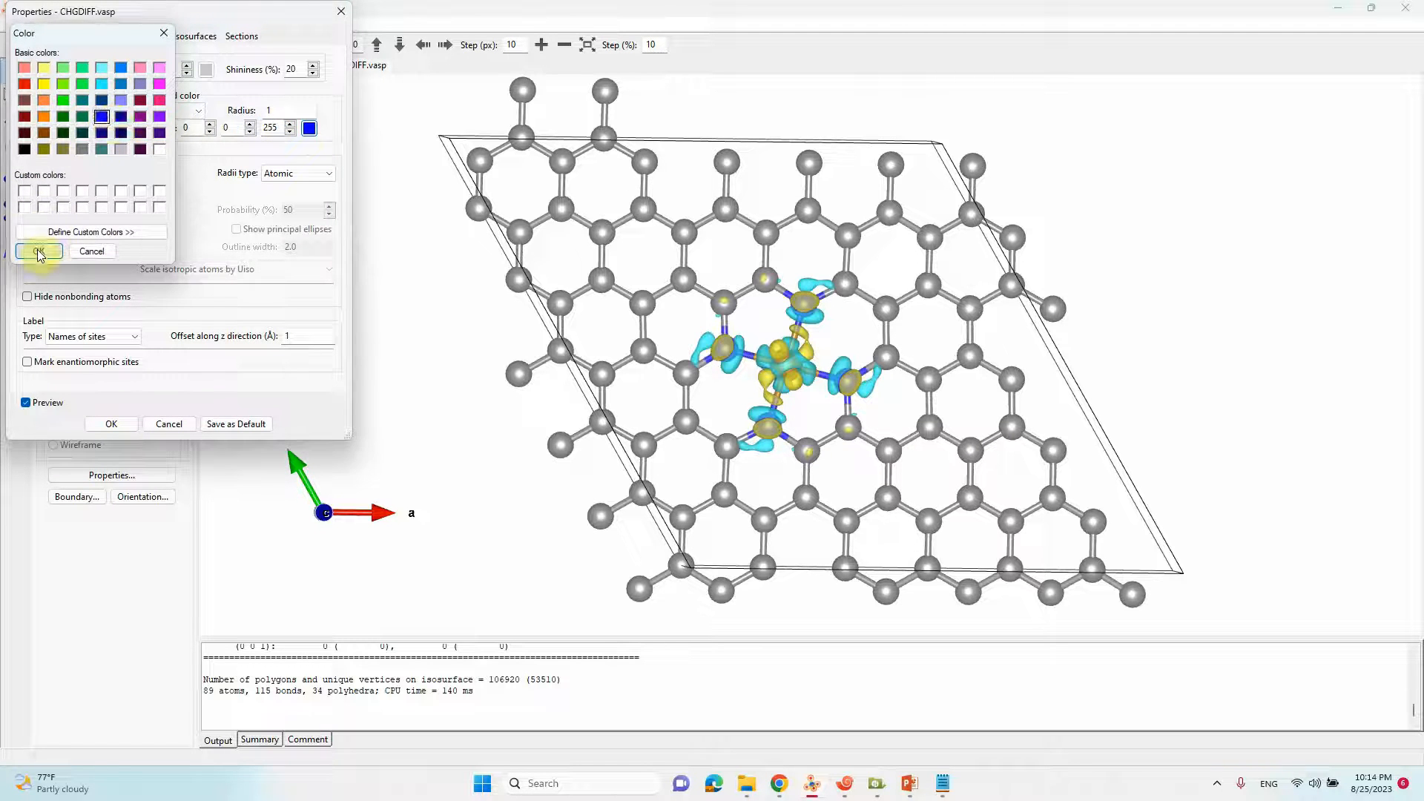
{"action": "left_click", "coordinate": [39, 252]}
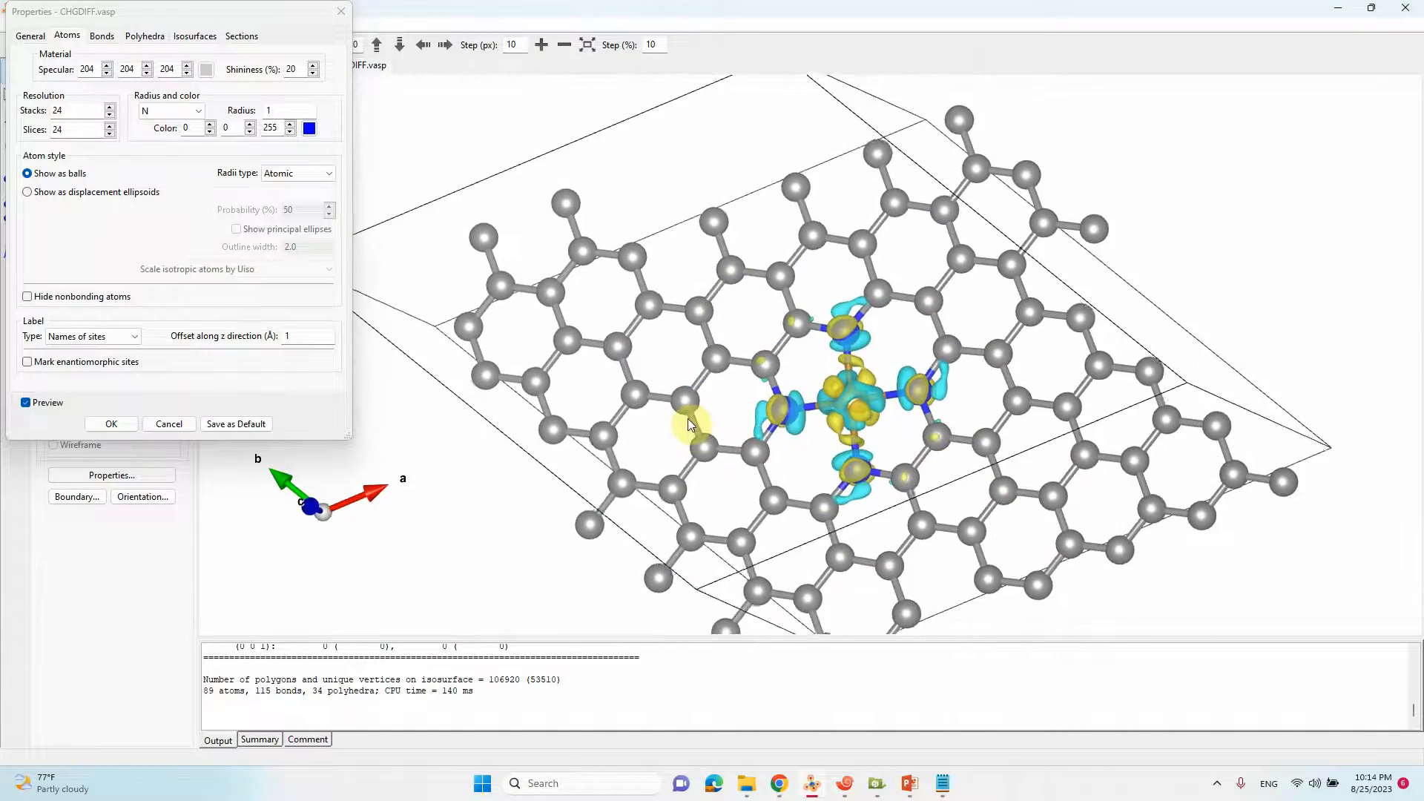
{"action": "left_click_drag", "start_coordinate": [690, 425], "coordinate": [877, 496]}
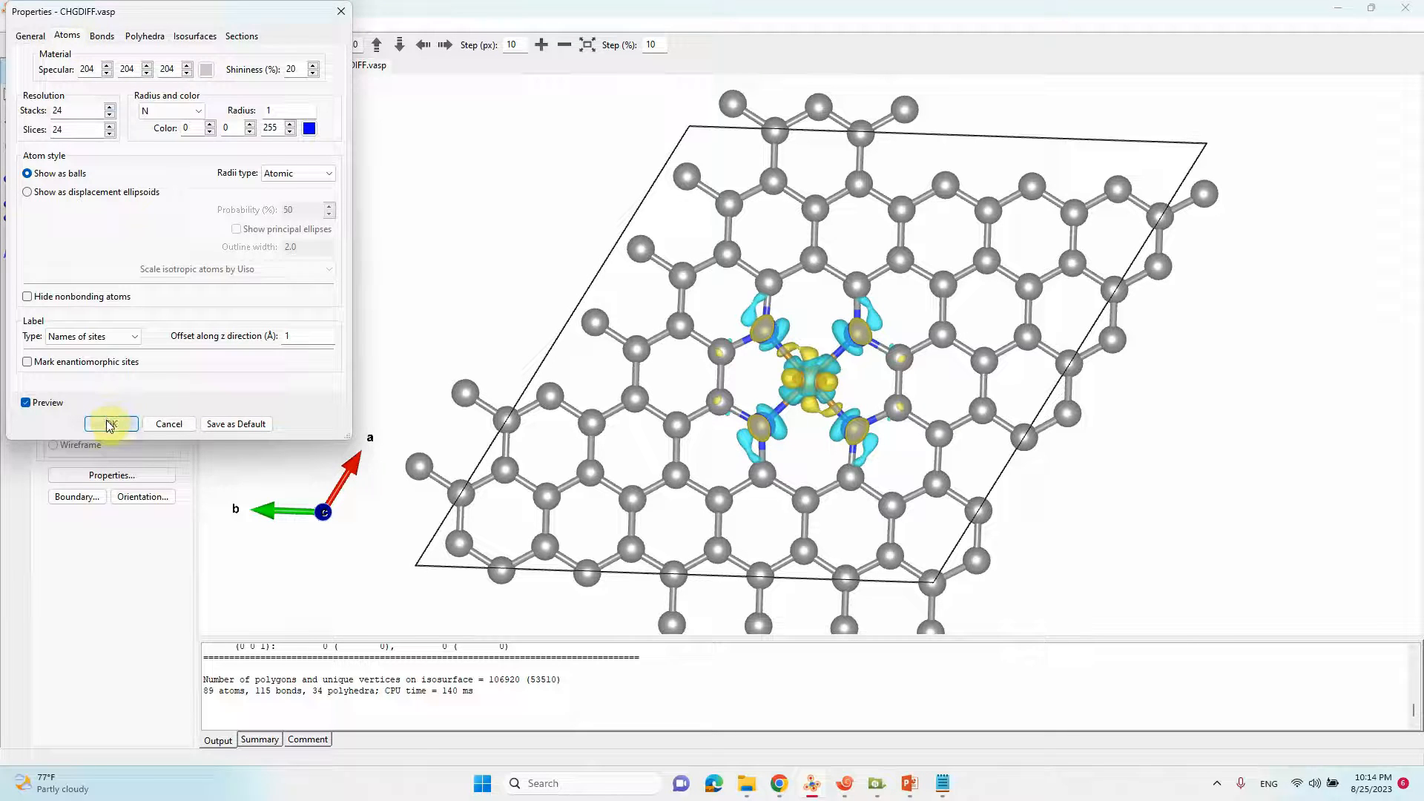
- Apply the atom colours and hide the unit cell outline via Line: Do not show
{"action": "left_click", "coordinate": [110, 425]}
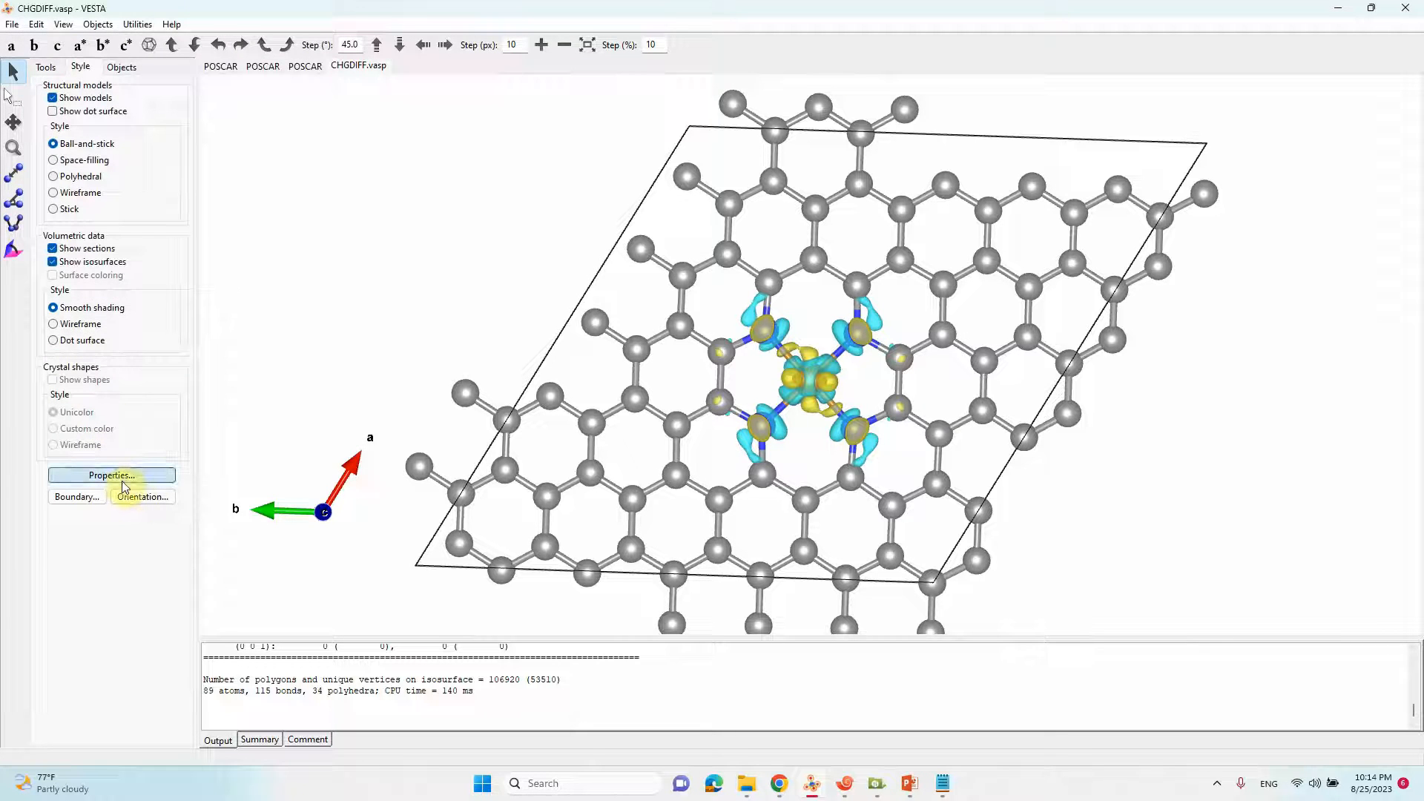
{"action": "left_click", "coordinate": [112, 475]}
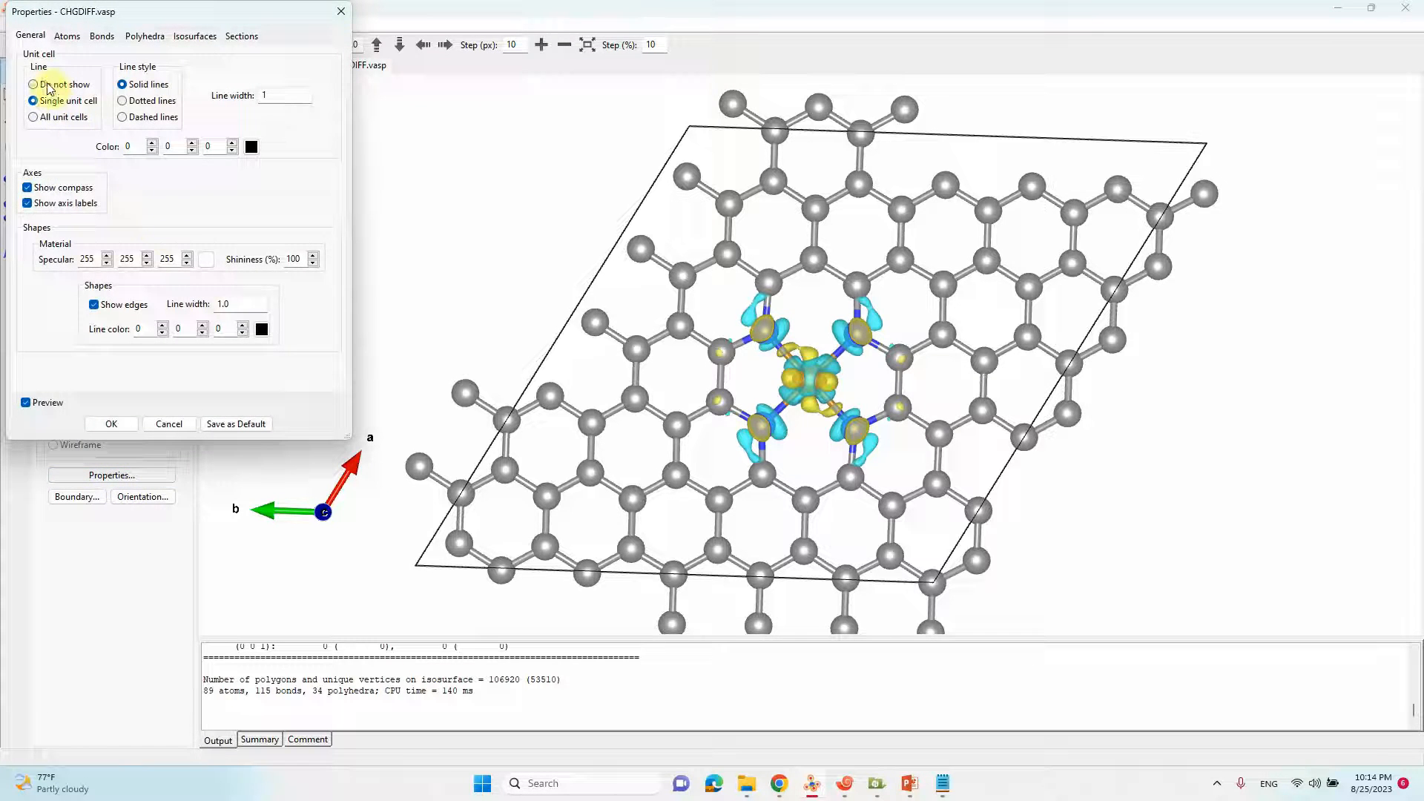
{"action": "left_click", "coordinate": [33, 83]}
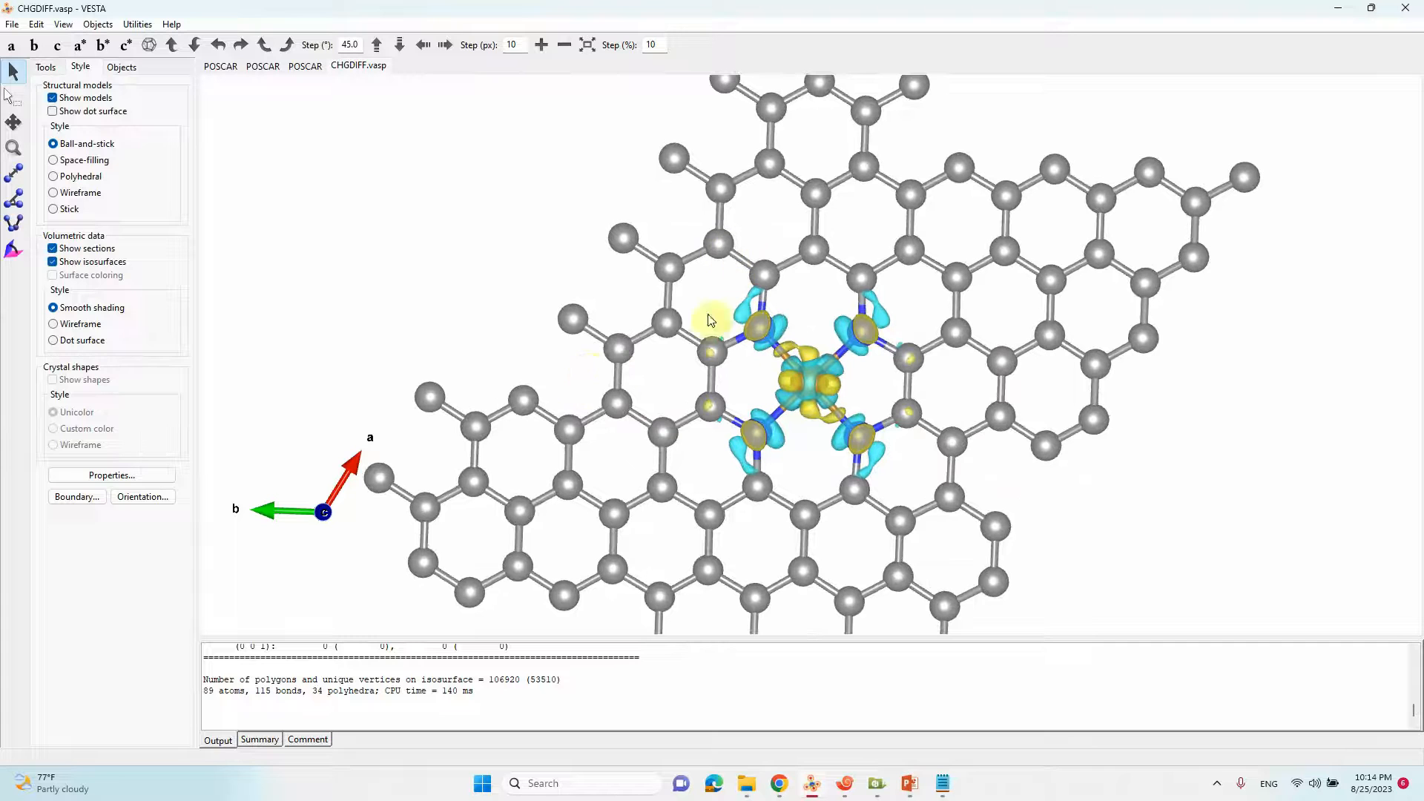
- Export the view as the JPEG raster image CHGDIFF-image in the EDD-Fe-N4-C folder
{"action": "left_click", "coordinate": [12, 24]}
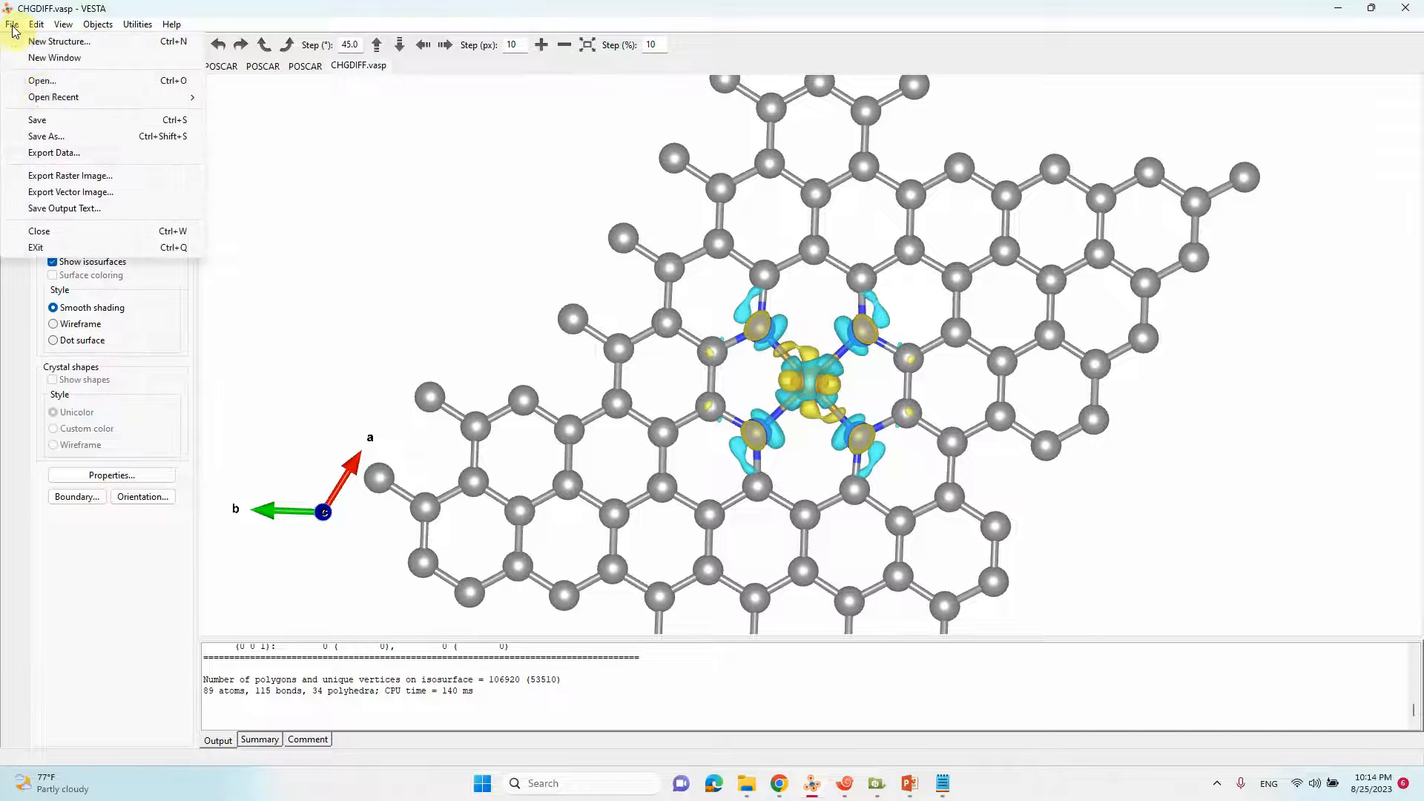
{"action": "left_click", "coordinate": [69, 175]}
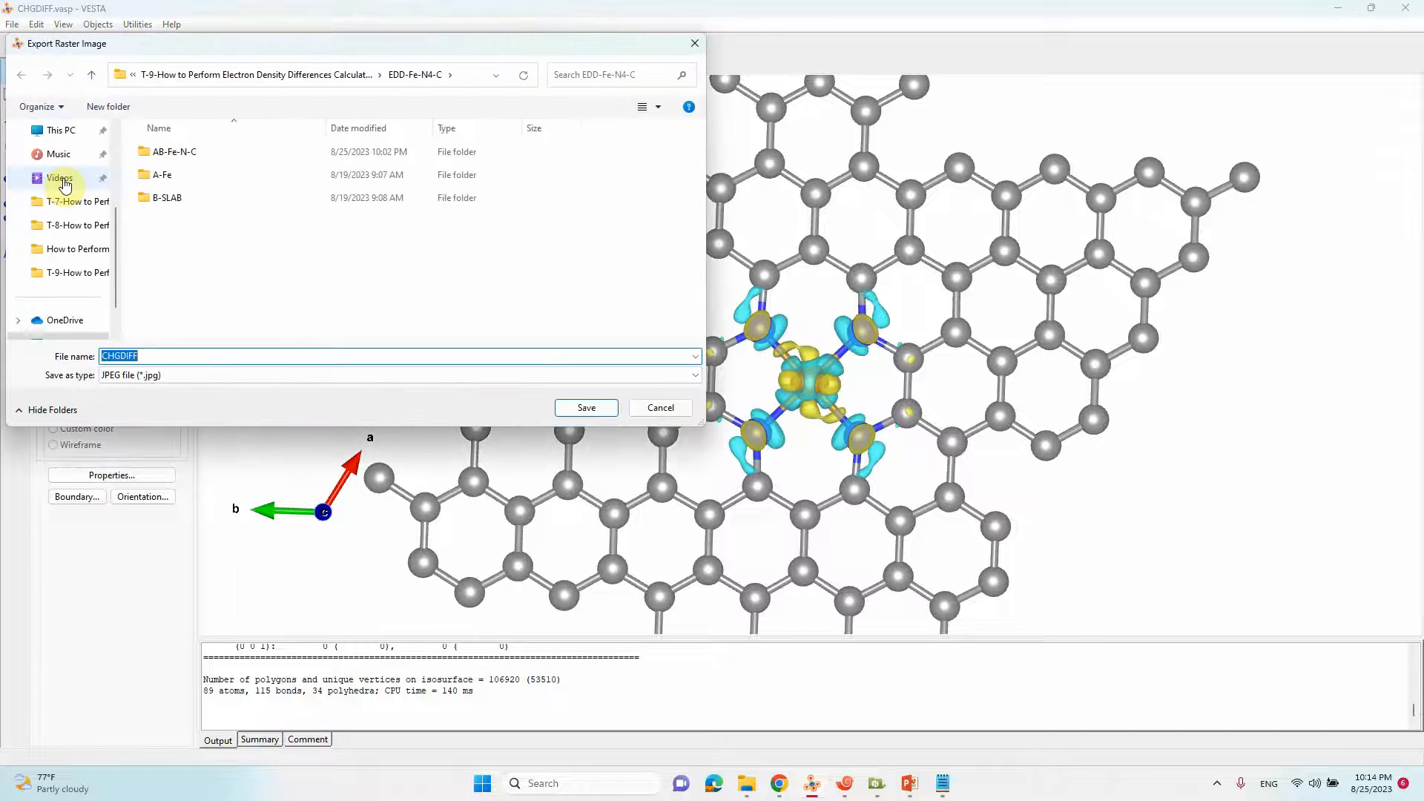
{"action": "left_click", "coordinate": [173, 354]}
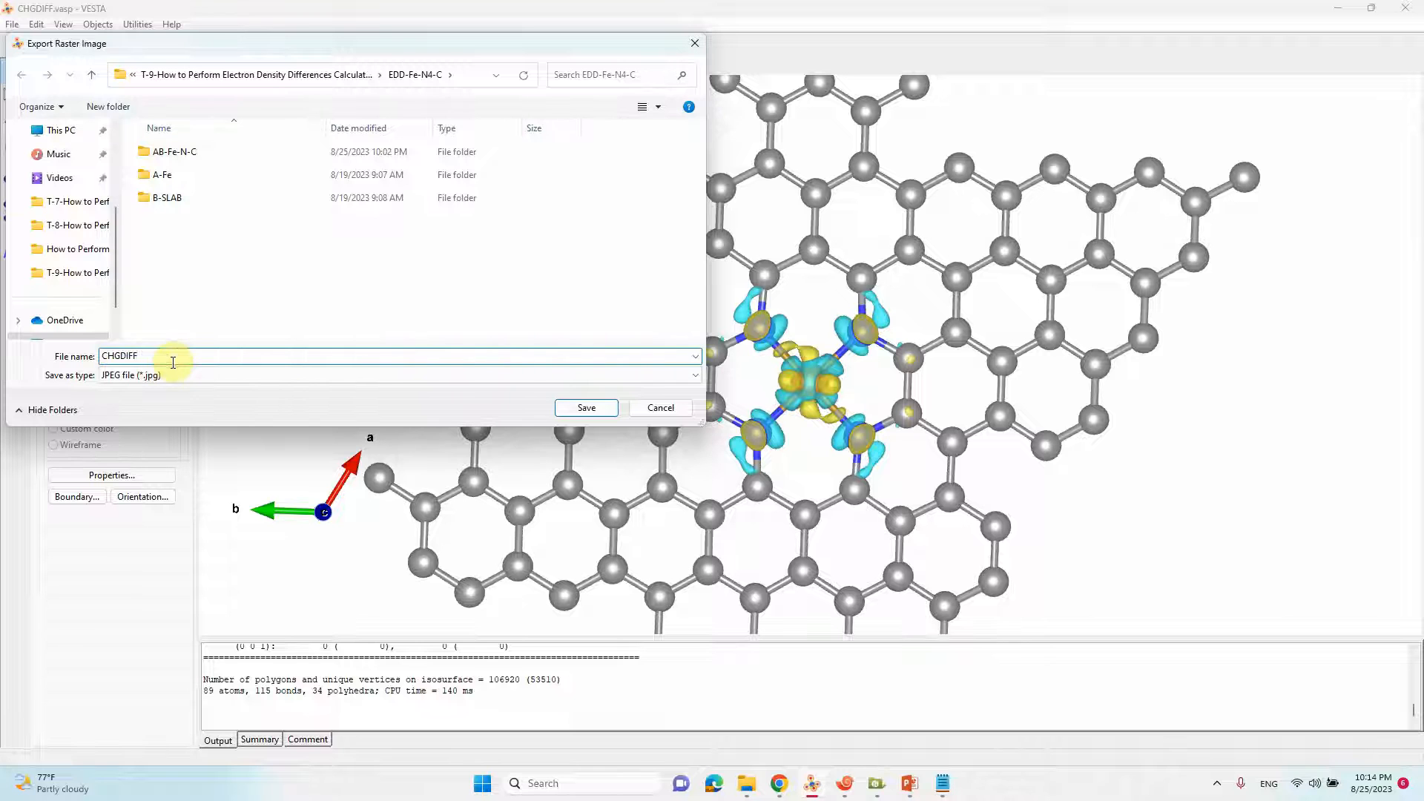
{"action": "type", "text": "-image"}
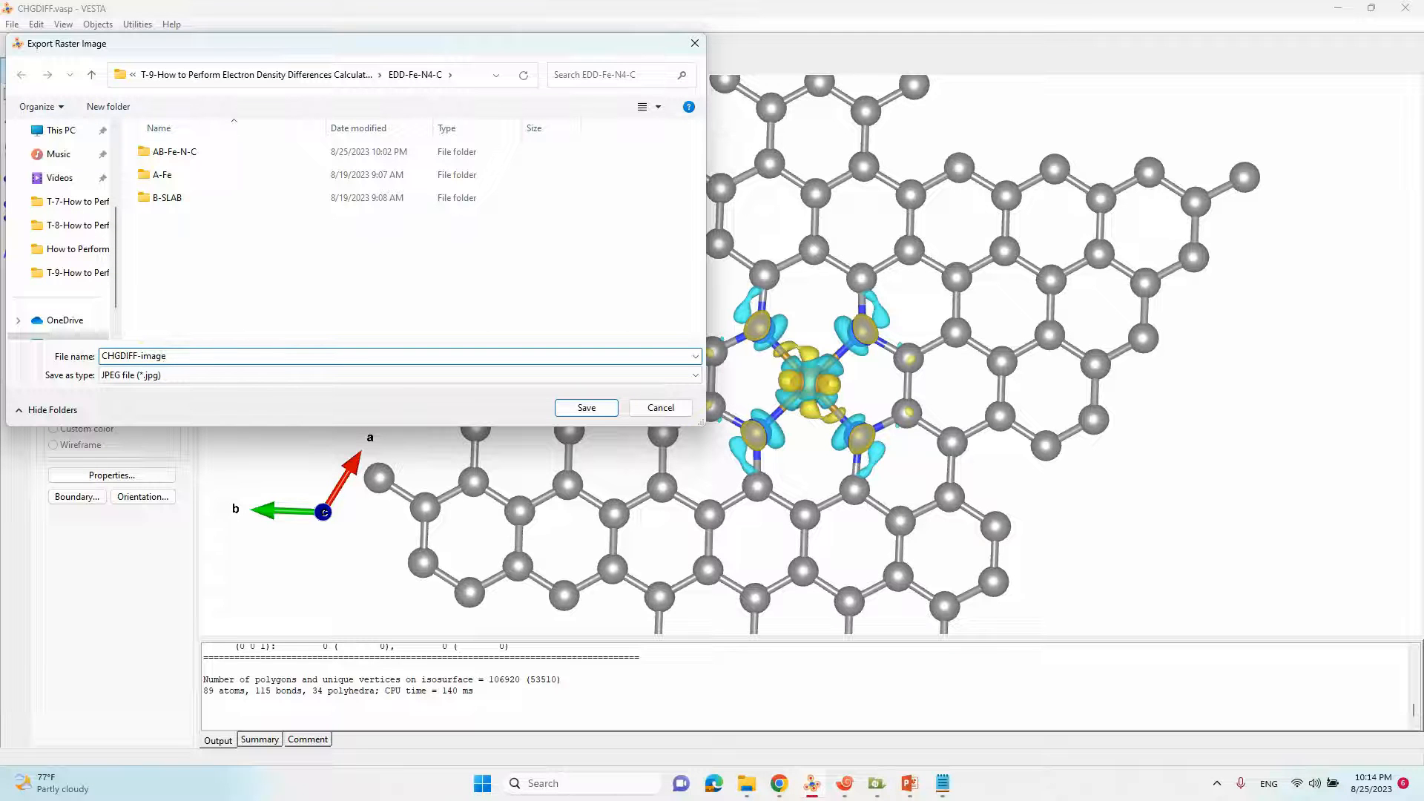
{"action": "left_click", "coordinate": [586, 407]}
{"action": "type", "text": "10"}
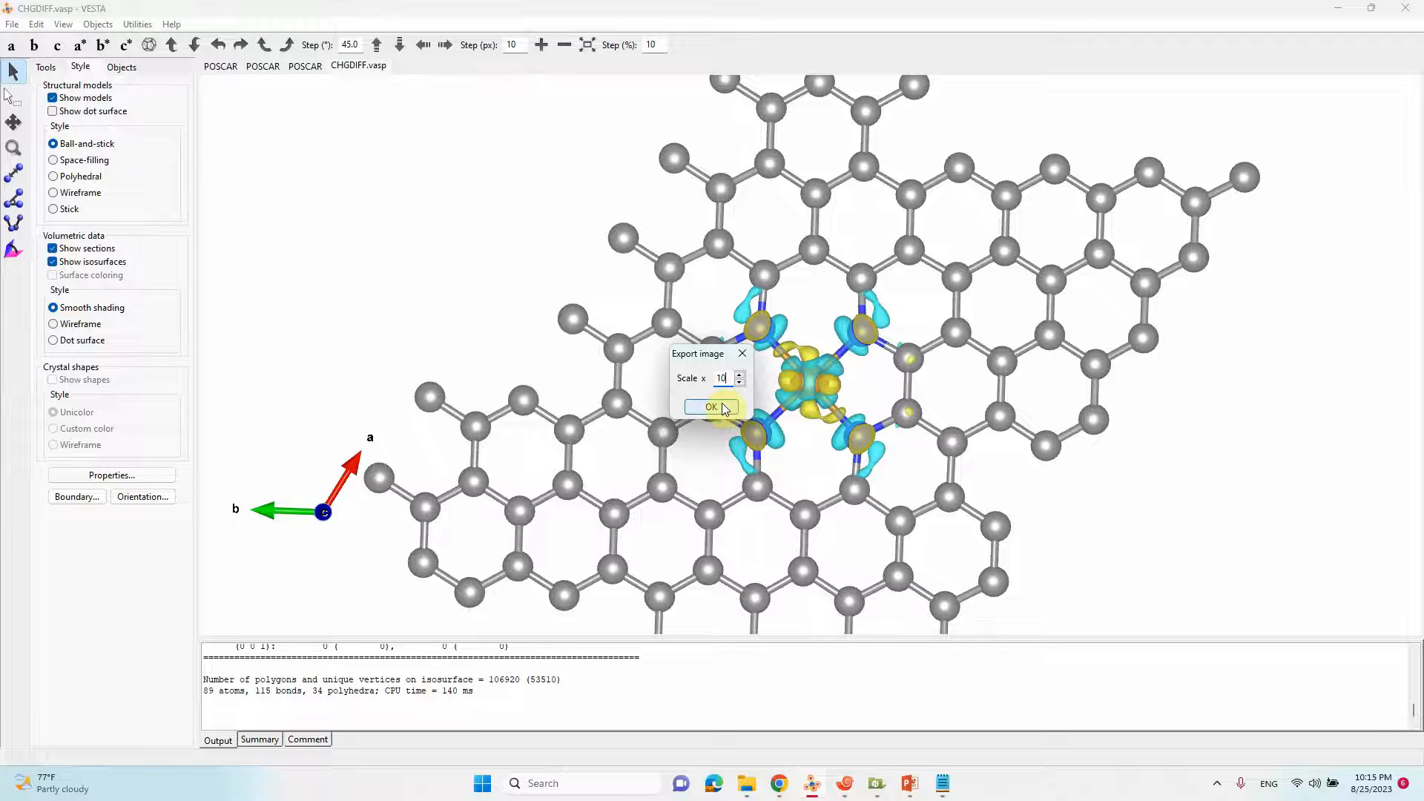
{"action": "left_click", "coordinate": [710, 406]}
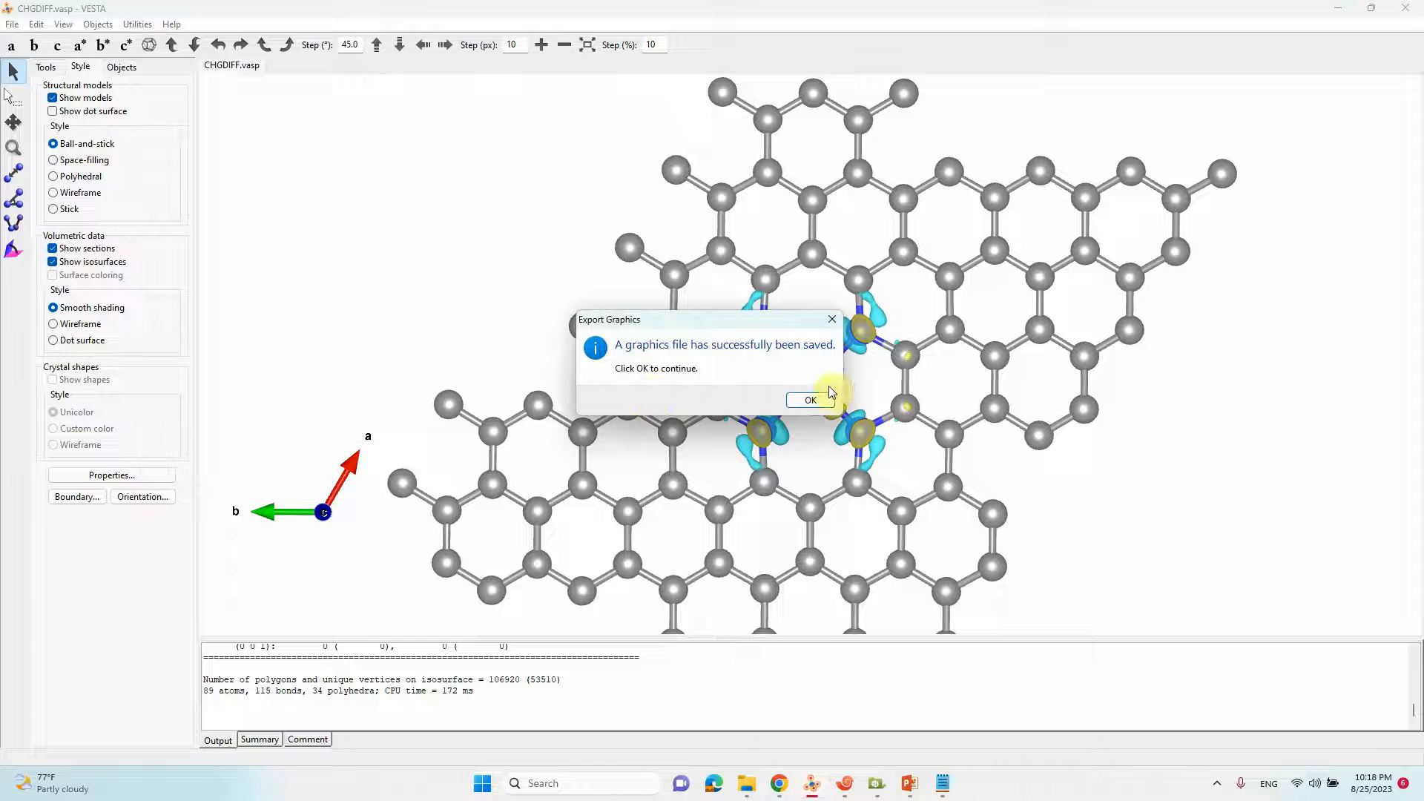
{"action": "left_click", "coordinate": [808, 399]}
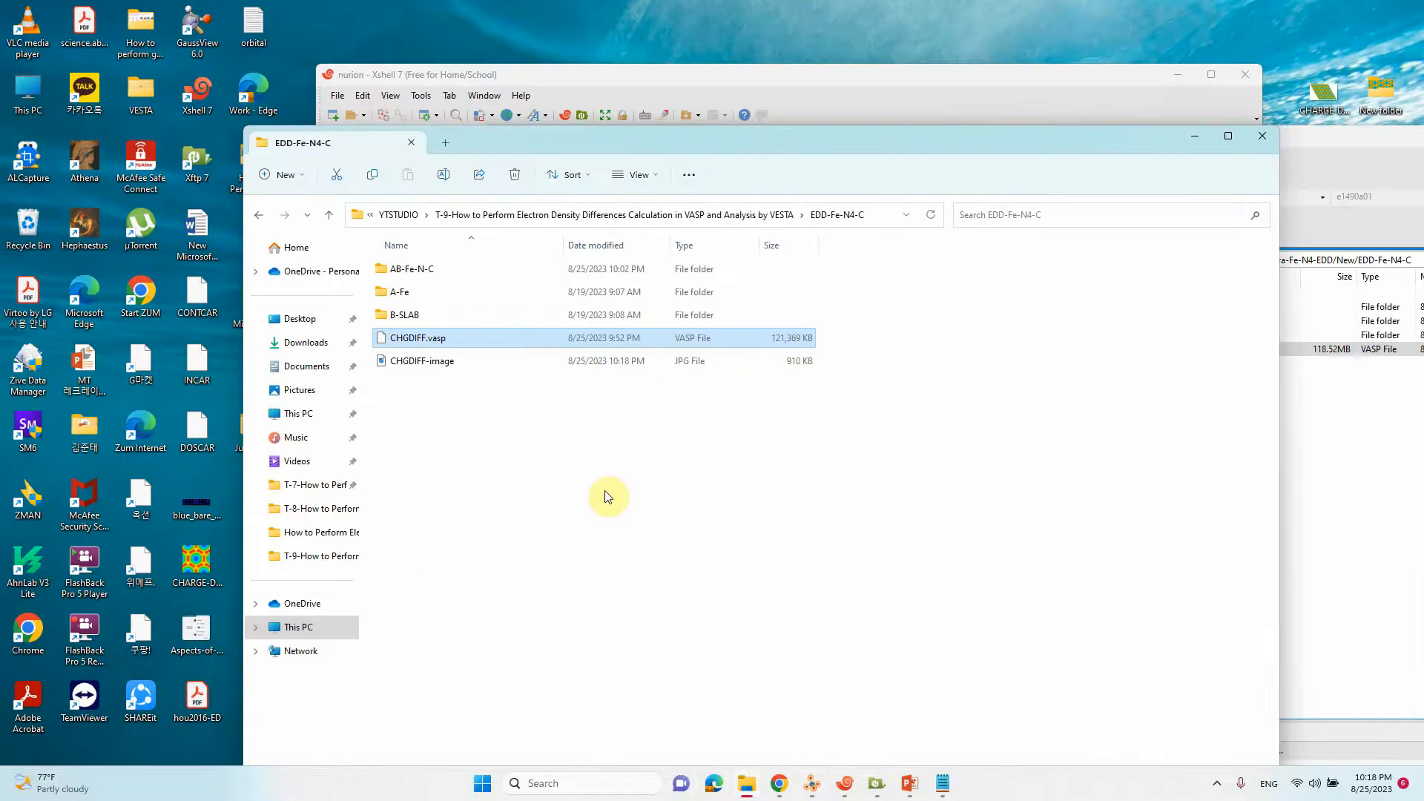
- Crop CHGDIFF-image in Photos to a square close-up of the Fe–N4 centre, save it and close the viewer
{"action": "double_click", "coordinate": [421, 361]}
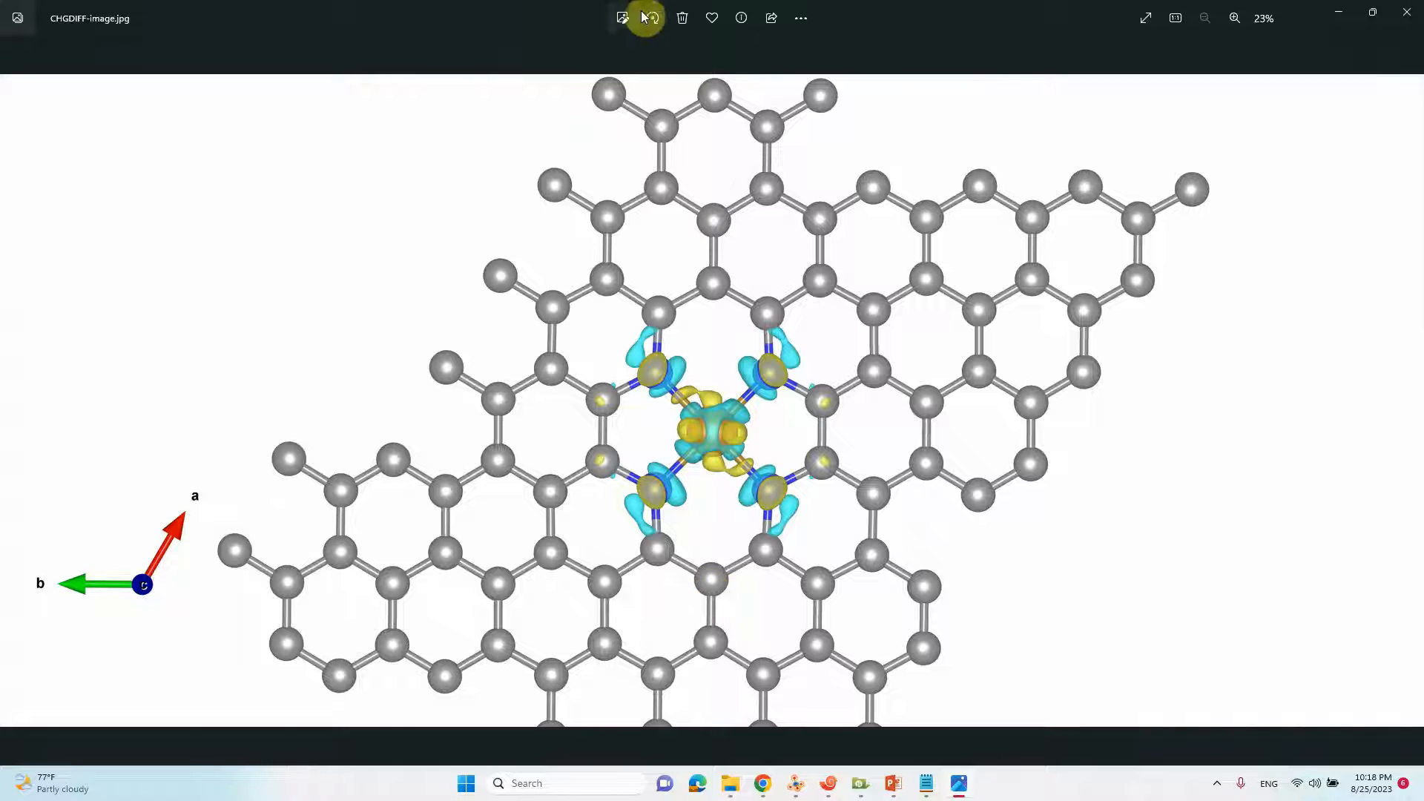
{"action": "left_click", "coordinate": [644, 18]}
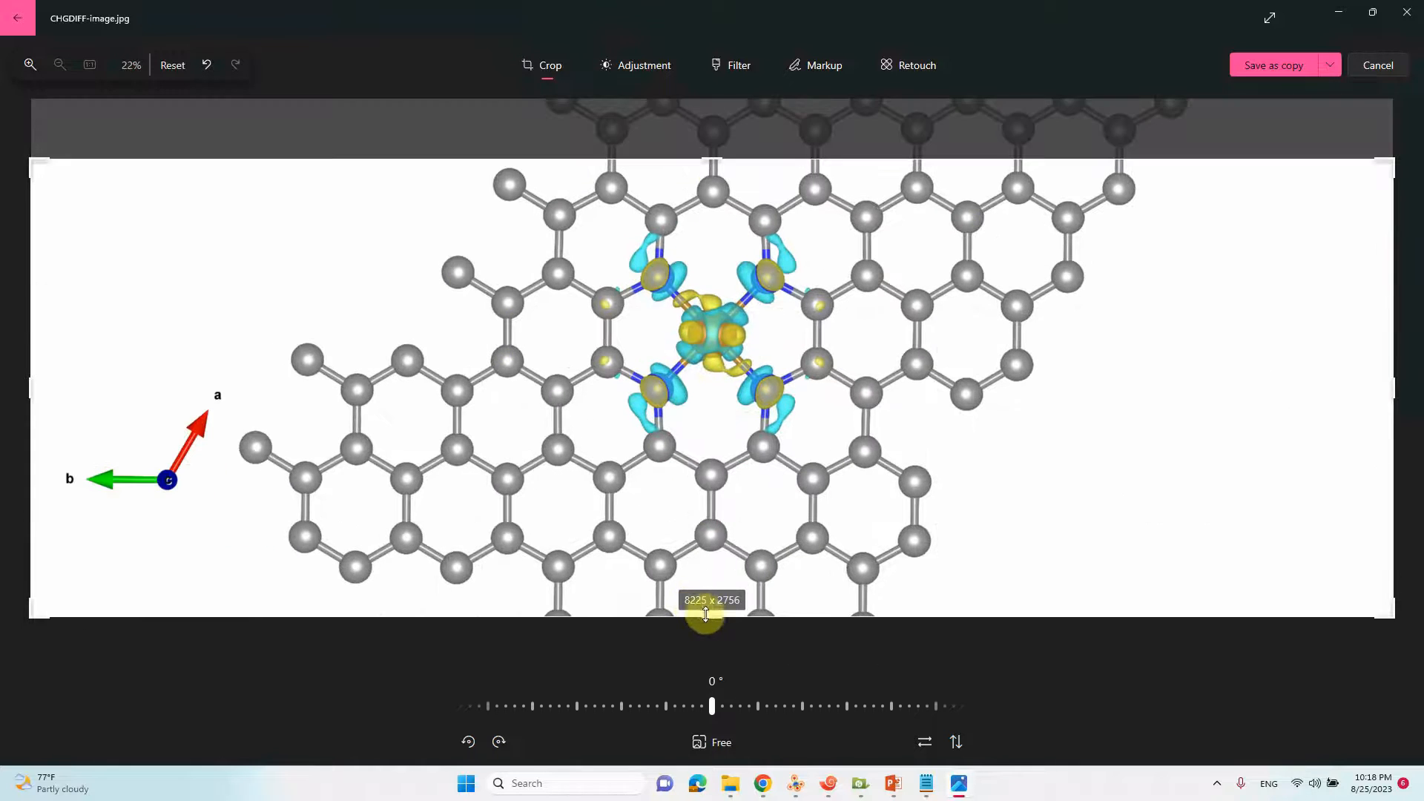
{"action": "left_click_drag", "start_coordinate": [710, 613], "coordinate": [710, 560]}
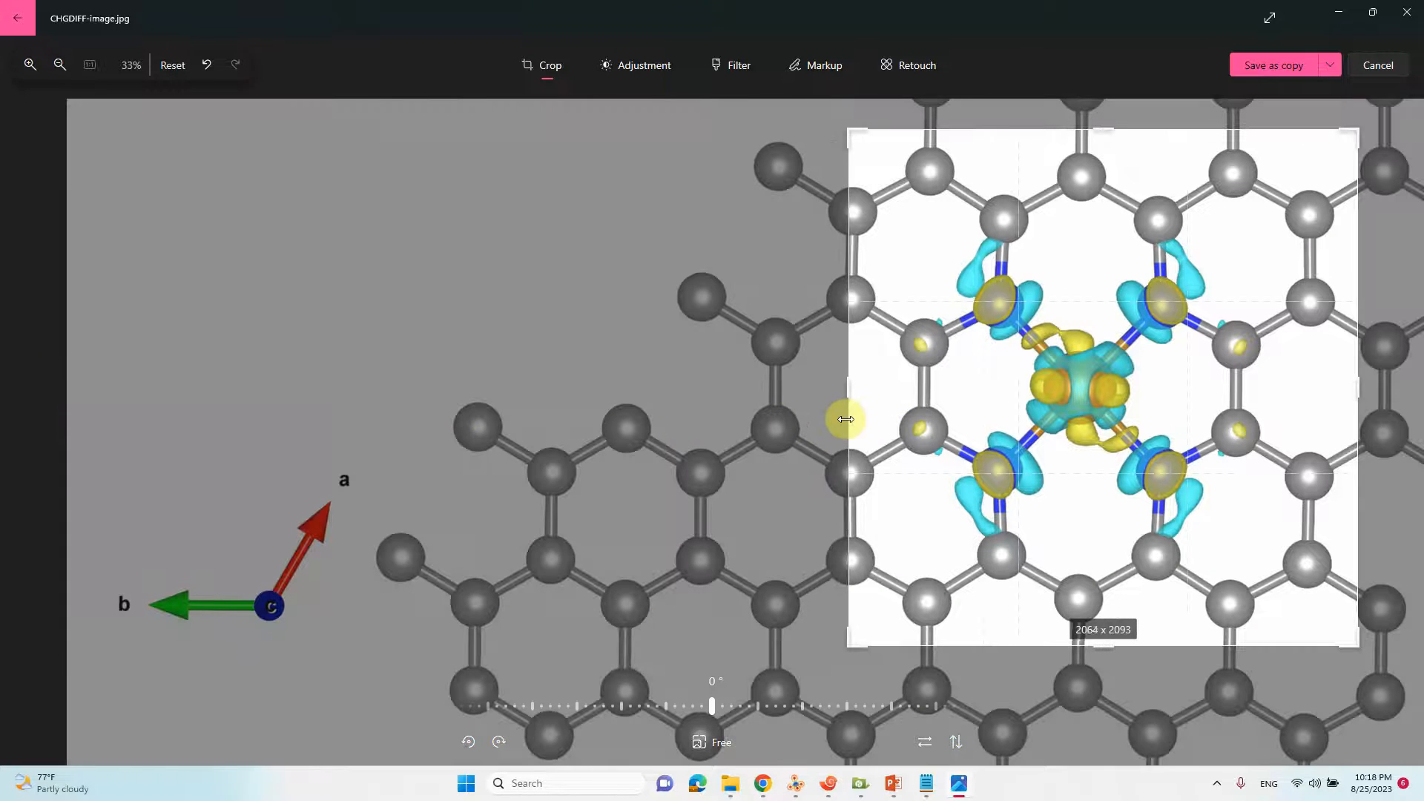
{"action": "left_click_drag", "start_coordinate": [844, 419], "coordinate": [812, 420]}
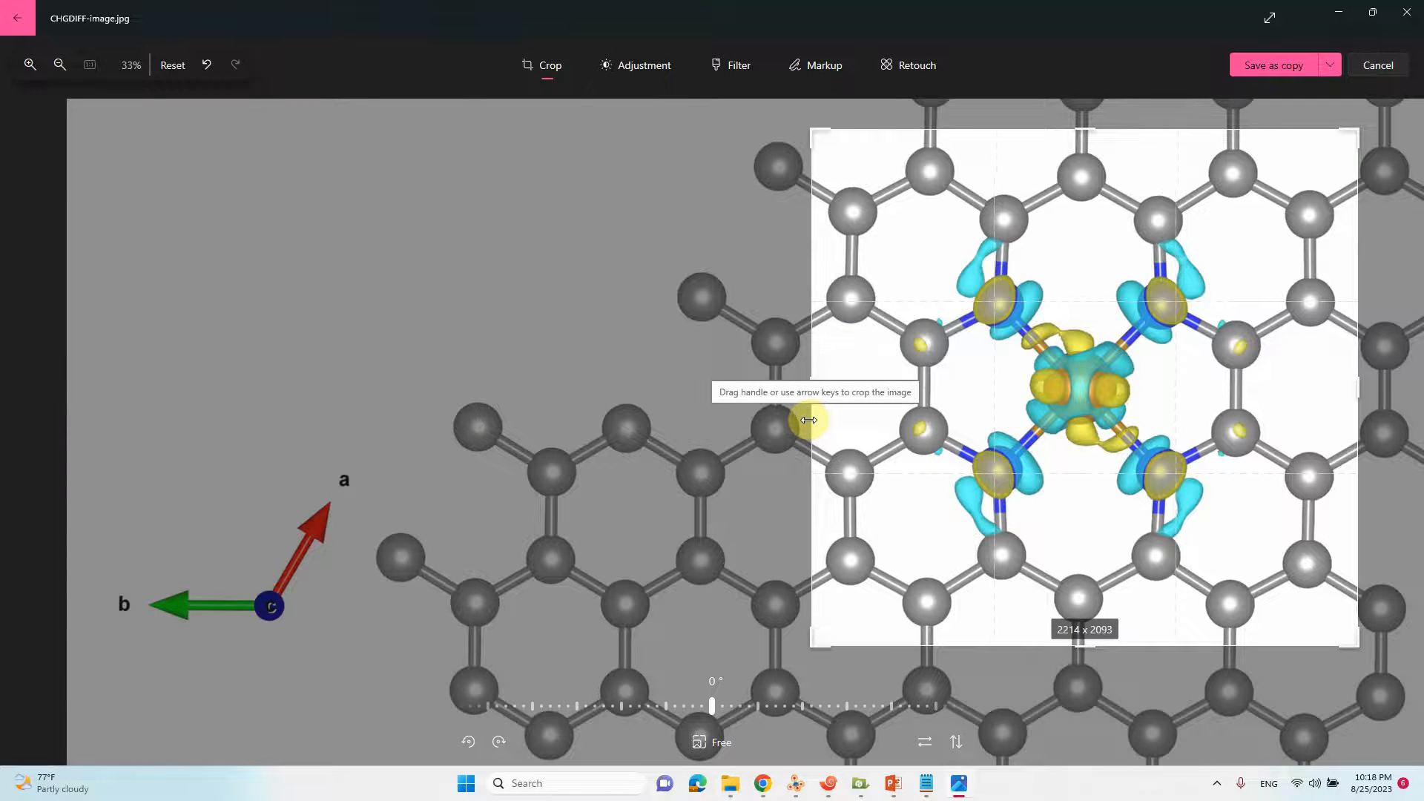
{"action": "left_click", "coordinate": [1325, 66]}
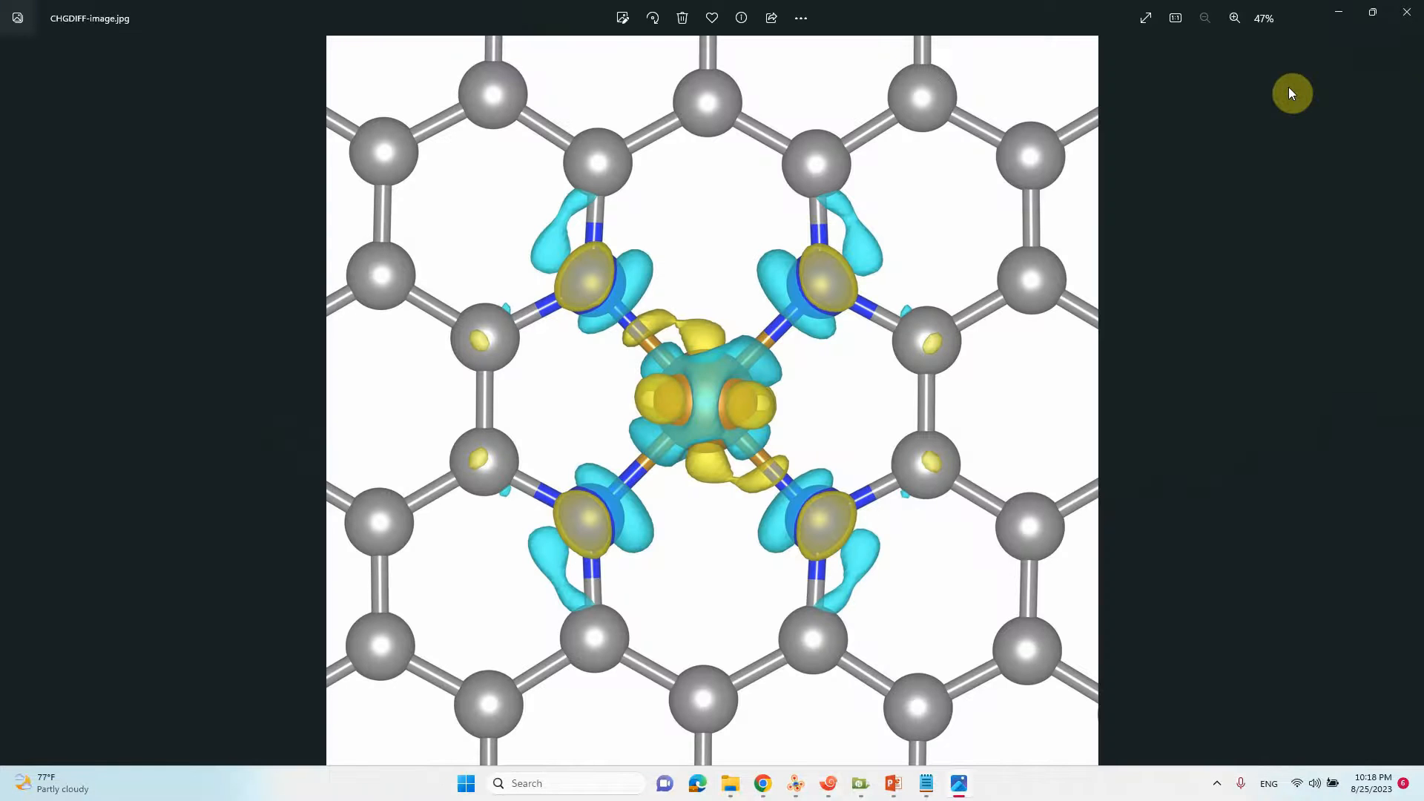
{"action": "mouse_move", "coordinate": [786, 476]}
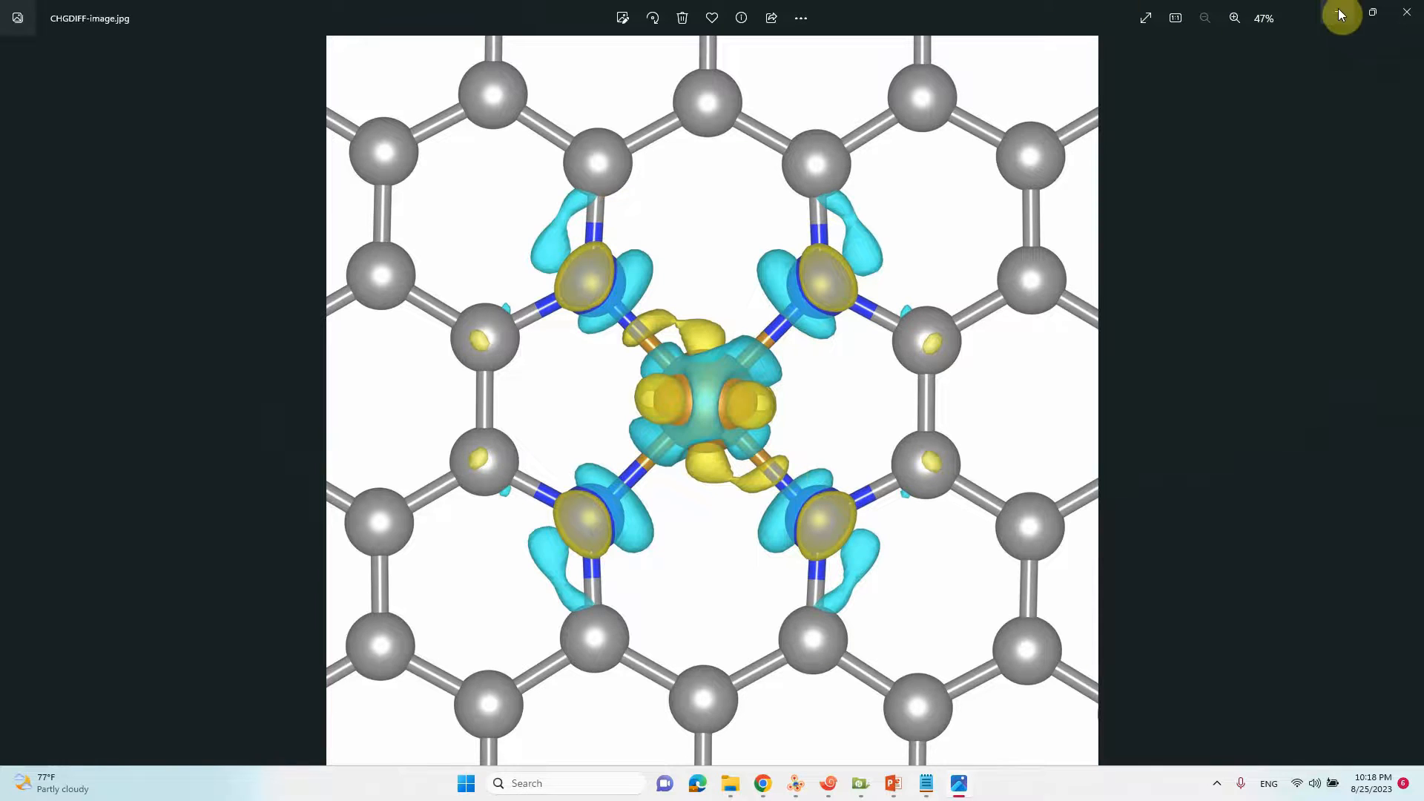
{"action": "left_click", "coordinate": [1406, 11]}
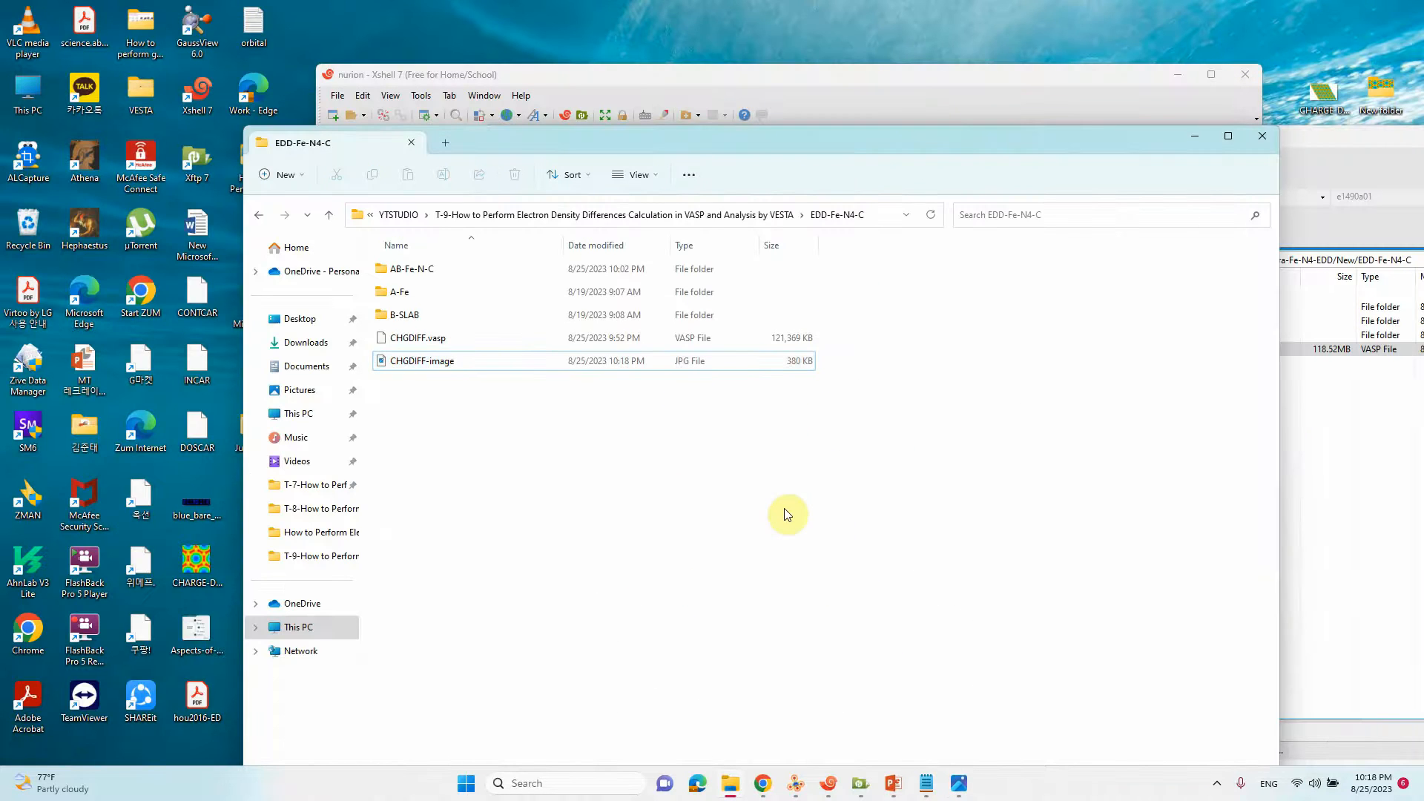